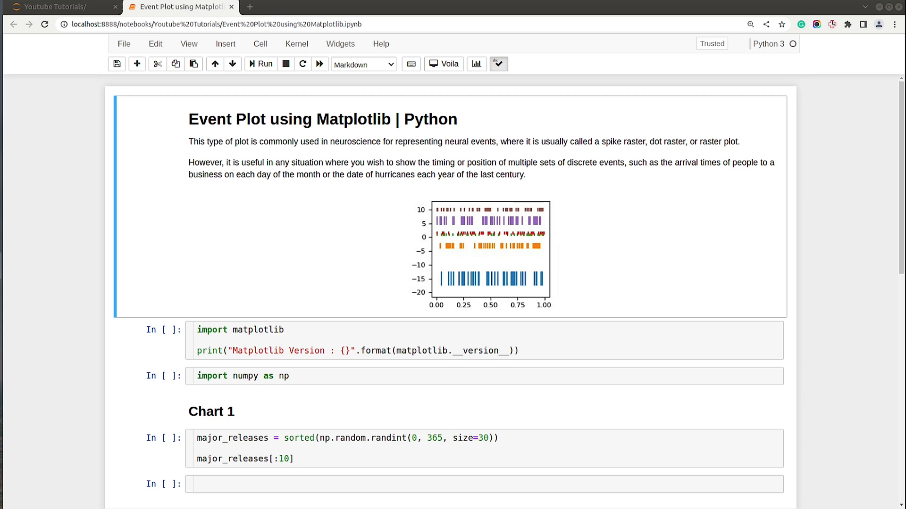
pyautogui.moveTo(279, 244)
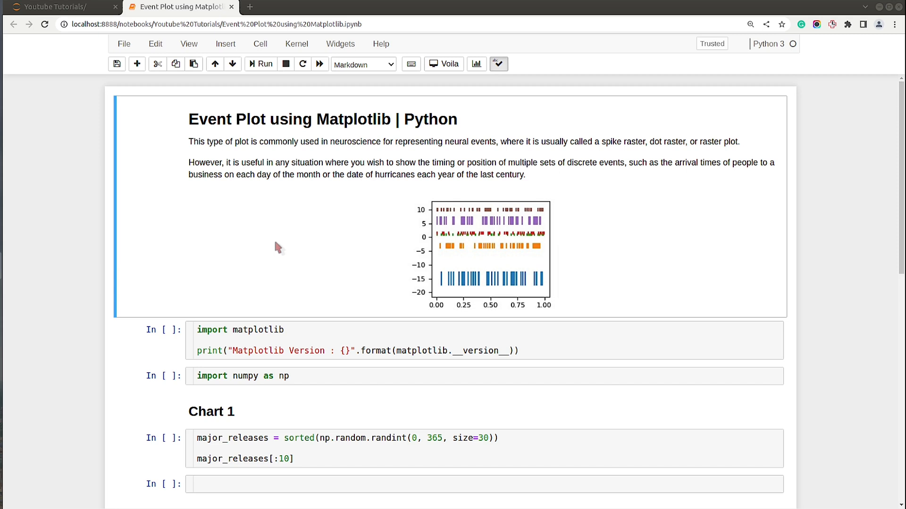
pyautogui.moveTo(452, 290)
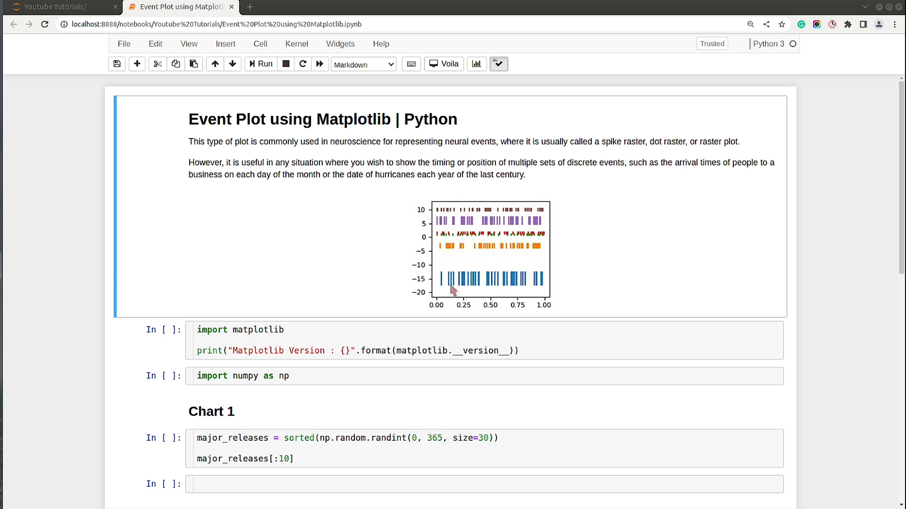
pyautogui.moveTo(448, 234)
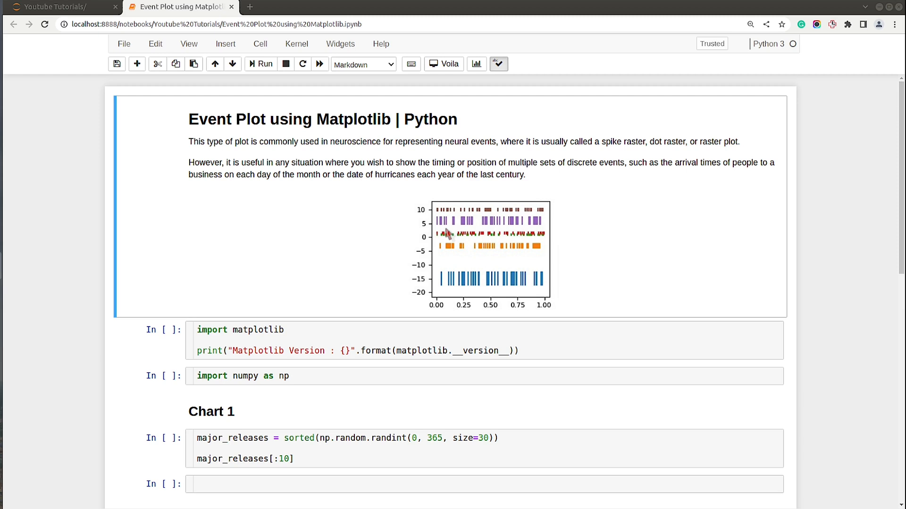
pyautogui.moveTo(168, 339)
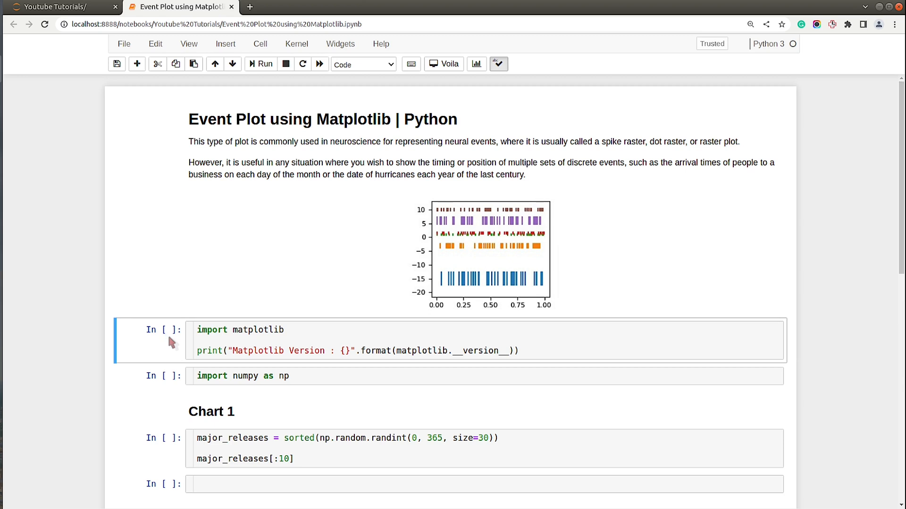
# Step: Run the import cells showing Matplotlib 3.5.3 and scroll down to the Chart 1 section
pyautogui.click(260, 64)
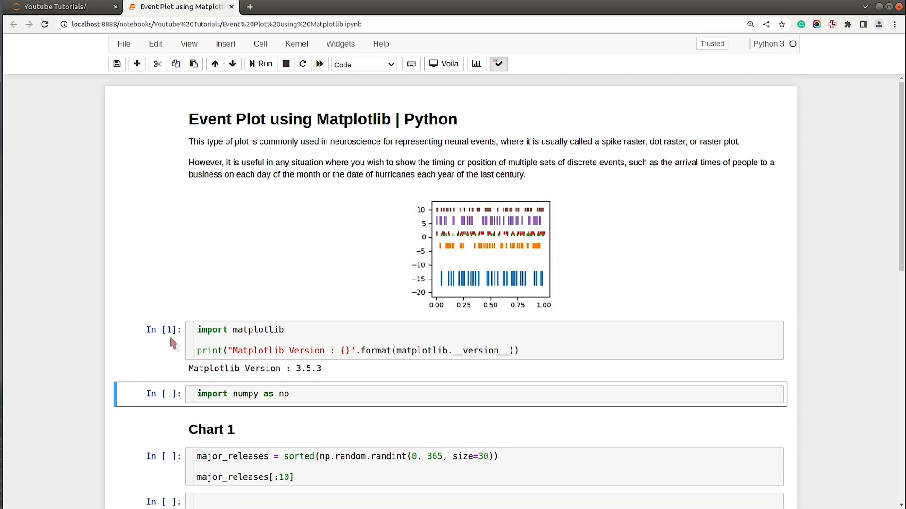
pyautogui.moveTo(171, 351)
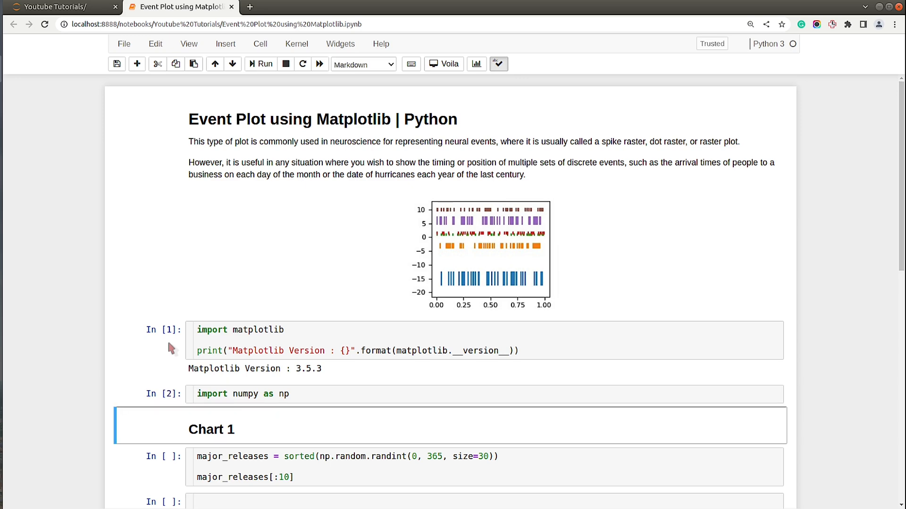
pyautogui.scroll(-3)
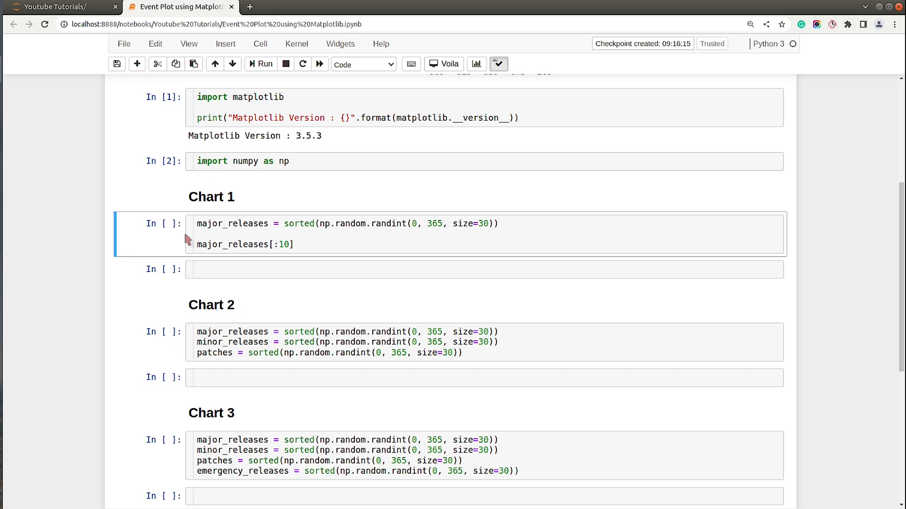
# Step: Run the Chart 1 data cell, listing sorted release days starting 16, 18, 19, 23
pyautogui.click(369, 244)
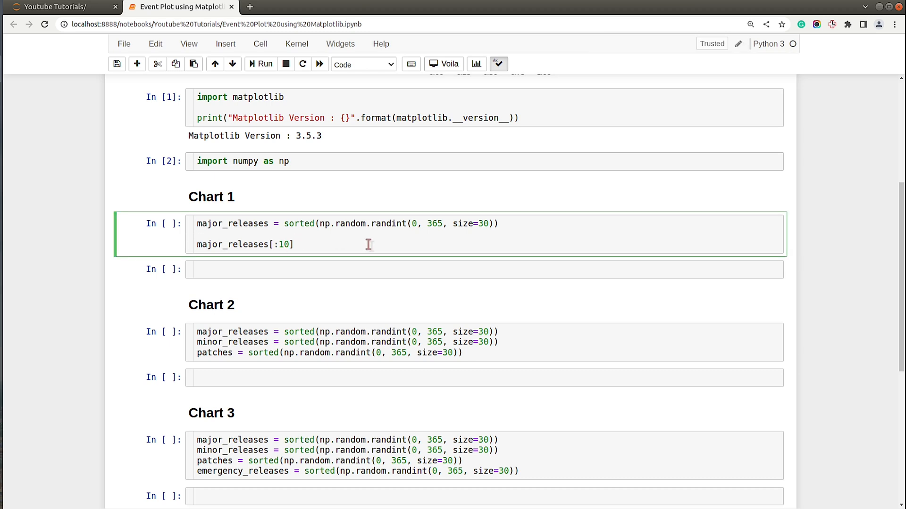
pyautogui.moveTo(236, 225)
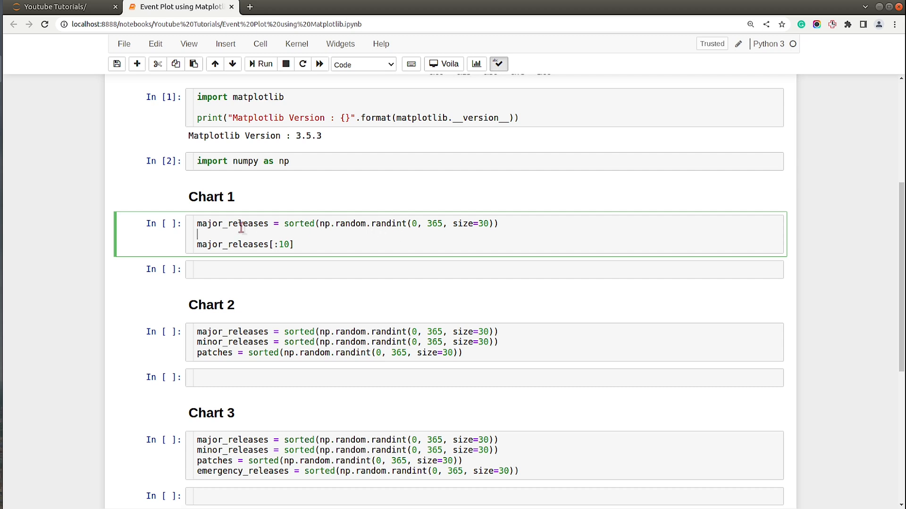
pyautogui.moveTo(278, 229)
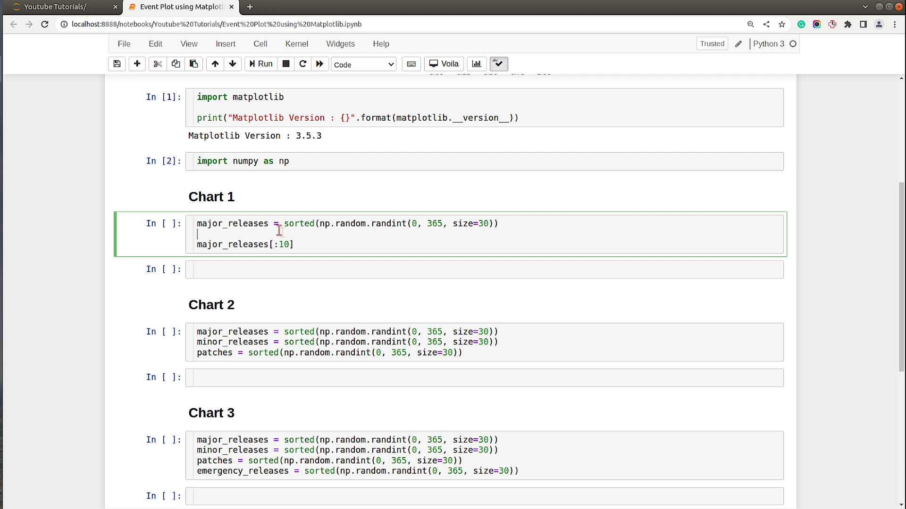
pyautogui.moveTo(434, 229)
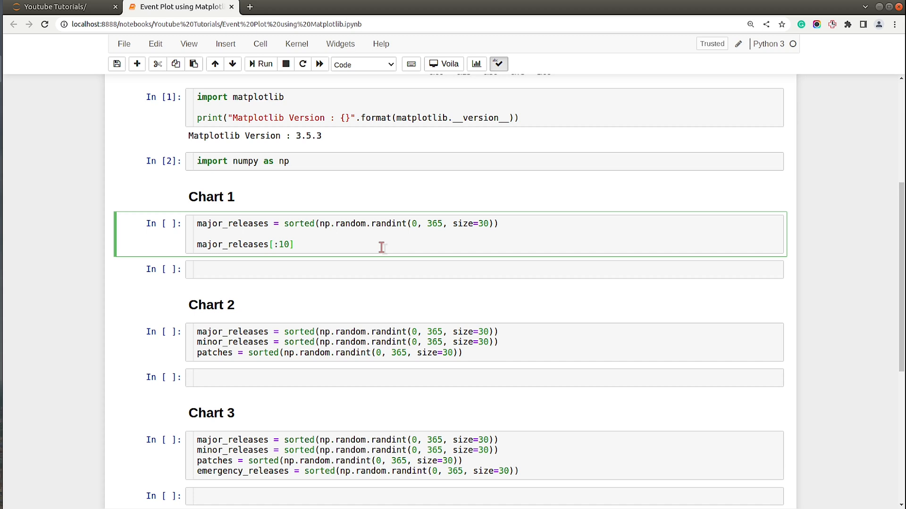
pyautogui.moveTo(384, 253)
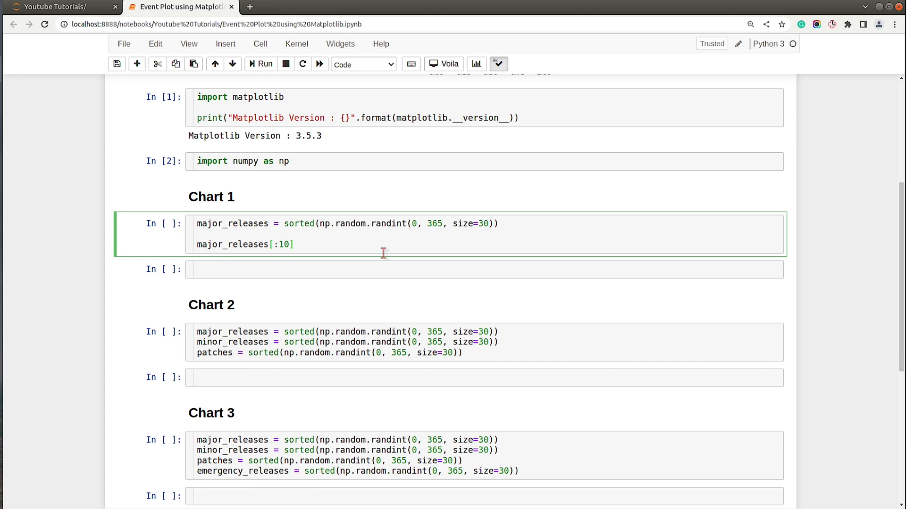
pyautogui.click(260, 64)
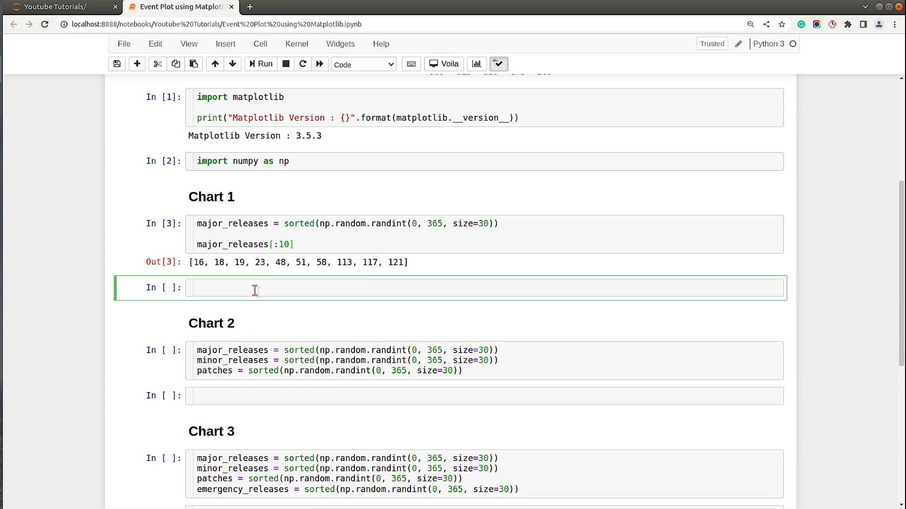
pyautogui.moveTo(261, 293)
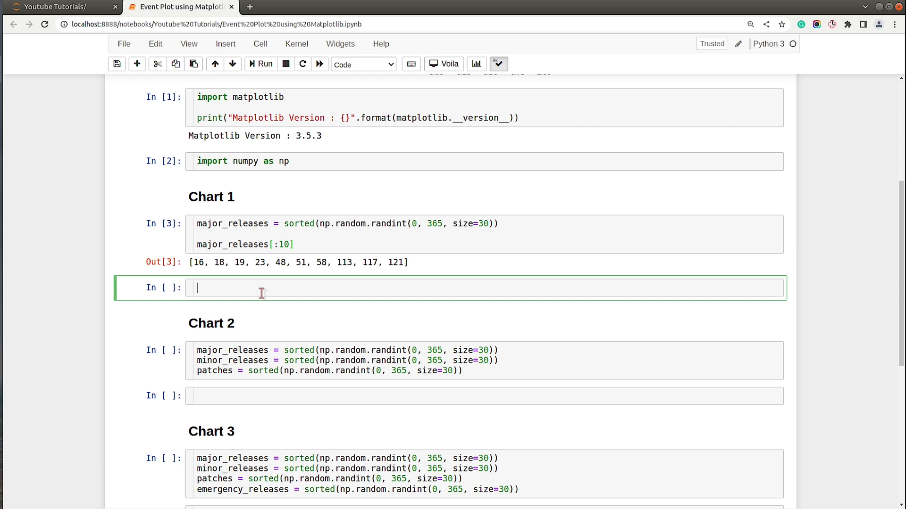
# Step: In the new cell, import pyplot as plt and create a 12 by 7 figure
pyautogui.write('import matplo')
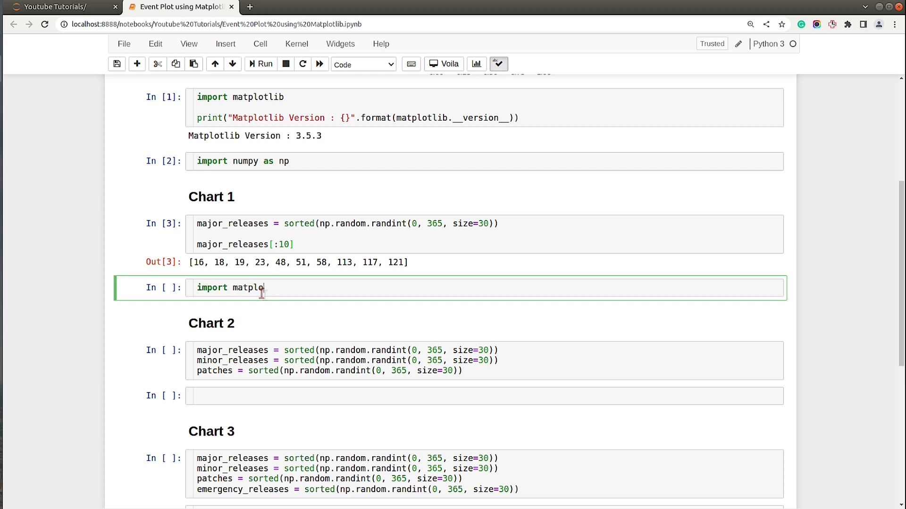
pyautogui.write('tlib.')
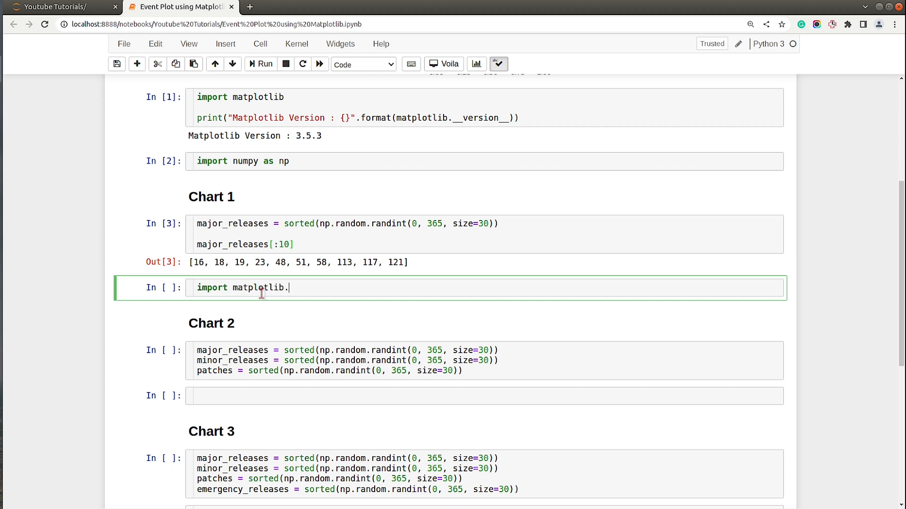
pyautogui.write('pyplot as plt')
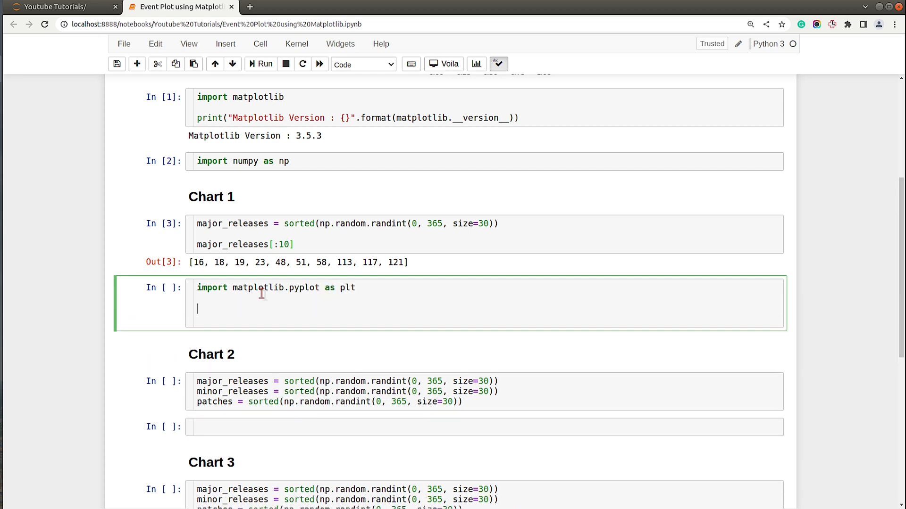
pyautogui.write('fig =')
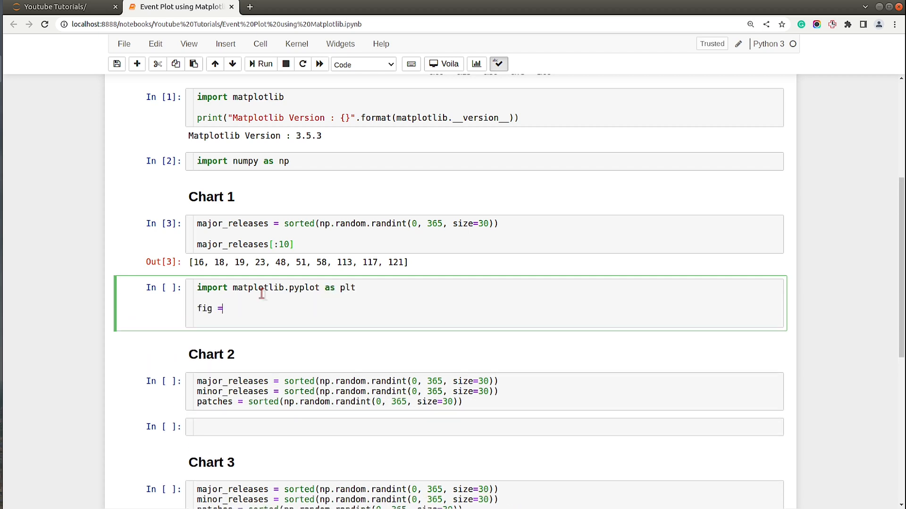
pyautogui.write('plt.figure')
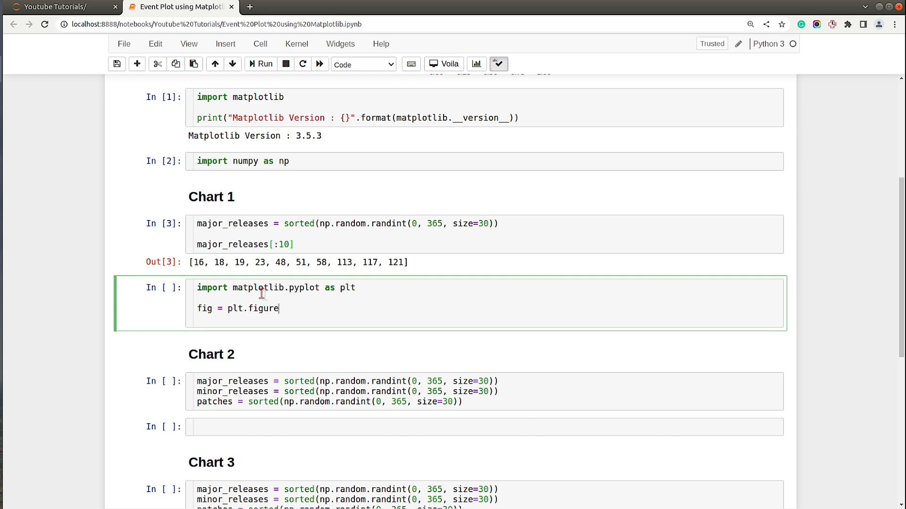
pyautogui.write('(figsize=(12,7')
pyautogui.write('pl')
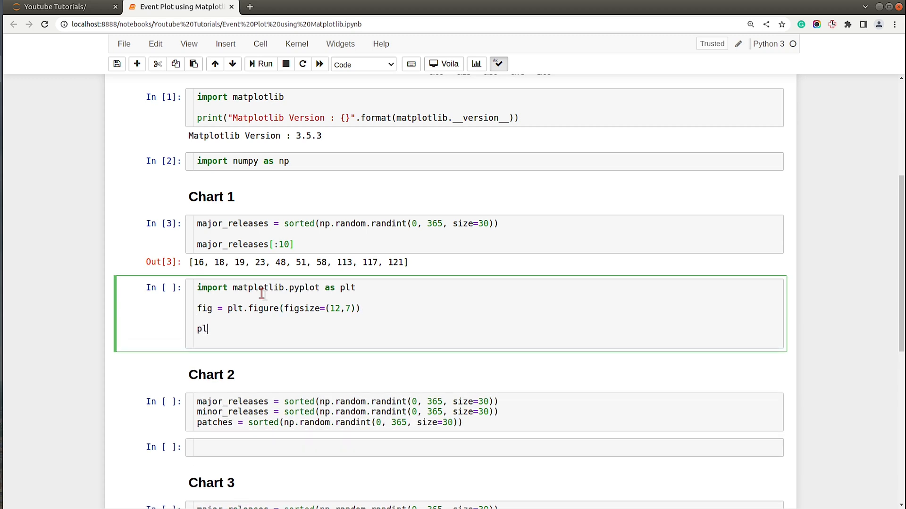
# Step: Add an eventplot call with positions=[major_releases]
pyautogui.write('t.eve')
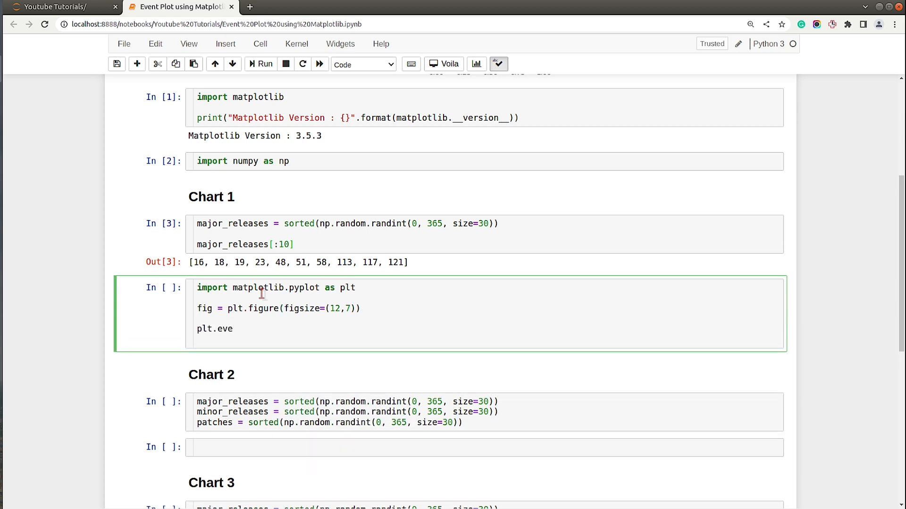
pyautogui.write('nt')
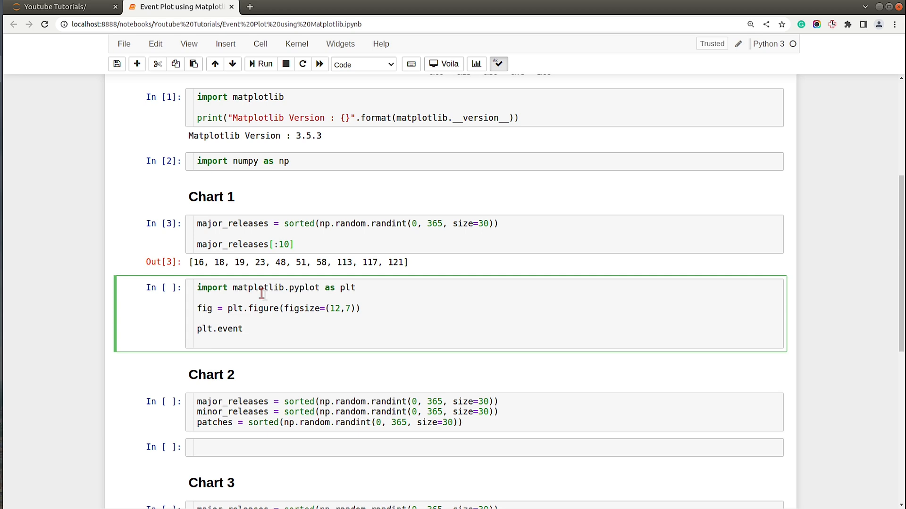
pyautogui.write('plot()')
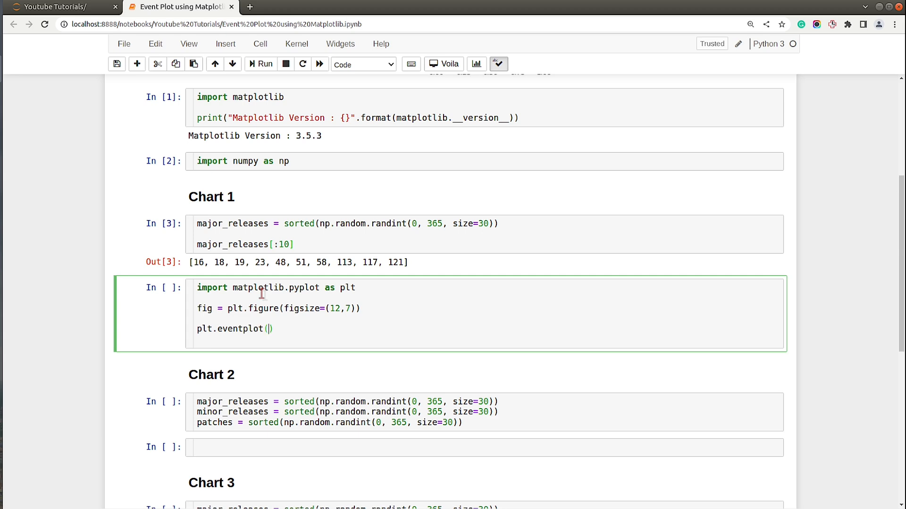
pyautogui.write('positiitions')
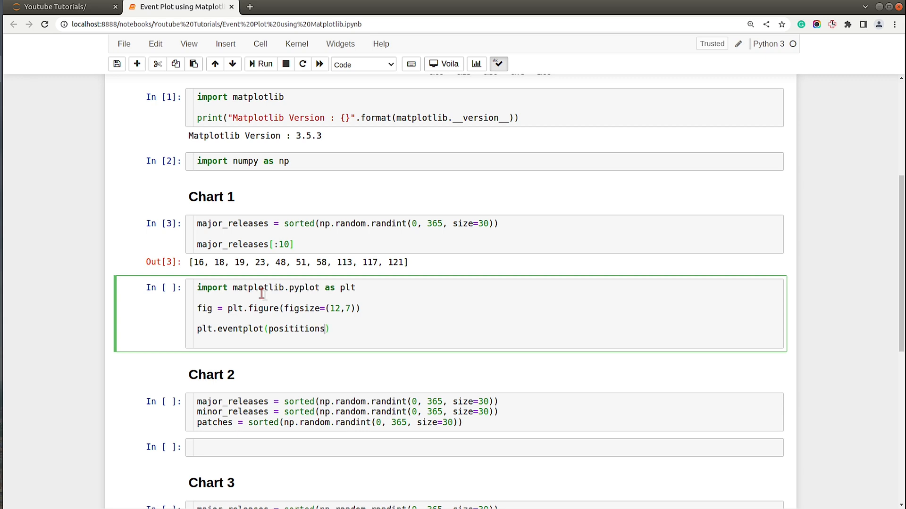
pyautogui.write('=[]')
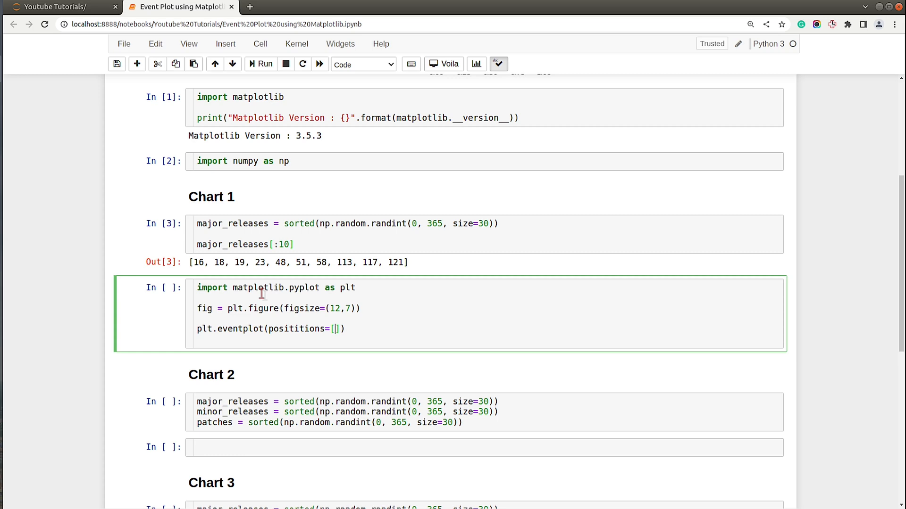
pyautogui.write('major')
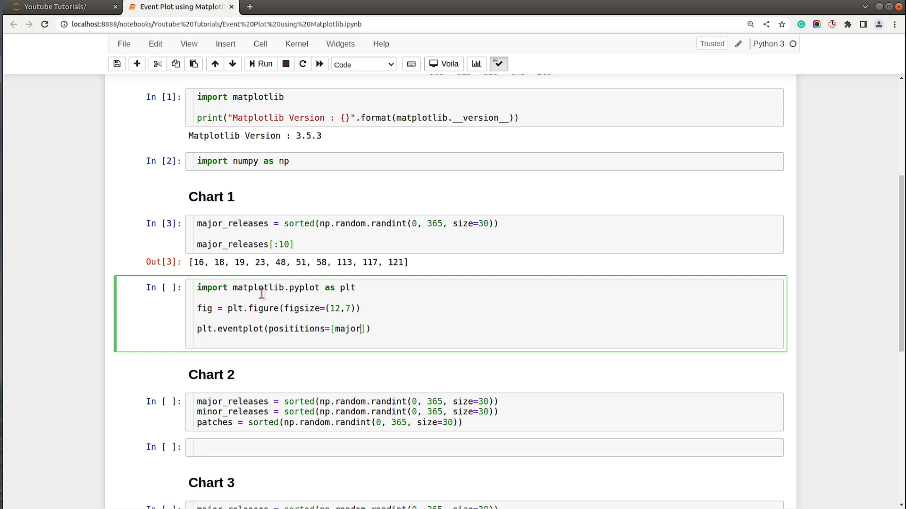
pyautogui.write('_releases')
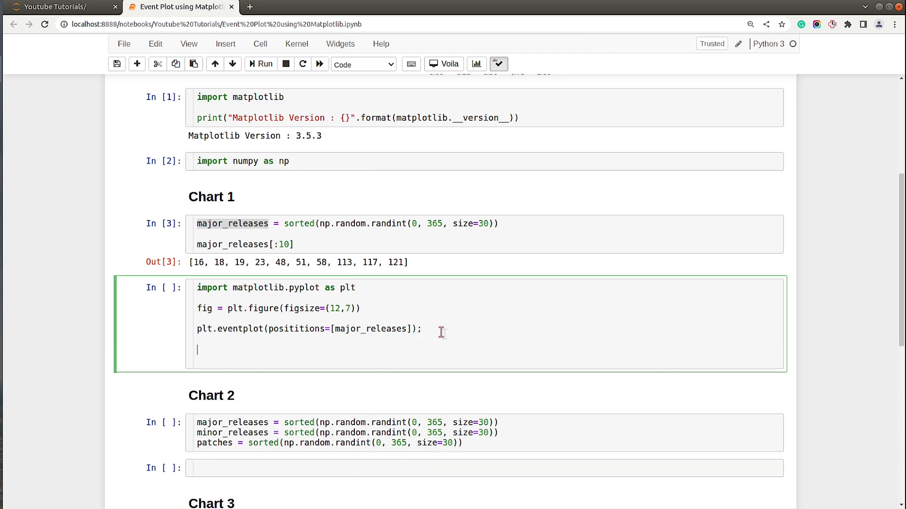
# Step: Label the x-axis 'Dayes of Year'
pyautogui.write('pl')
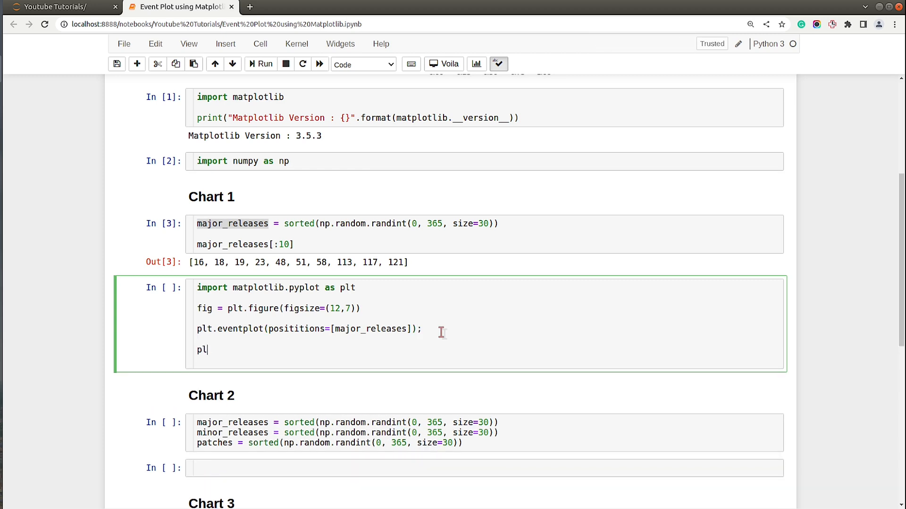
pyautogui.write('.')
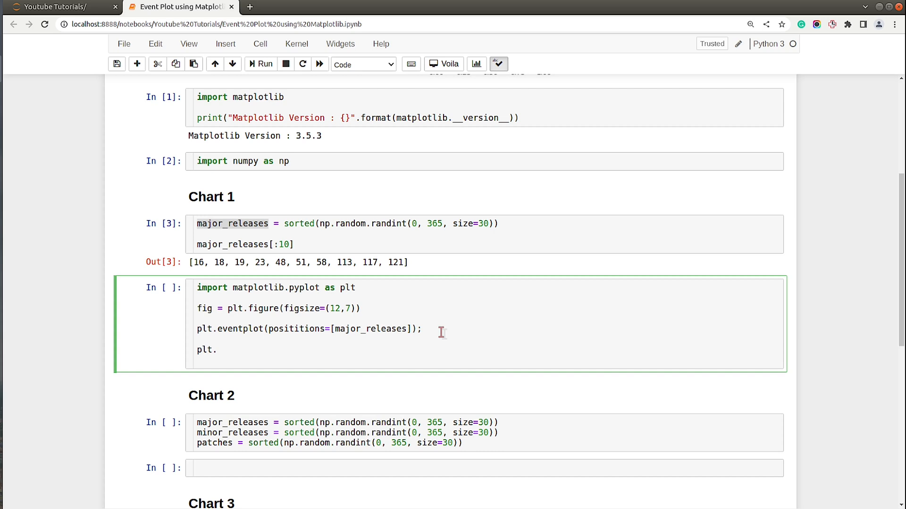
pyautogui.write('xlabel')
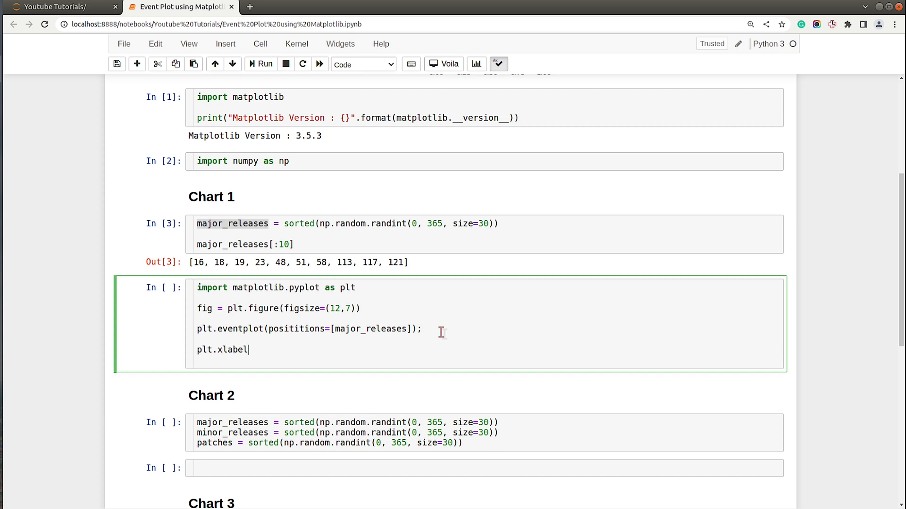
pyautogui.write('("Dayes")')
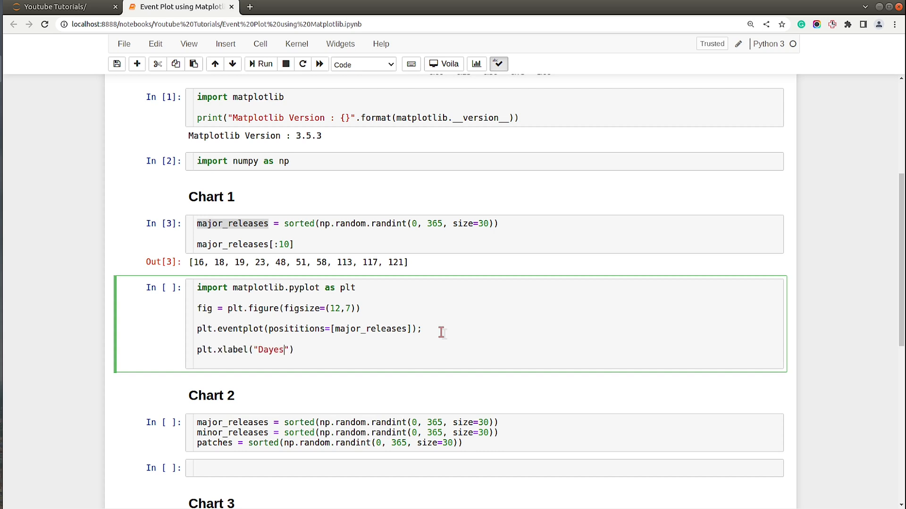
pyautogui.write('of Year')
pyautogui.write('p')
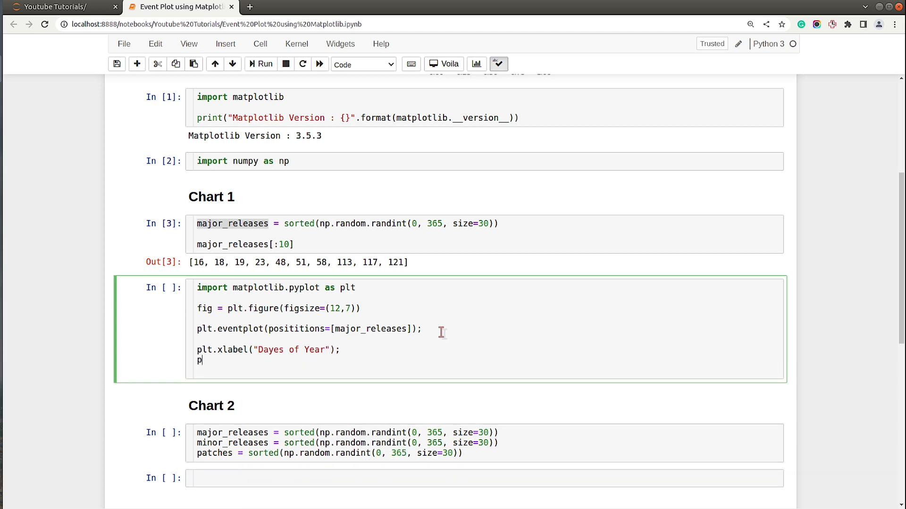
# Step: Add a left-aligned, bold 'Project Releases' title with pad 20 and fontsize 30
pyautogui.write('lt.title')
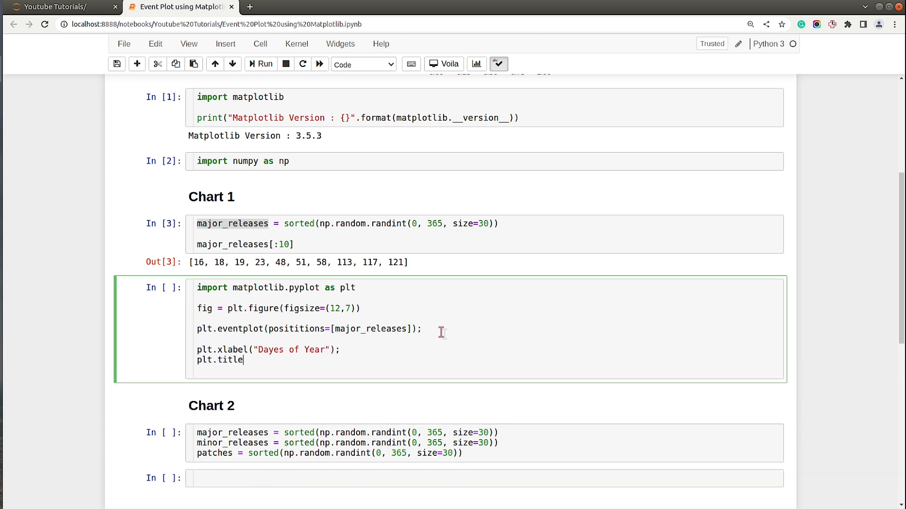
pyautogui.write('("R")')
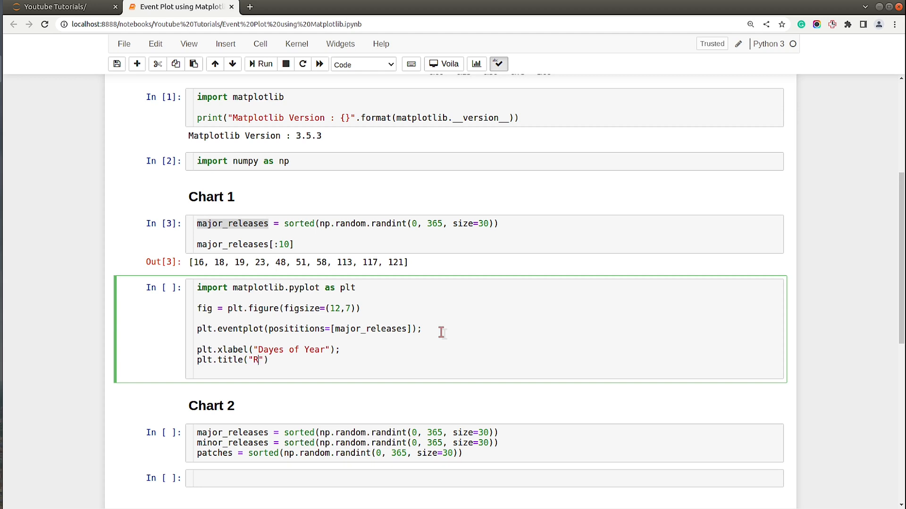
pyautogui.write('roject')
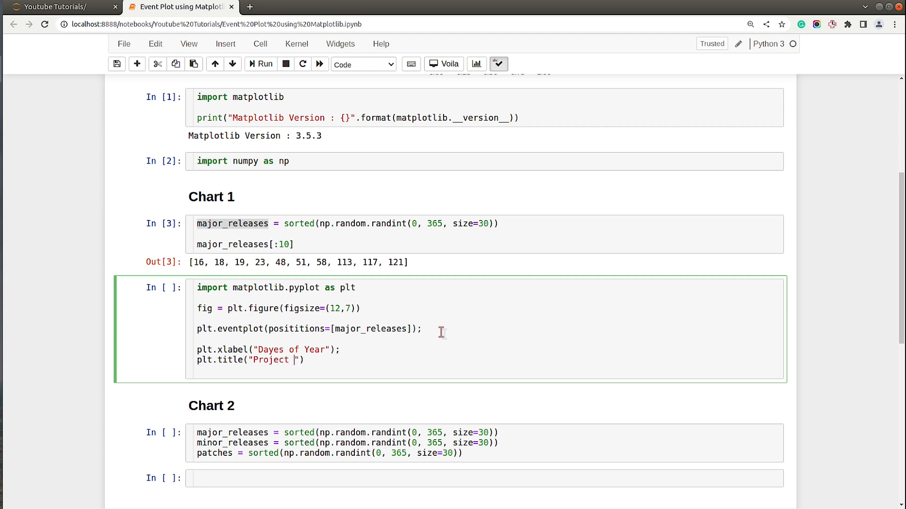
pyautogui.write('Re')
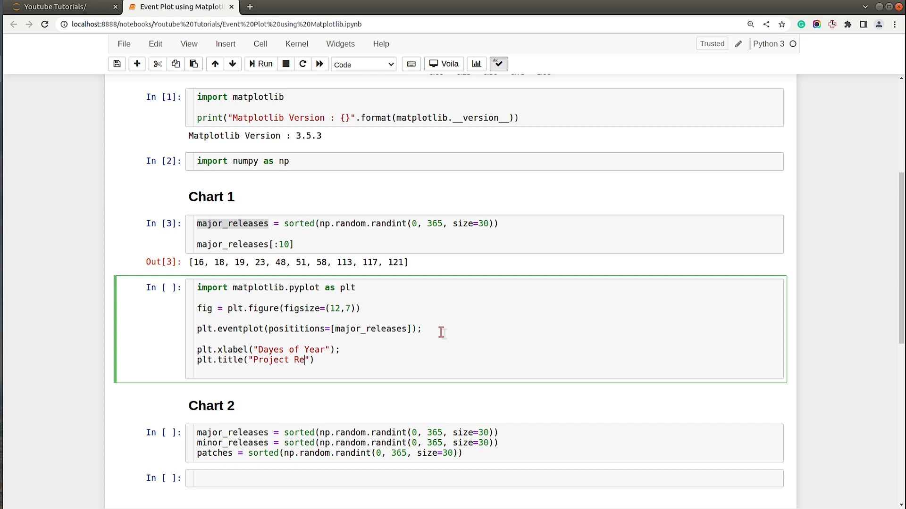
pyautogui.write('lease')
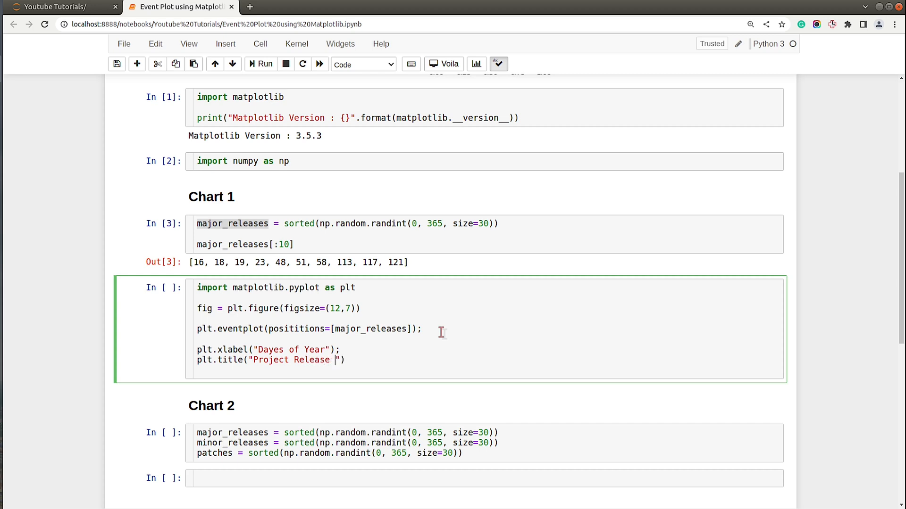
pyautogui.write('s')
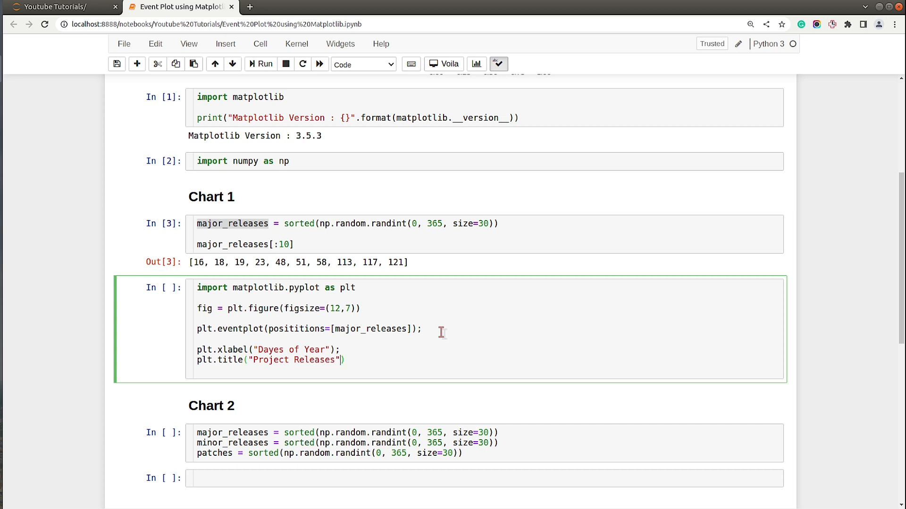
pyautogui.write(', loc=')
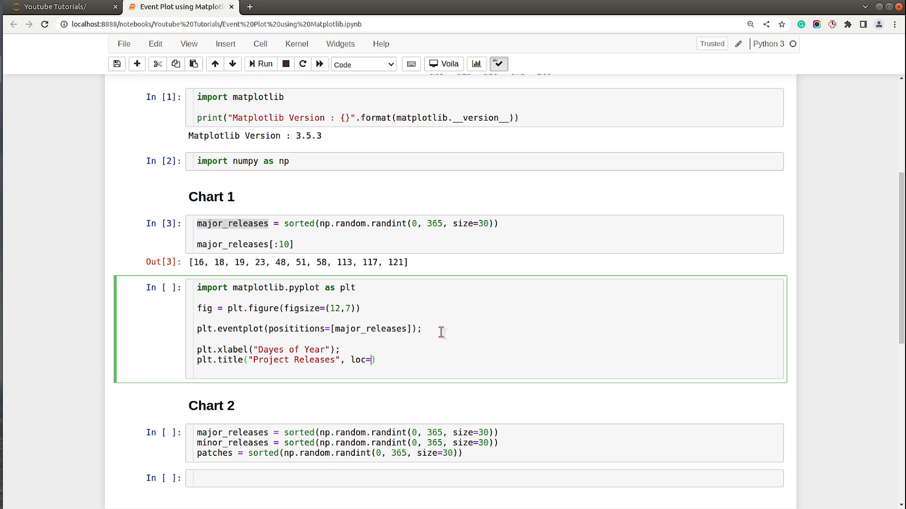
pyautogui.write('"left",')
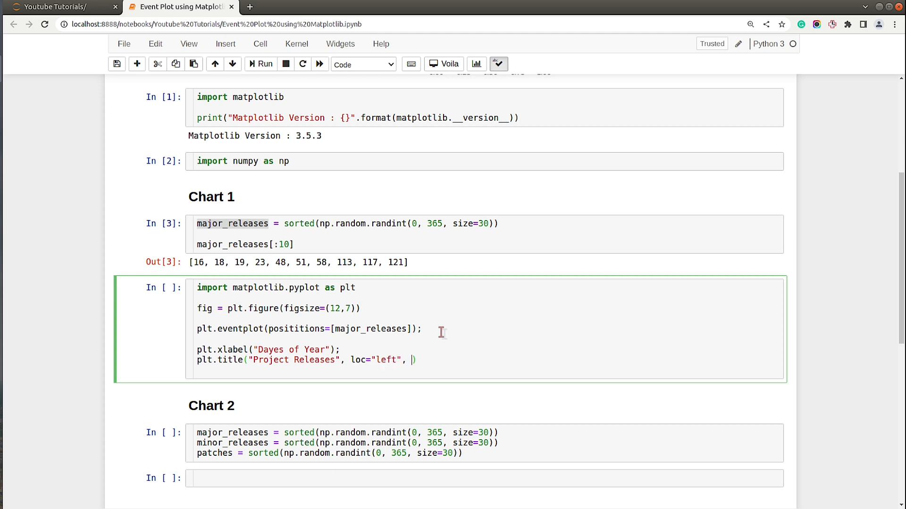
pyautogui.write('pad=20, f')
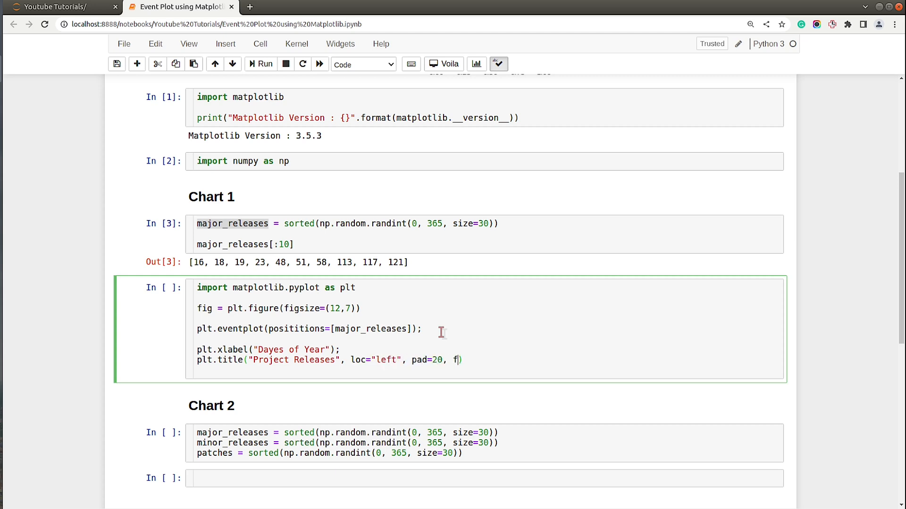
pyautogui.write('ontw')
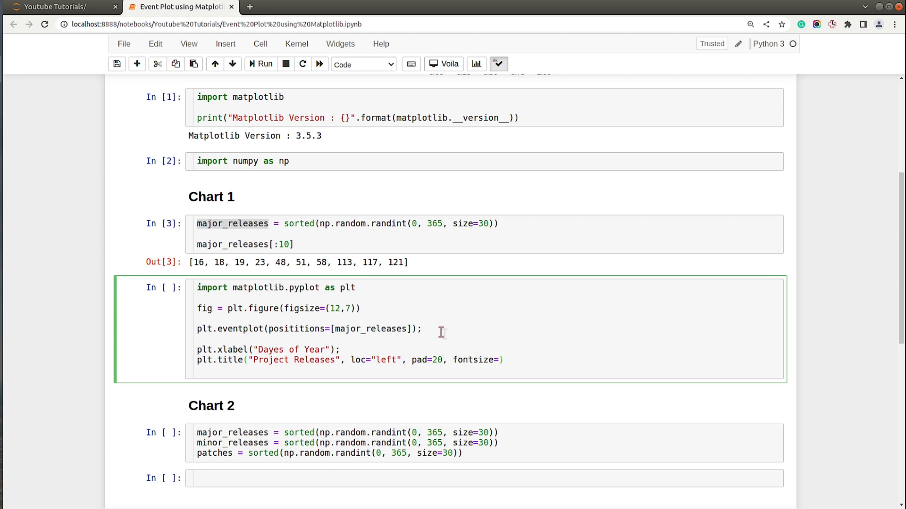
pyautogui.write('30,')
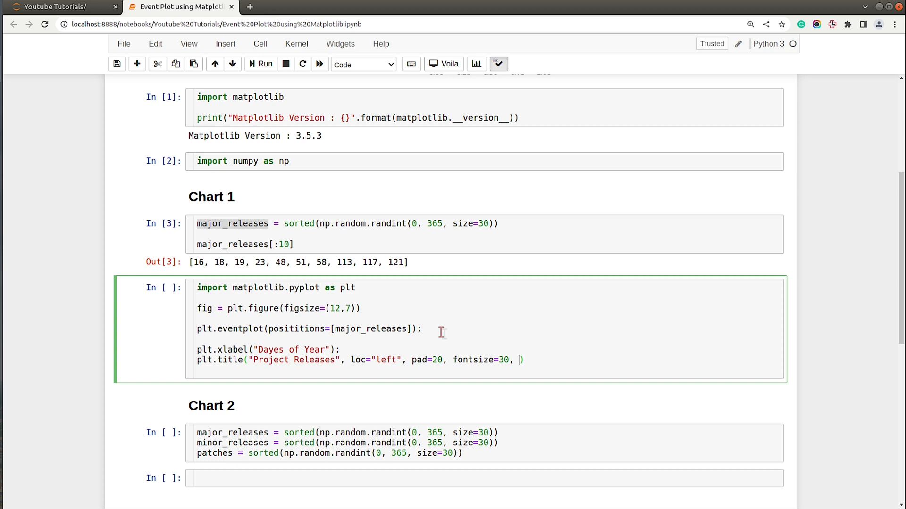
pyautogui.write('fontweight=')
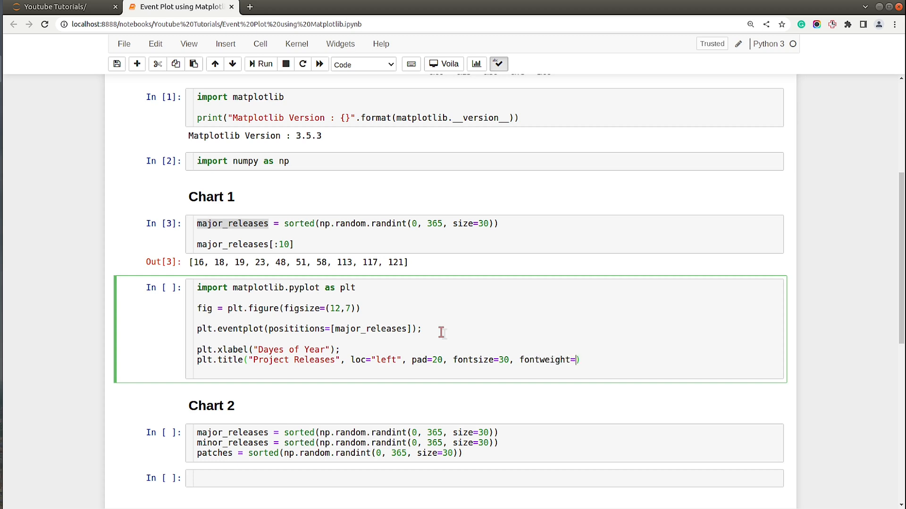
pyautogui.write('"bold")')
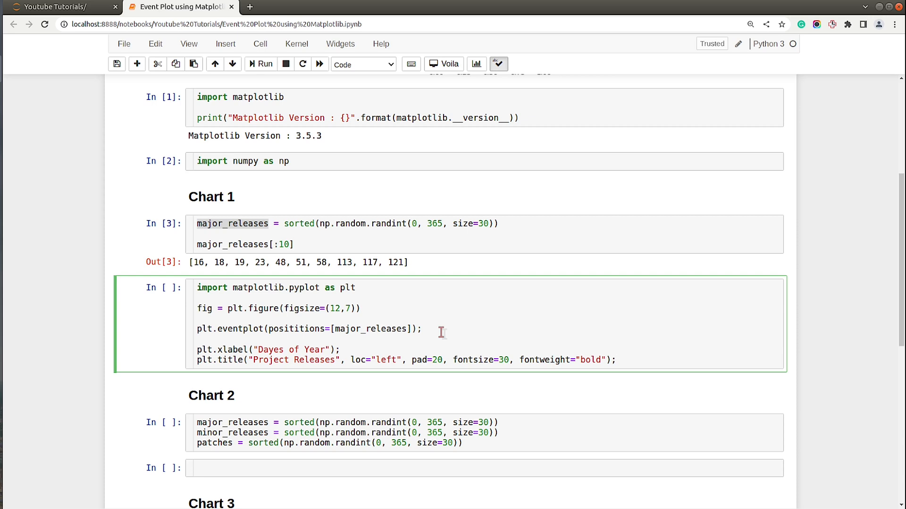
pyautogui.moveTo(292, 329)
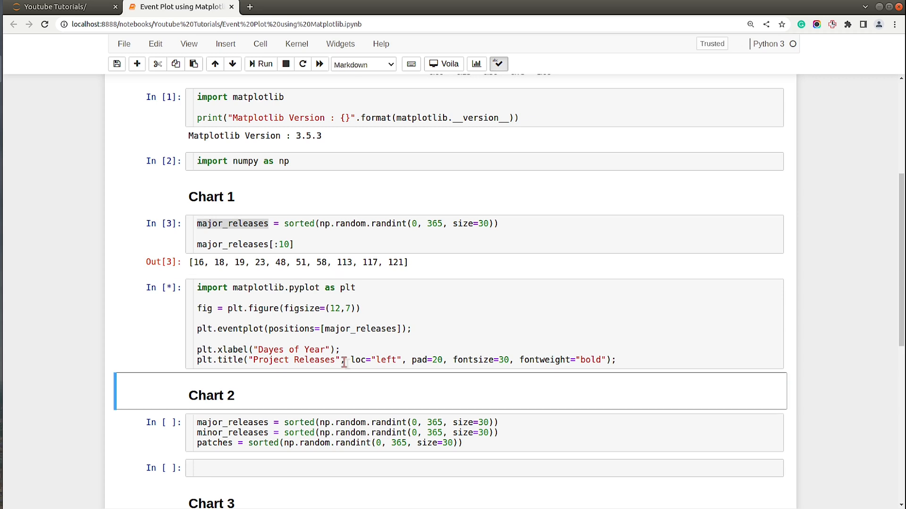
# Step: Run the Chart 1 cell, view the rendered Project Releases plot, then resume editing its code
pyautogui.click(264, 65)
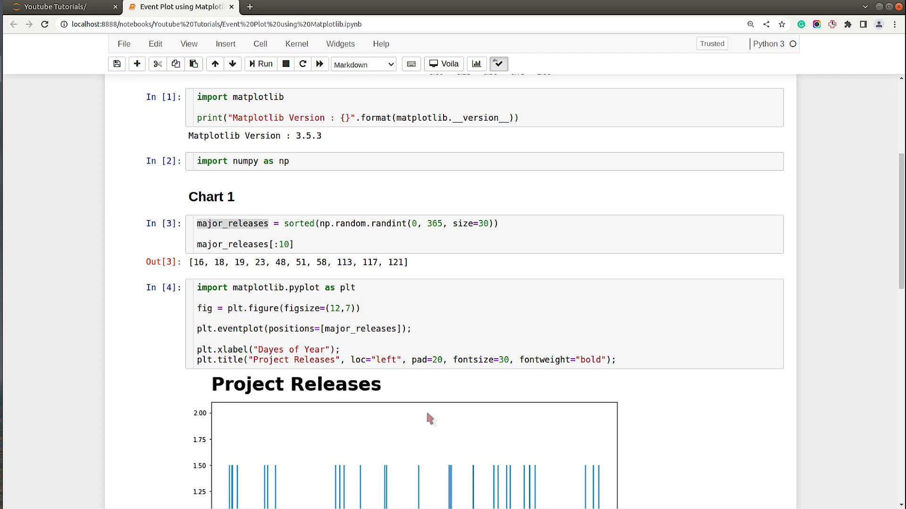
pyautogui.scroll(-3)
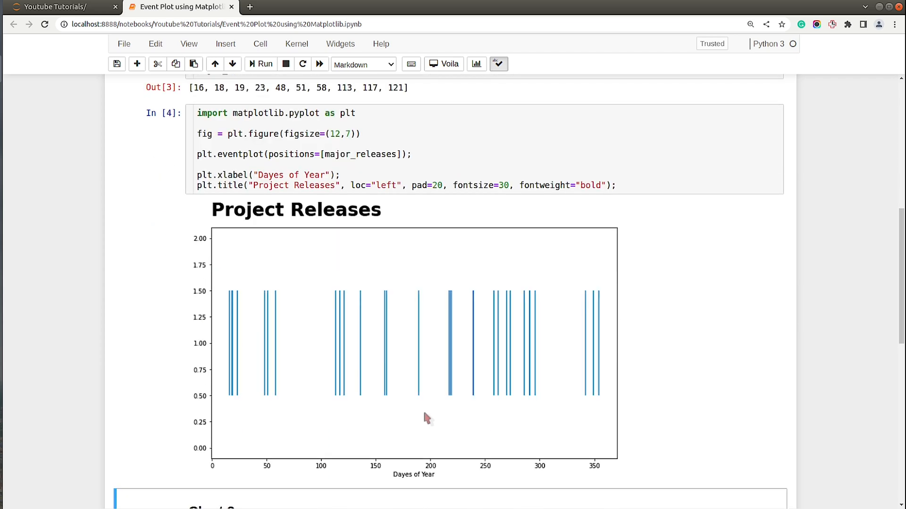
pyautogui.moveTo(432, 434)
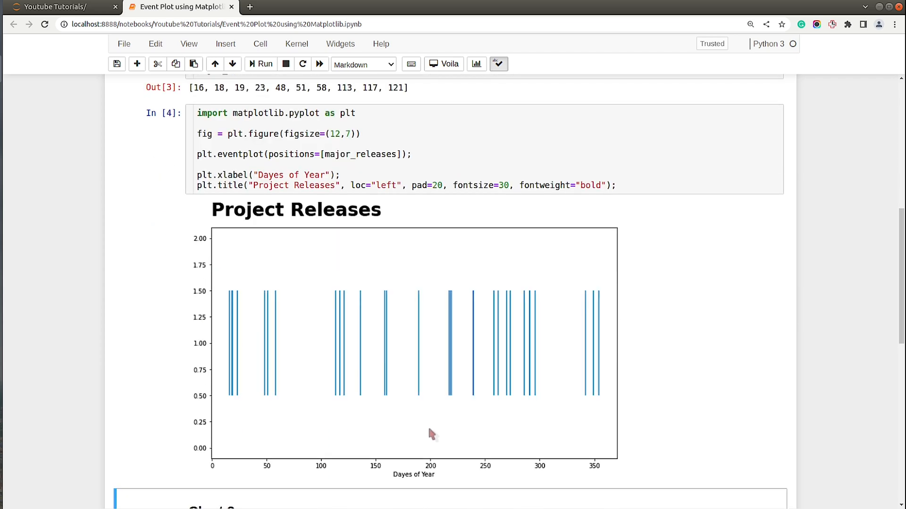
pyautogui.moveTo(412, 332)
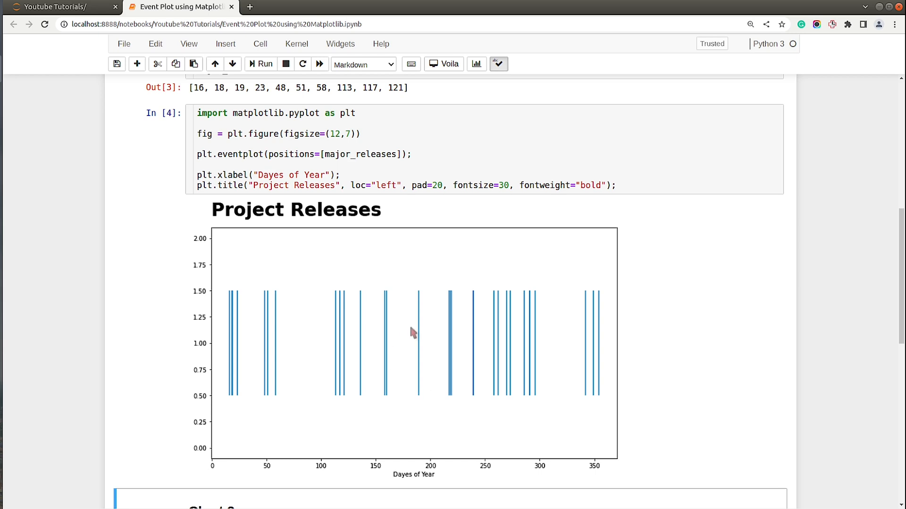
pyautogui.click(376, 155)
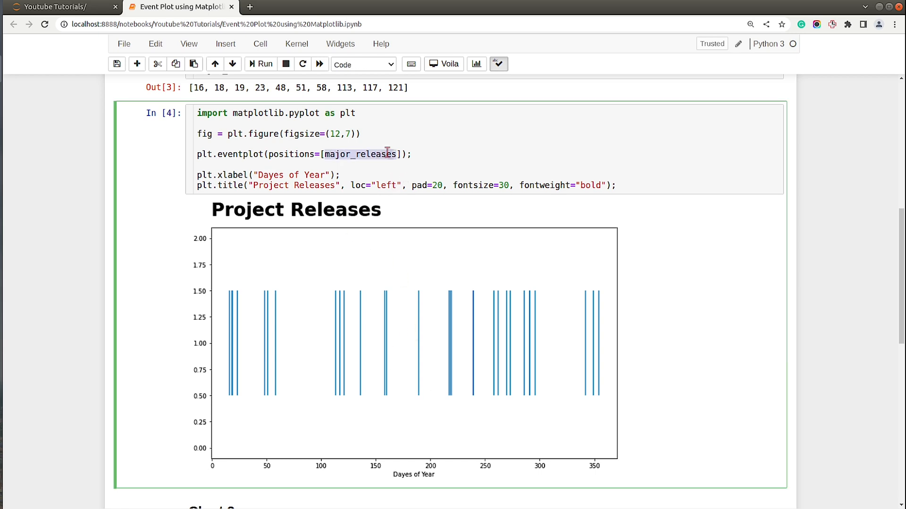
pyautogui.moveTo(374, 134)
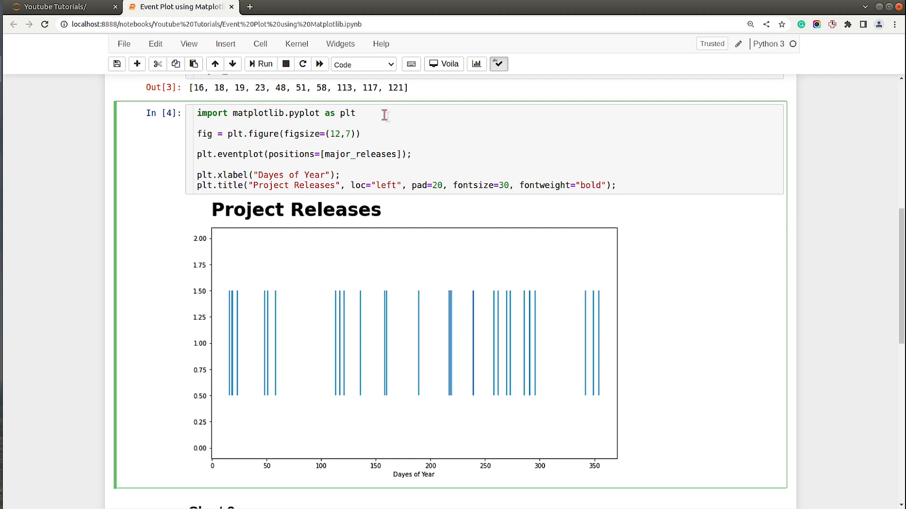
# Step: Apply the fivethirtyeight style to the plot and check its grey gridded output
pyautogui.write('plt.s')
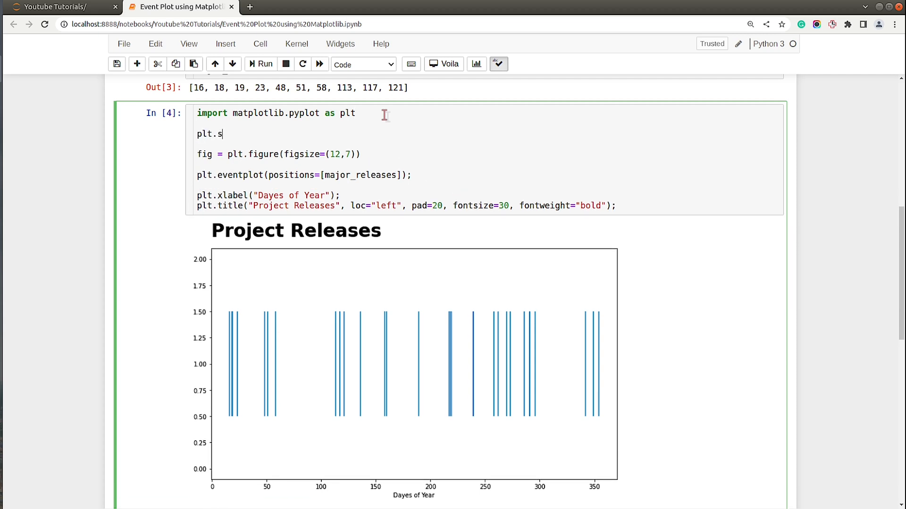
pyautogui.write('tyle.use("fivethirtye')
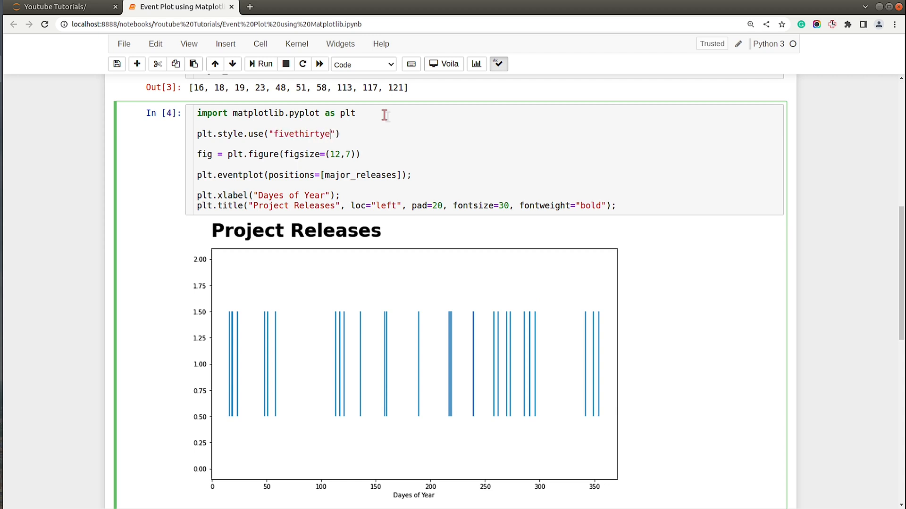
pyautogui.write('ight')
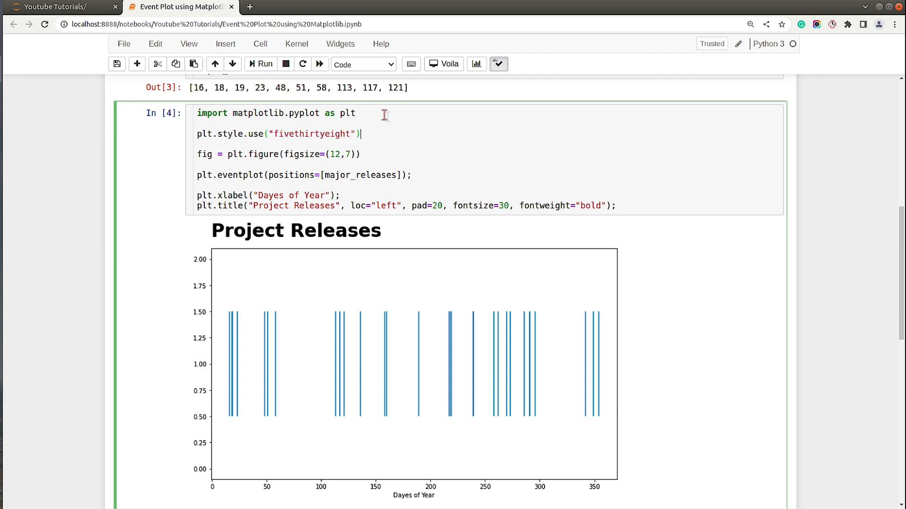
pyautogui.write(';')
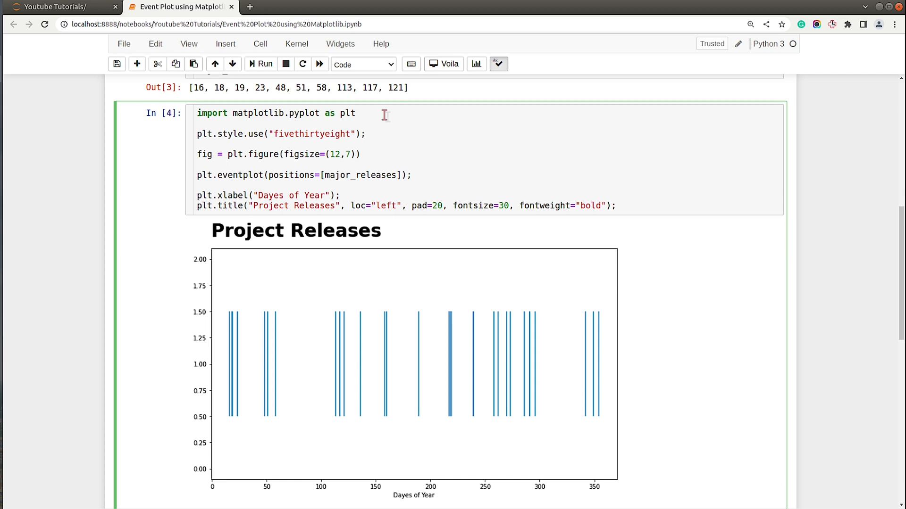
pyautogui.click(366, 134)
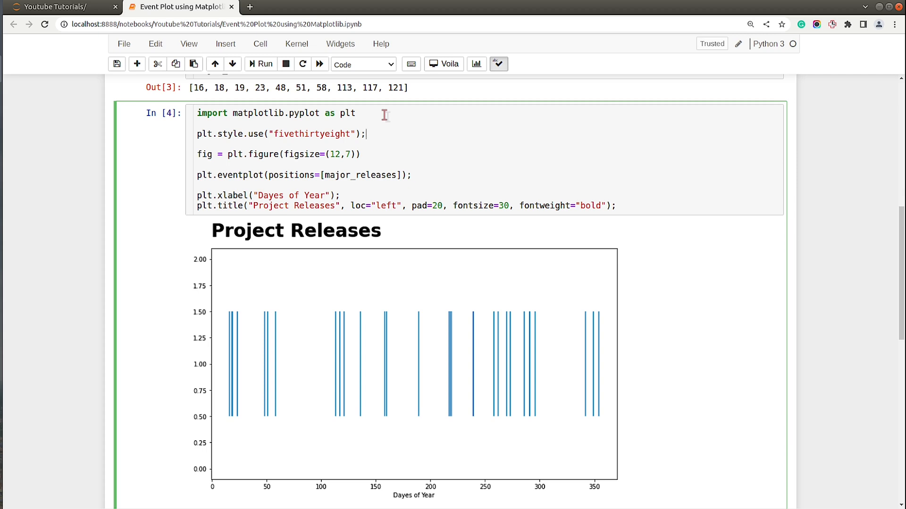
pyautogui.scroll(-3)
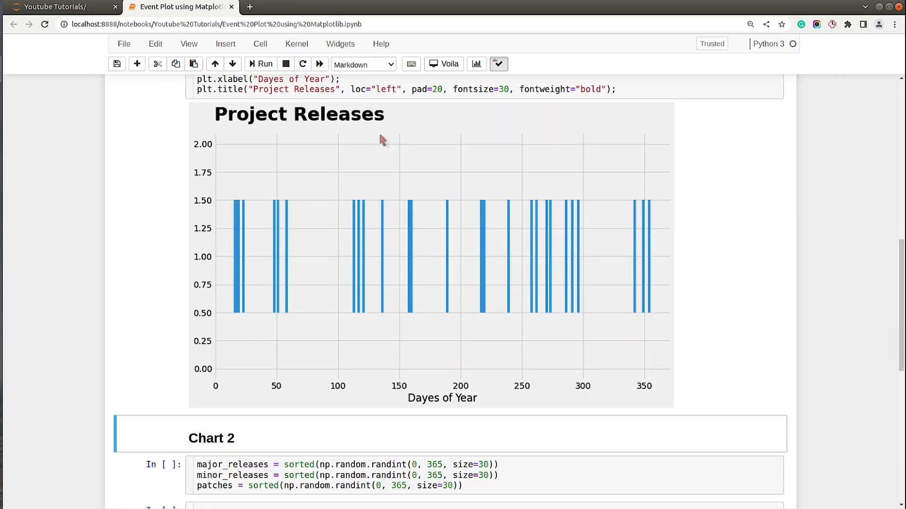
pyautogui.scroll(3)
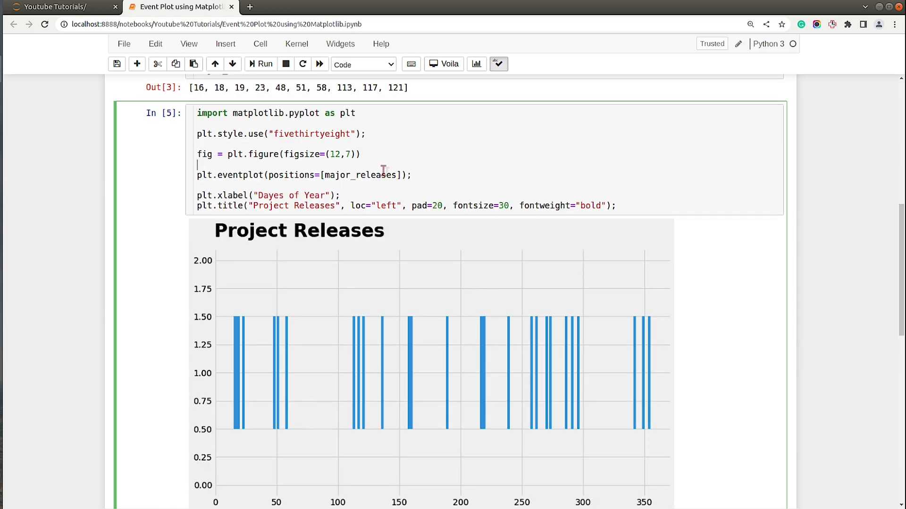
# Step: Select all the Chart 1 plotting code and scroll down to the Chart 2 cells
pyautogui.press('ctrl+a')
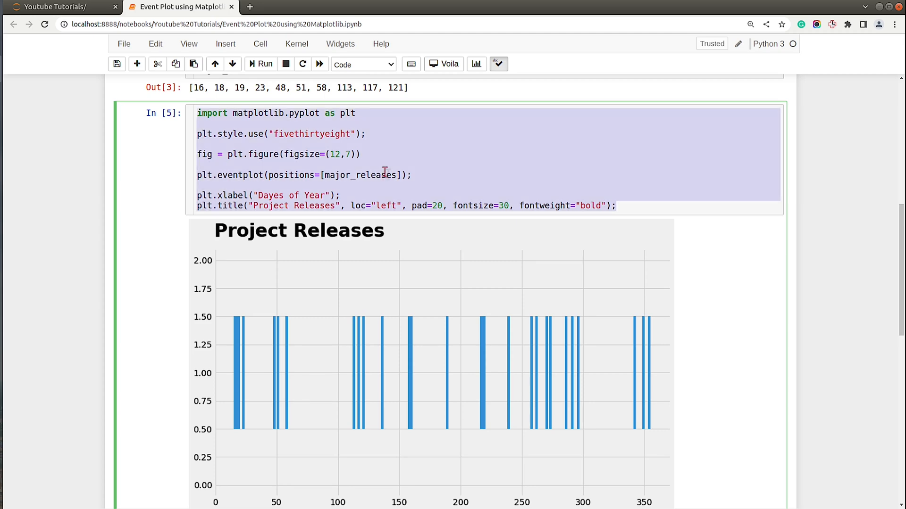
pyautogui.scroll(-3)
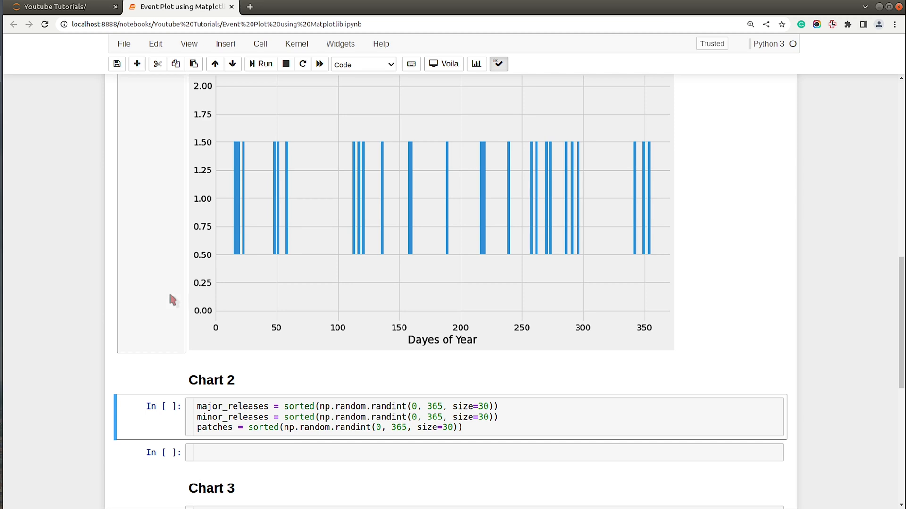
pyautogui.moveTo(384, 197)
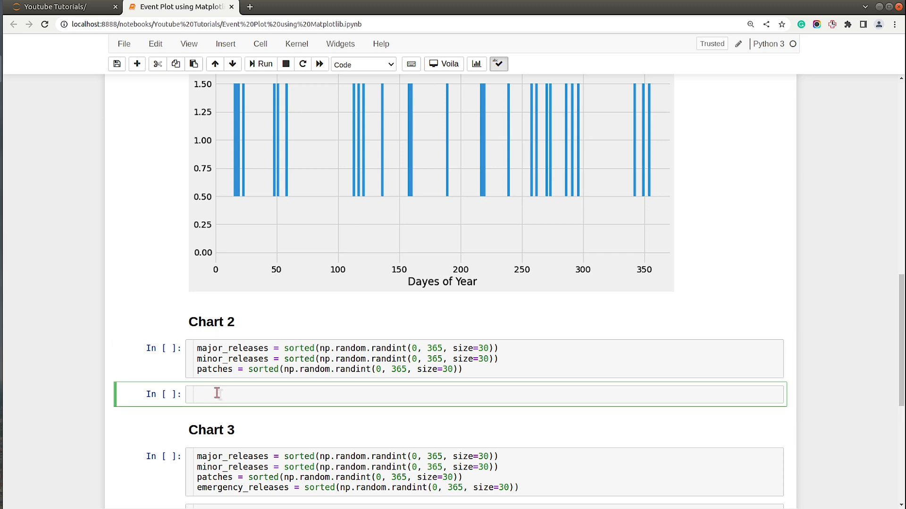
pyautogui.scroll(-3)
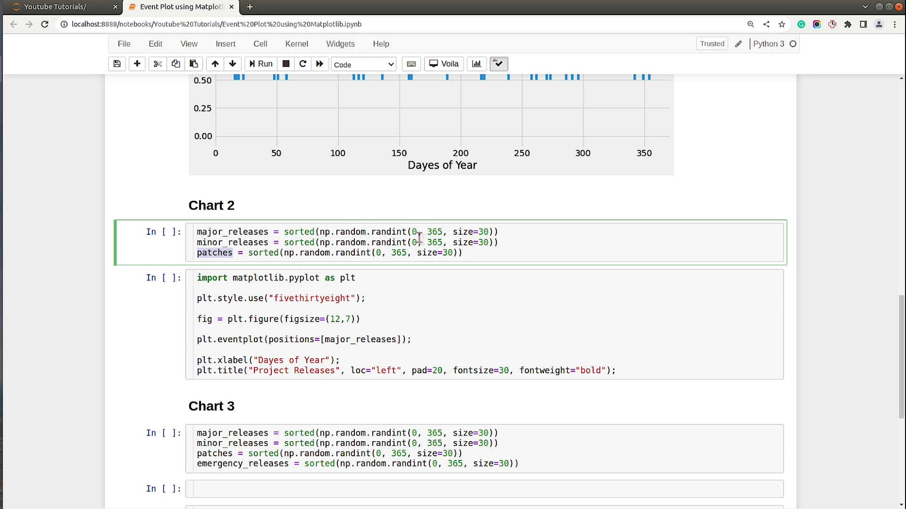
pyautogui.moveTo(329, 255)
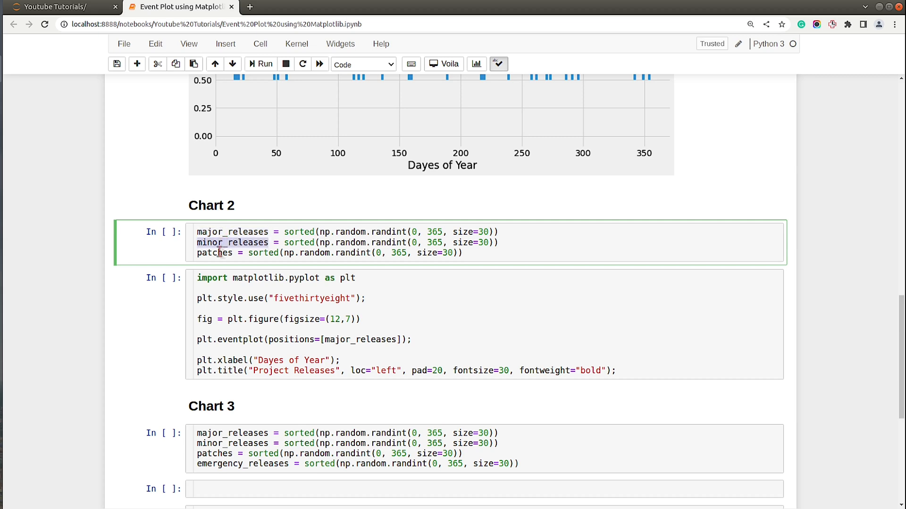
# Step: Add minor_releases and patches to the eventplot positions list
pyautogui.click(462, 252)
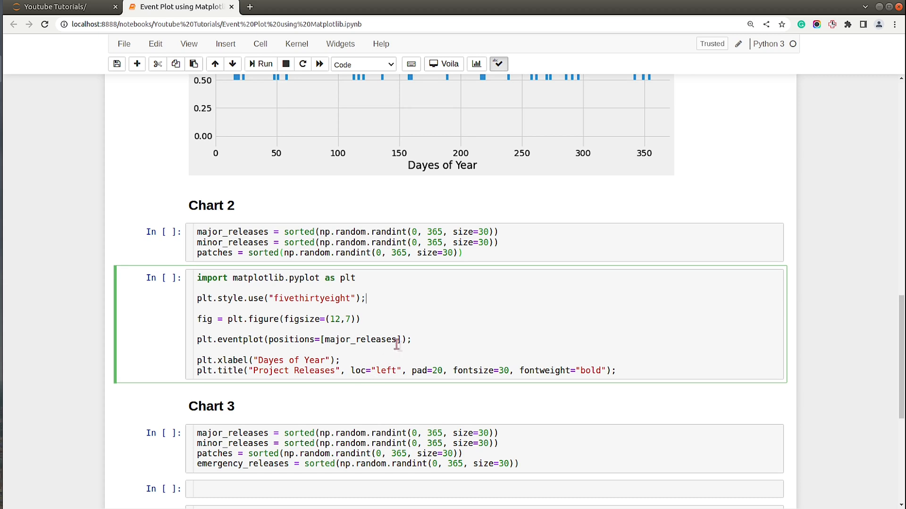
pyautogui.write(',')
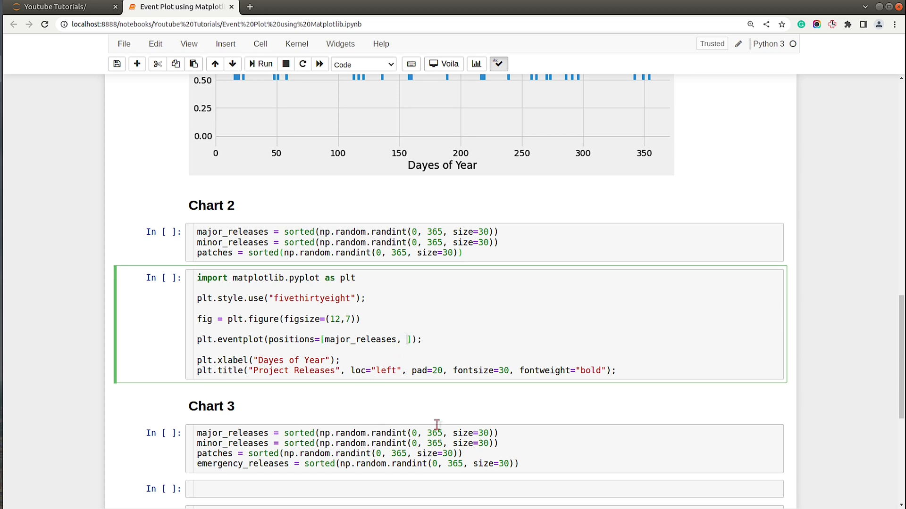
pyautogui.write('m')
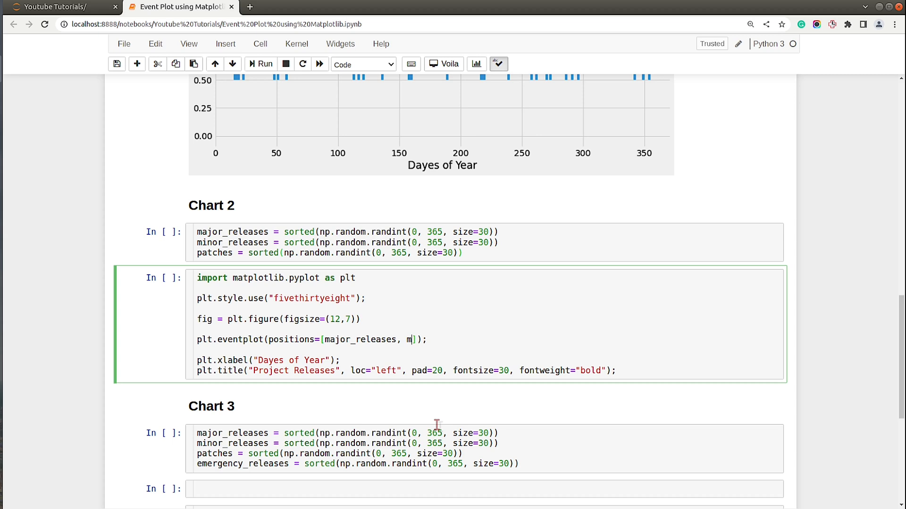
pyautogui.write('inor_re')
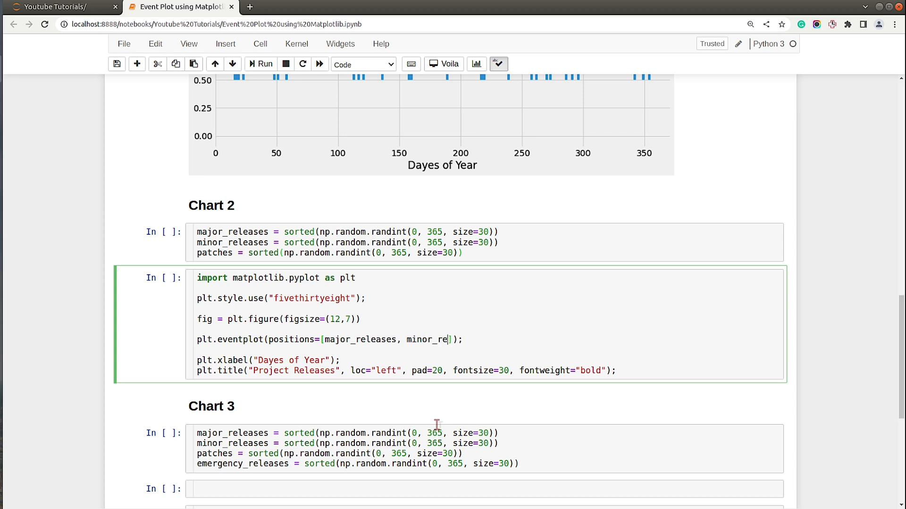
pyautogui.write('leases,')
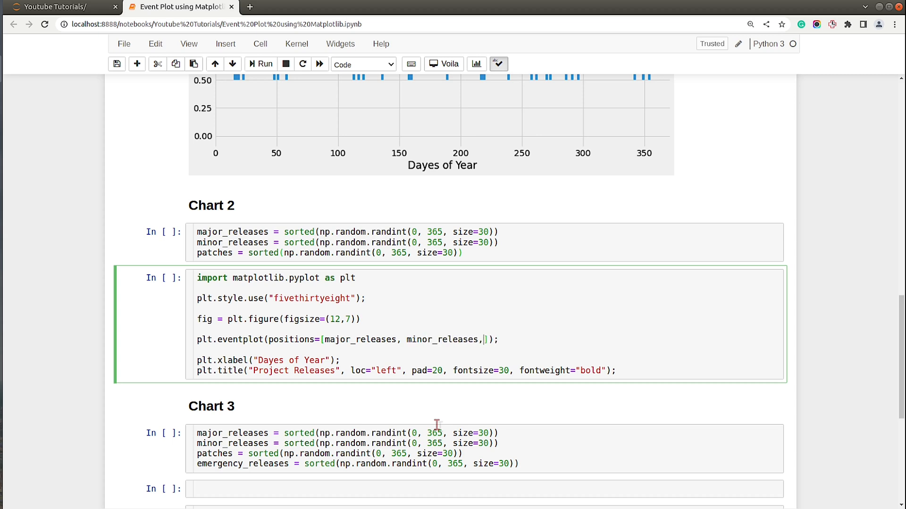
pyautogui.write('pa')
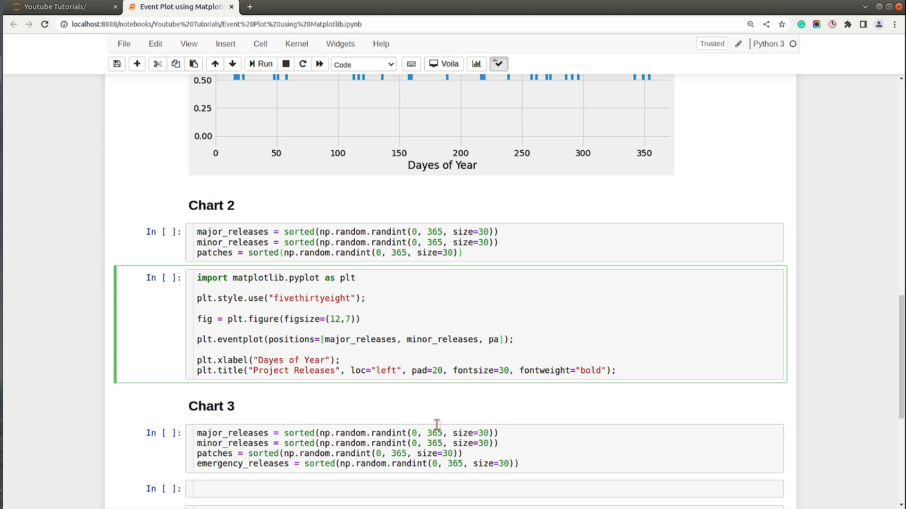
pyautogui.write('tc')
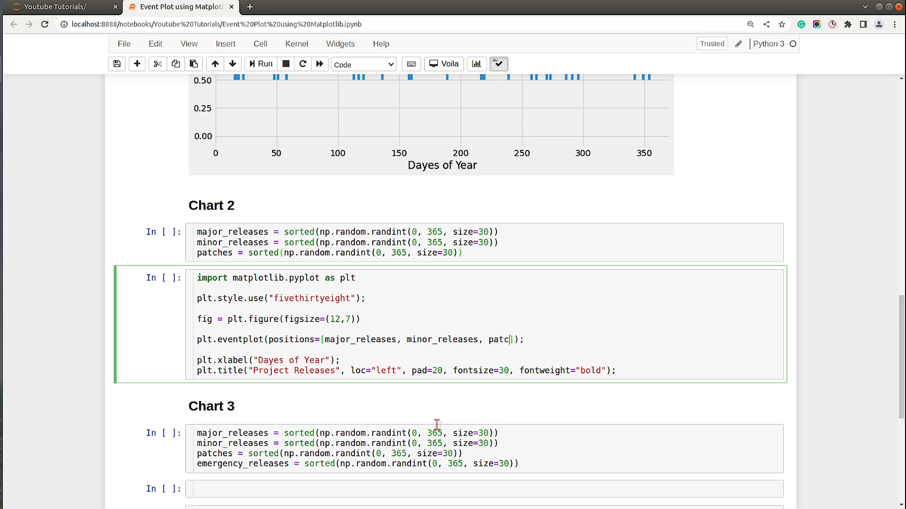
pyautogui.write('hes],')
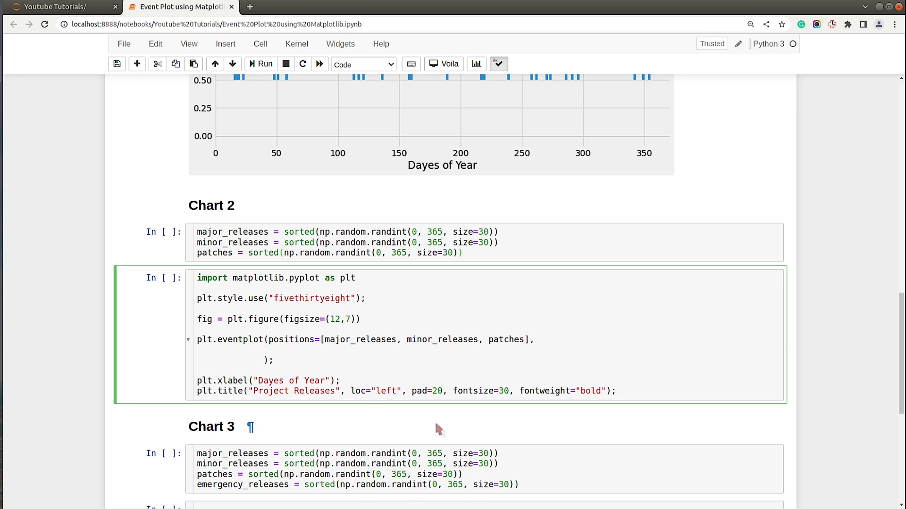
# Step: Set the eventplot linewidths to [2, 1, 0.5]
pyautogui.write('linw')
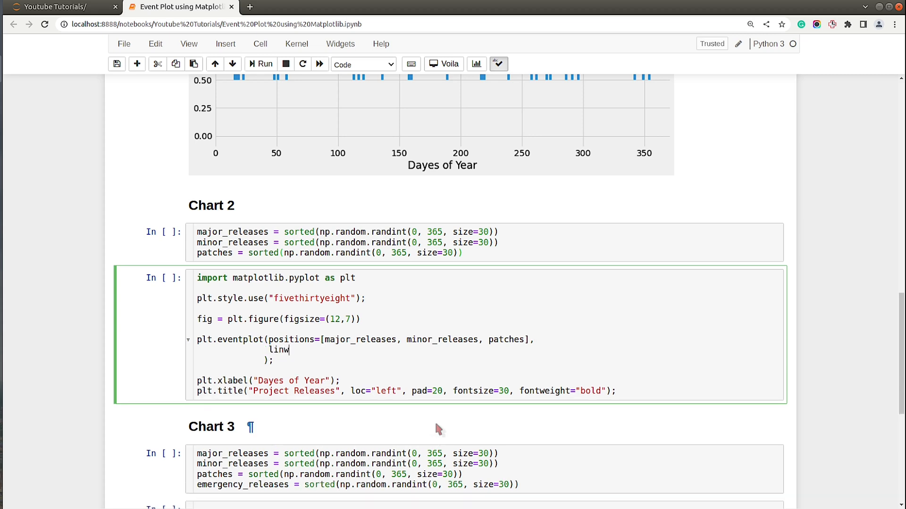
pyautogui.write('id')
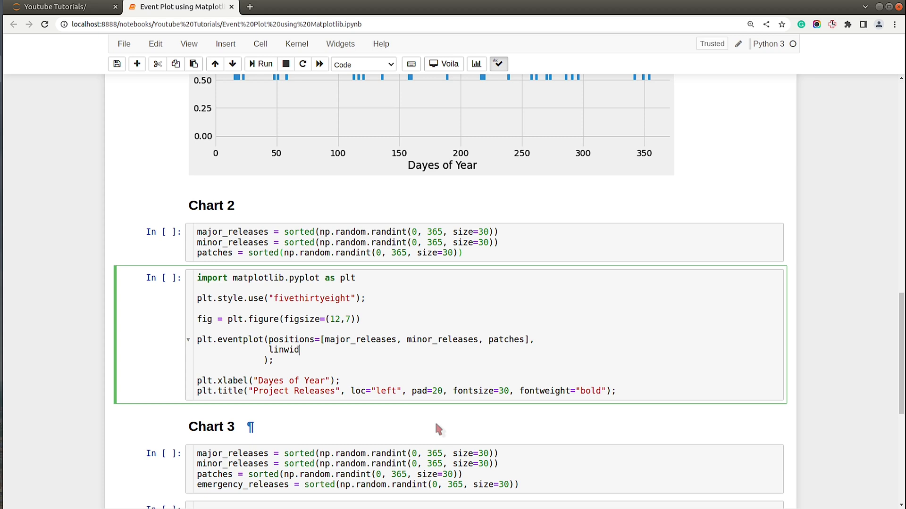
pyautogui.press('BackSpace')
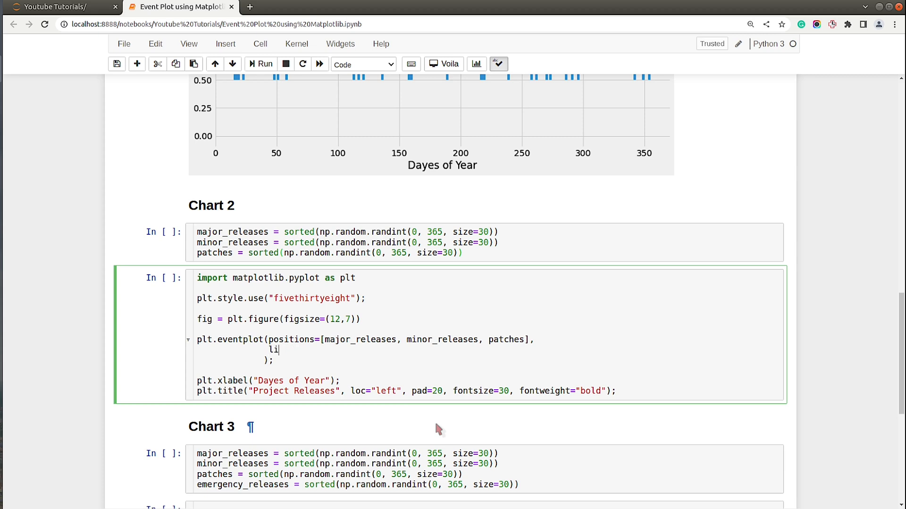
pyautogui.write('newidths')
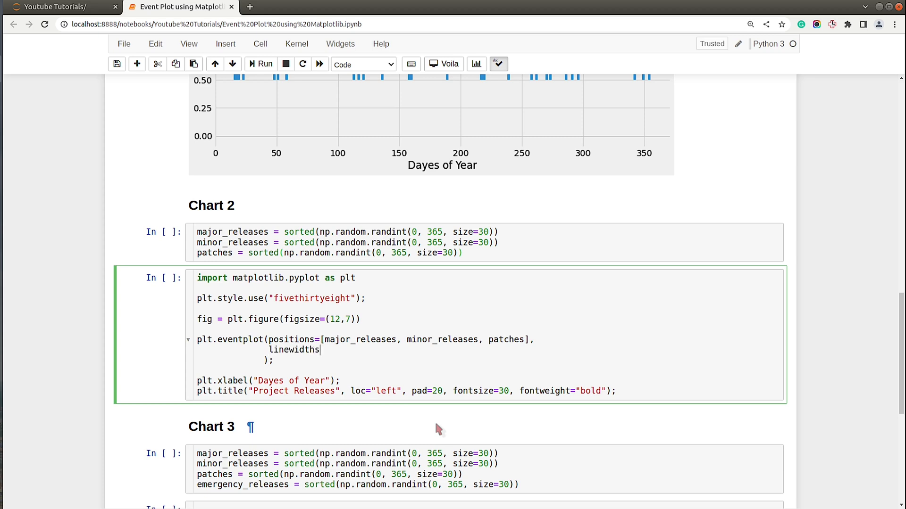
pyautogui.write('=[]')
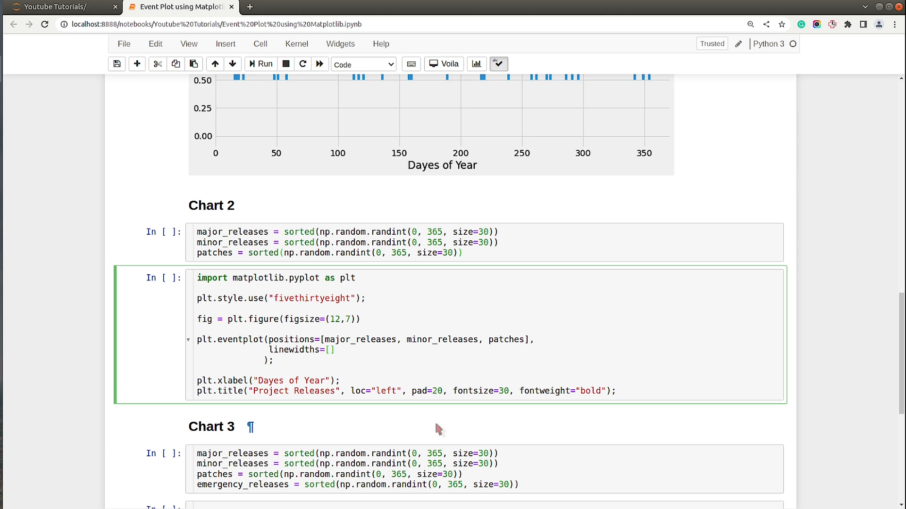
pyautogui.write('2,1,')
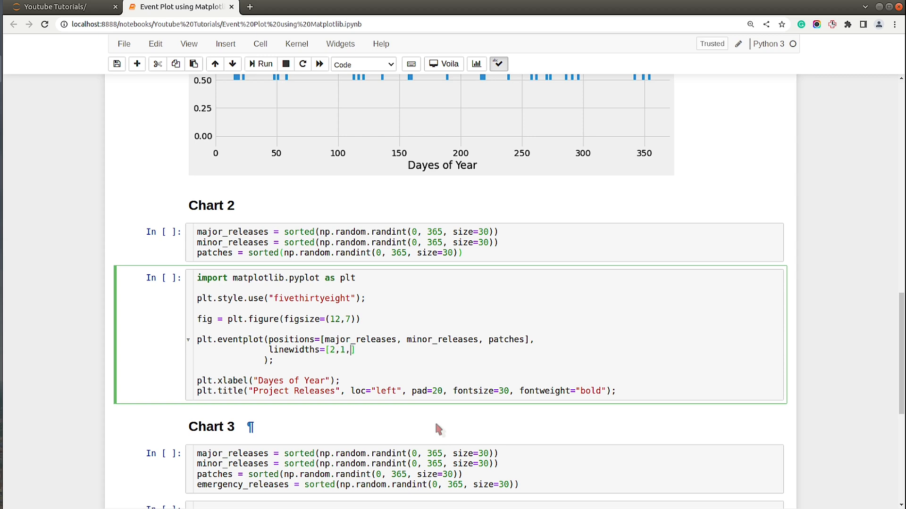
pyautogui.write('0')
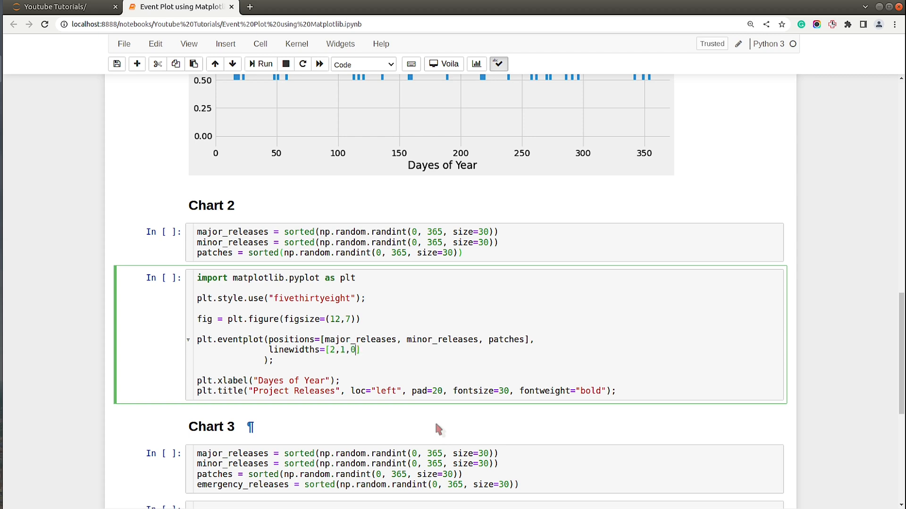
pyautogui.write('.5')
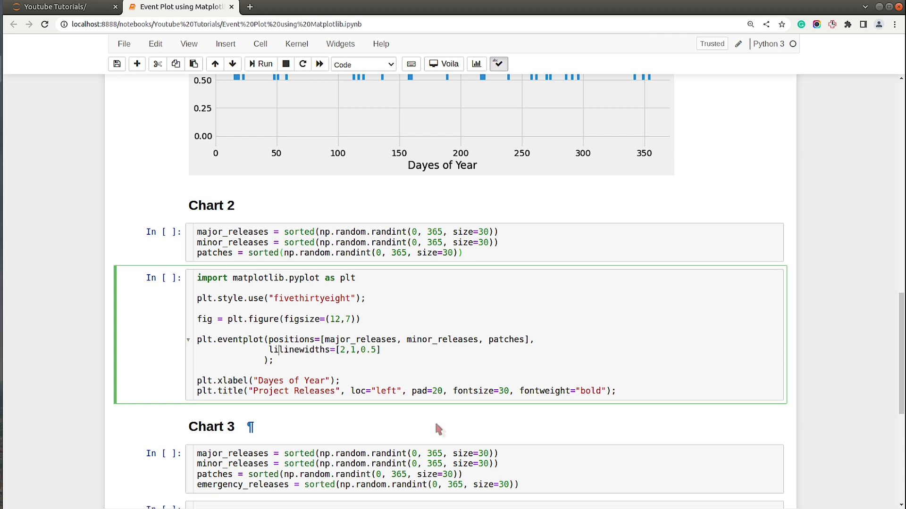
# Step: Set lineoffsets to [1, 5, 7] and linelengths to [3, 2, 1]
pyautogui.write('lineoffsets=[],')
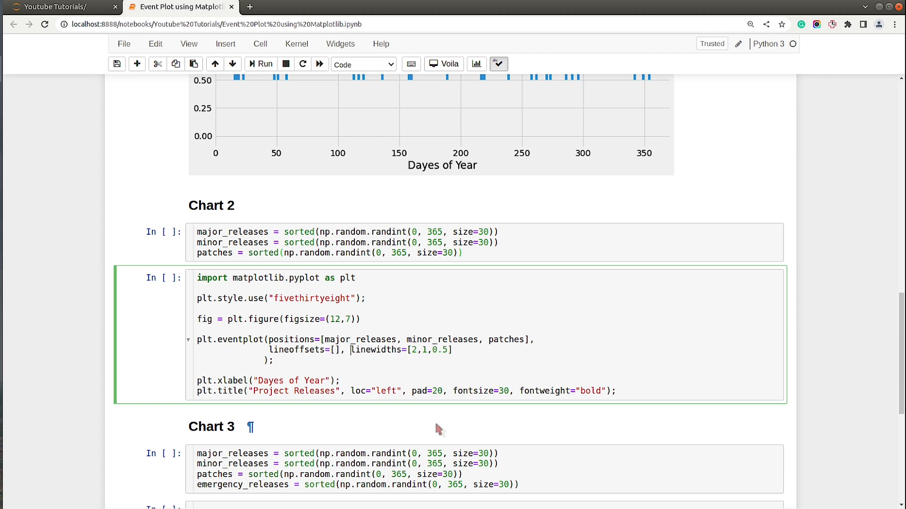
pyautogui.click(334, 350)
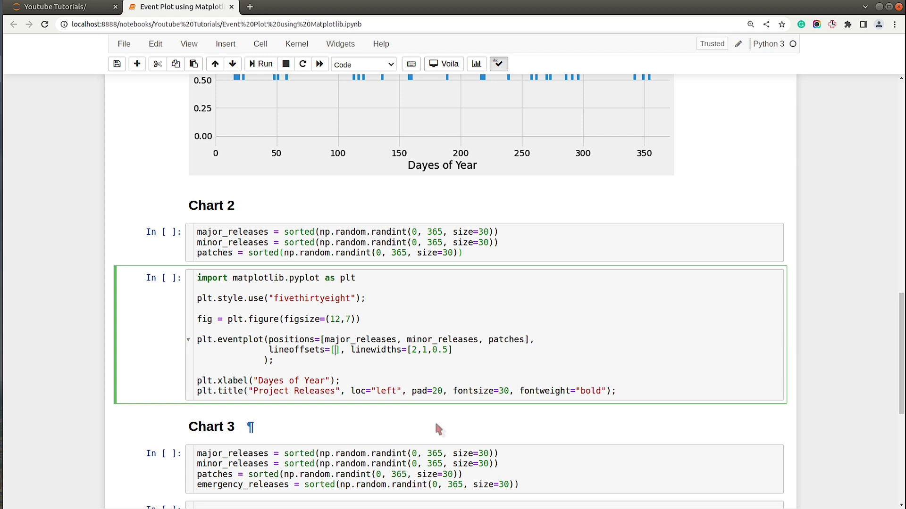
pyautogui.write('1,5,7')
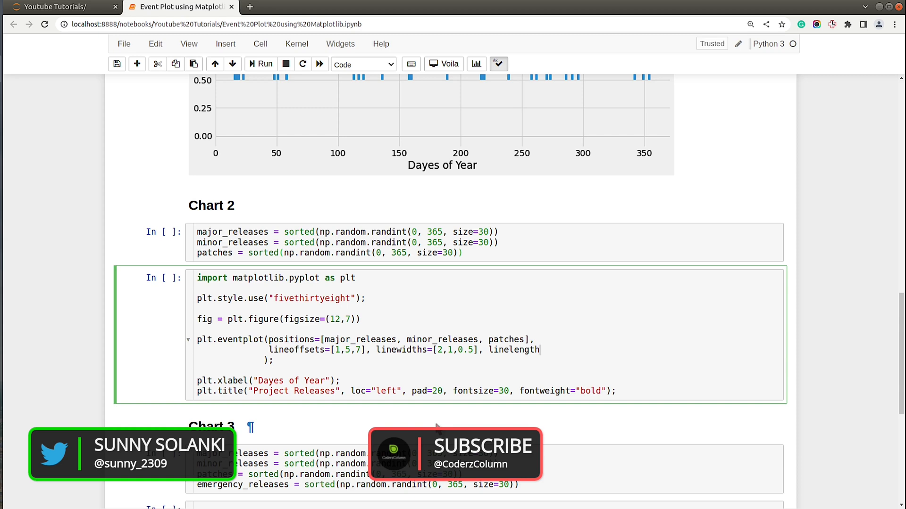
pyautogui.write('s=[')
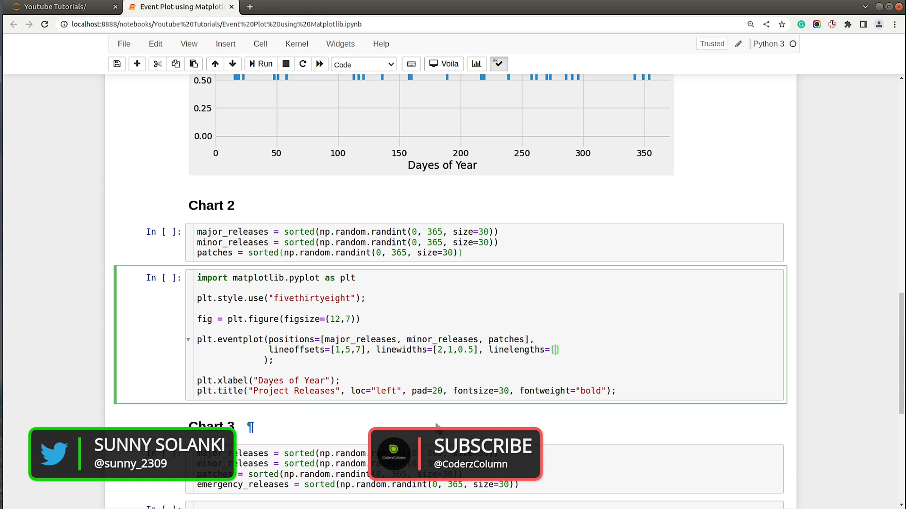
pyautogui.write('3')
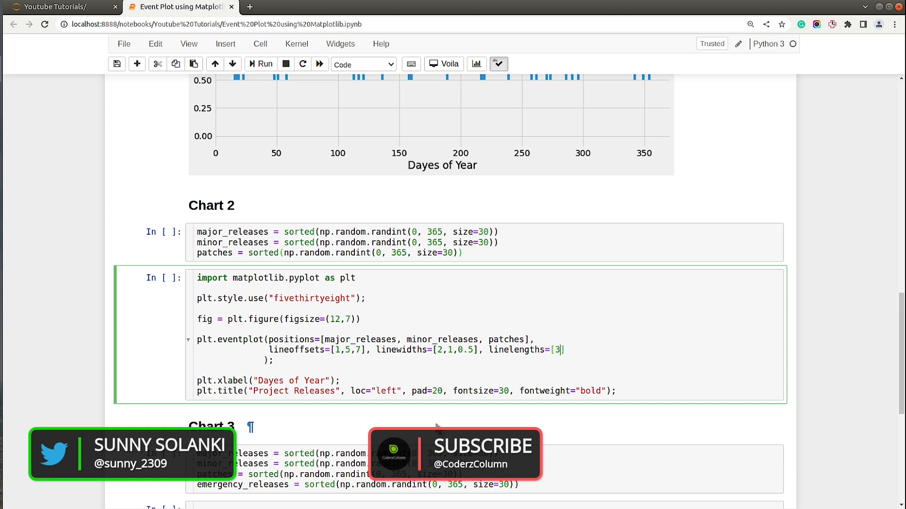
pyautogui.write(',2')
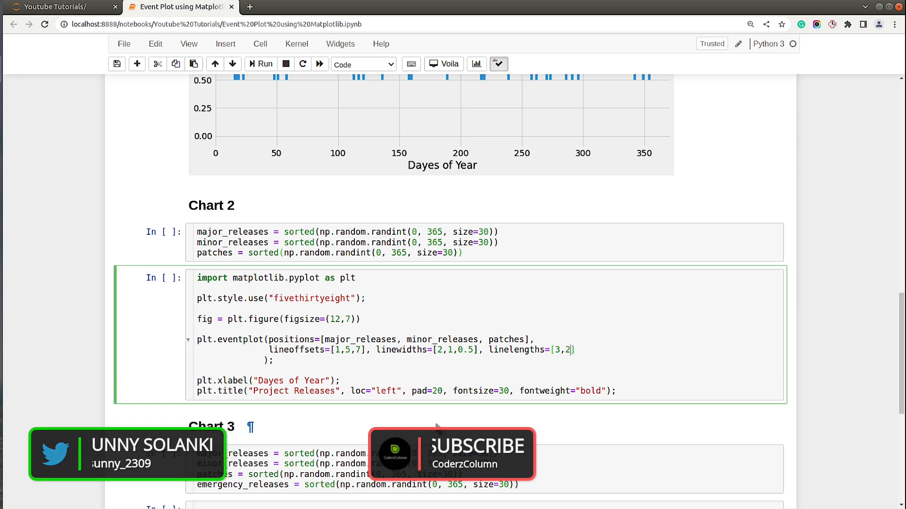
pyautogui.write('1],')
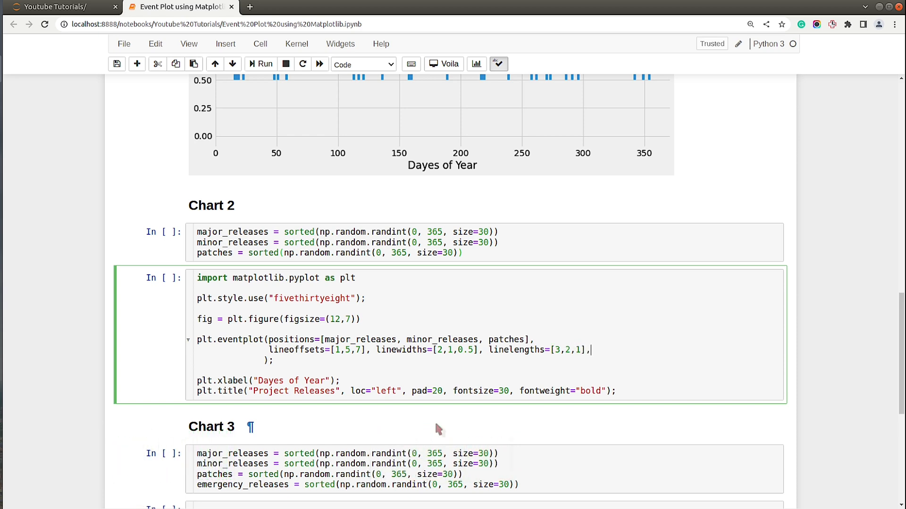
# Step: Color the rows tomato, lime and dodgerblue
pyautogui.write('c')
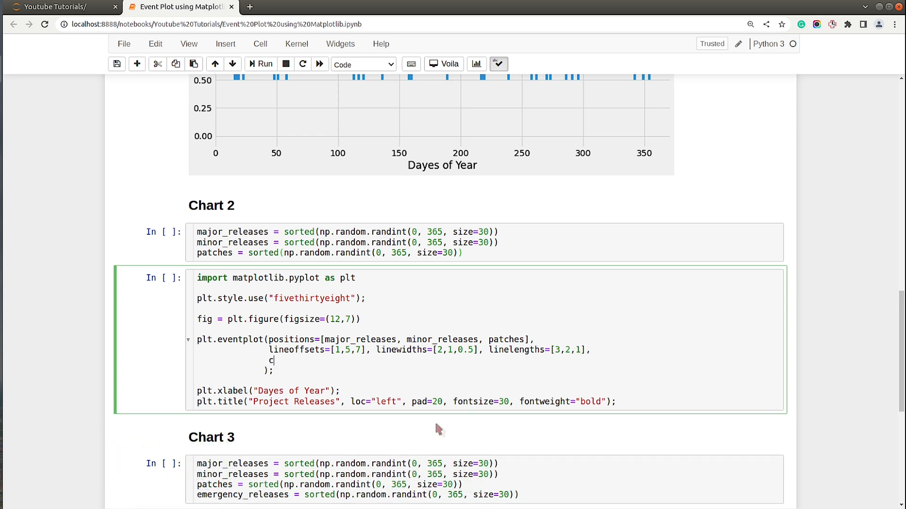
pyautogui.write('olors=')
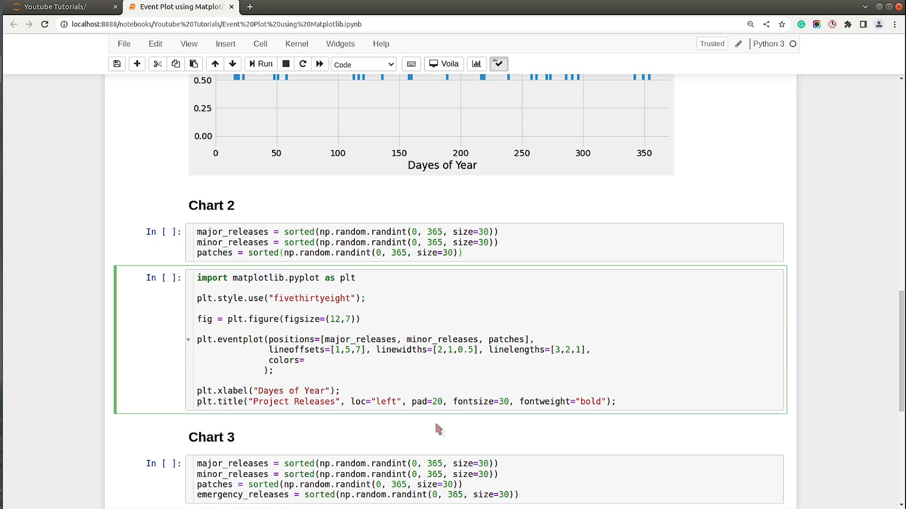
pyautogui.write('[""]')
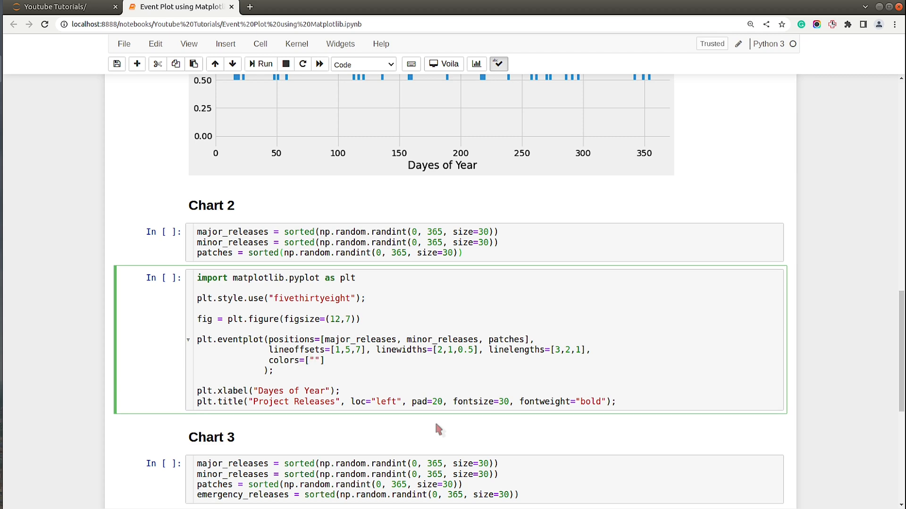
pyautogui.write('tomato",')
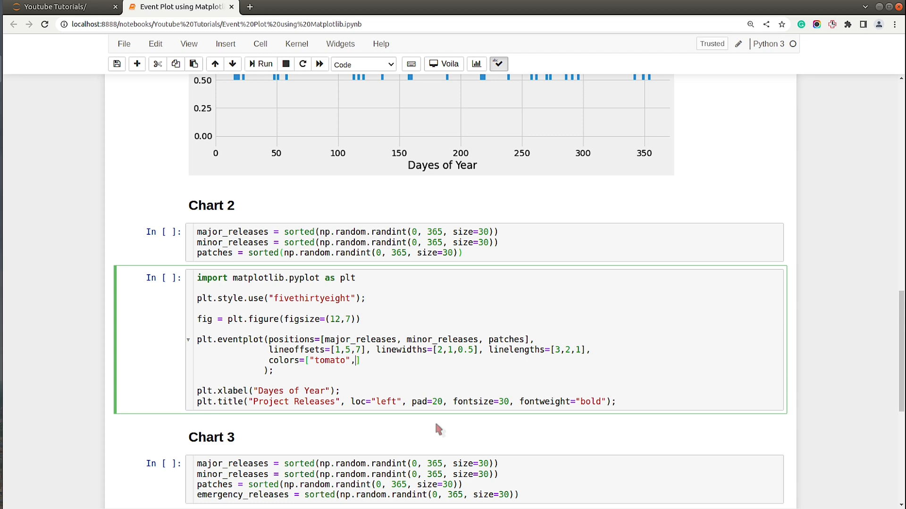
pyautogui.write('"lime", "dodger"')
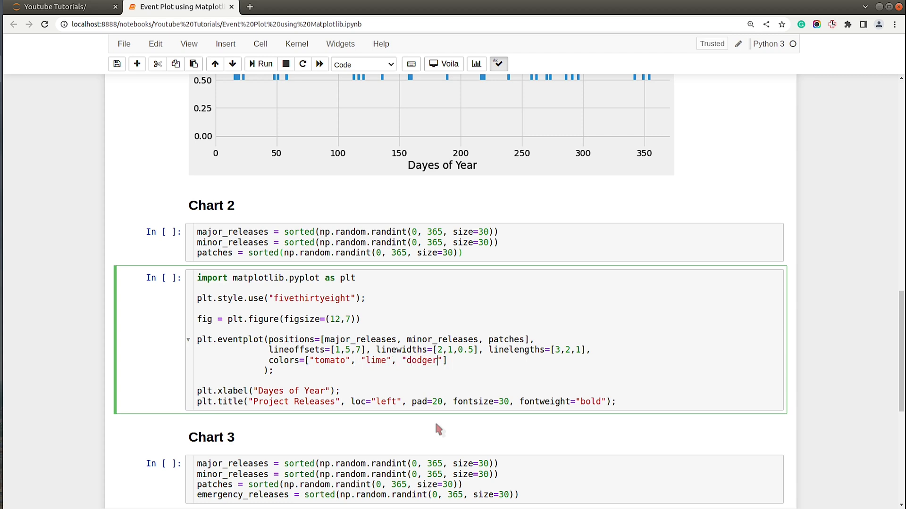
pyautogui.write('blue')
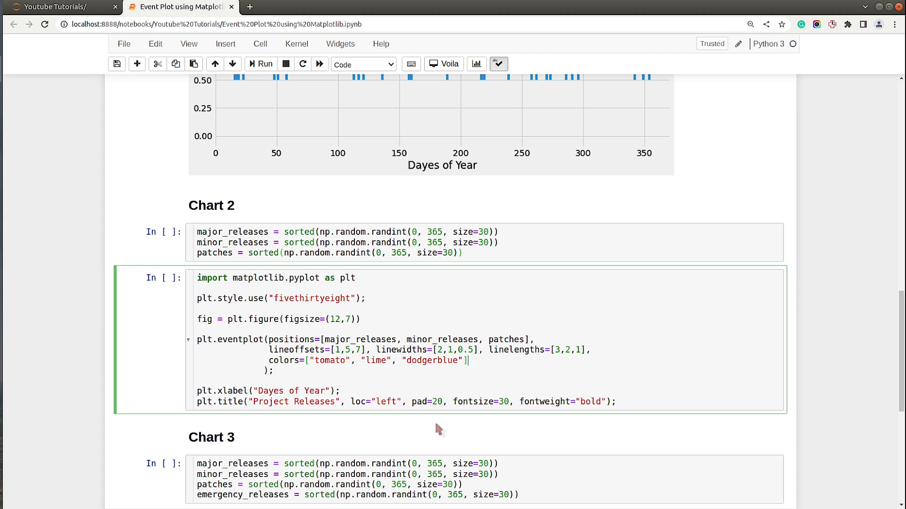
# Step: Run the plot cell, run the data cell to fix NameError, then rerun the plot
pyautogui.click(261, 65)
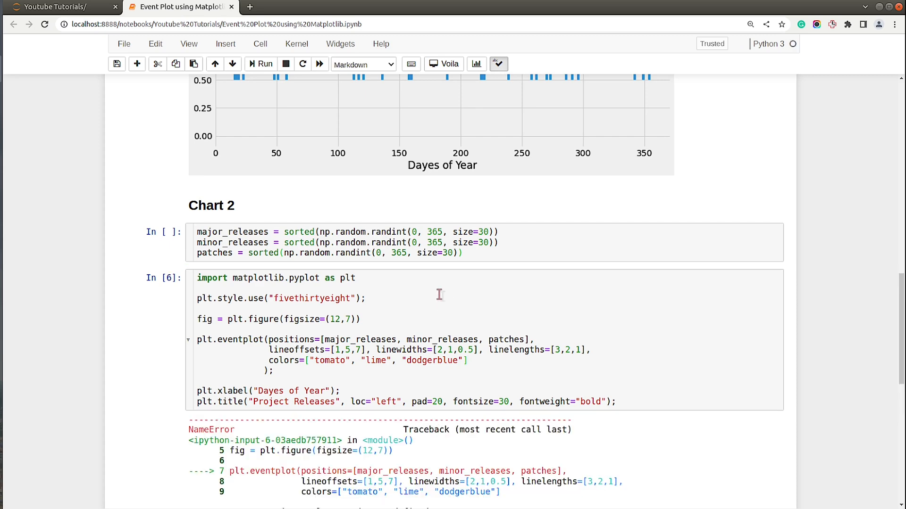
pyautogui.click(264, 64)
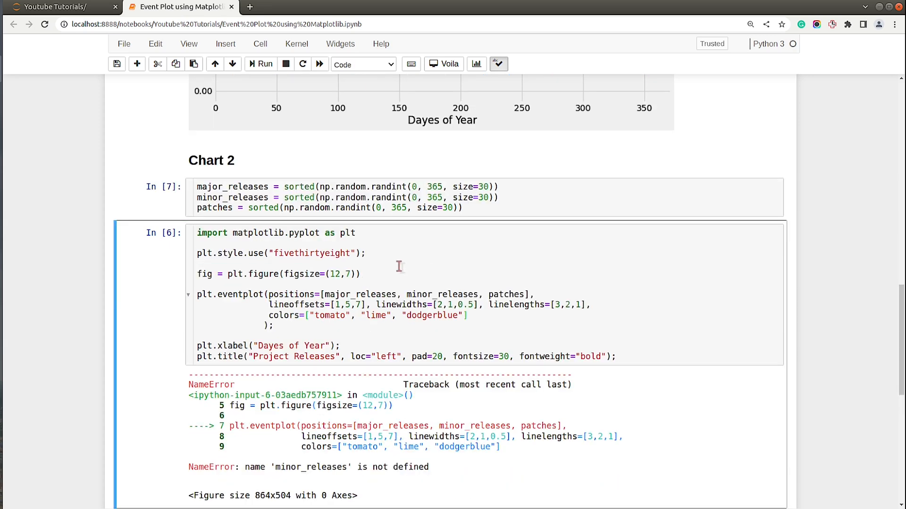
pyautogui.click(260, 64)
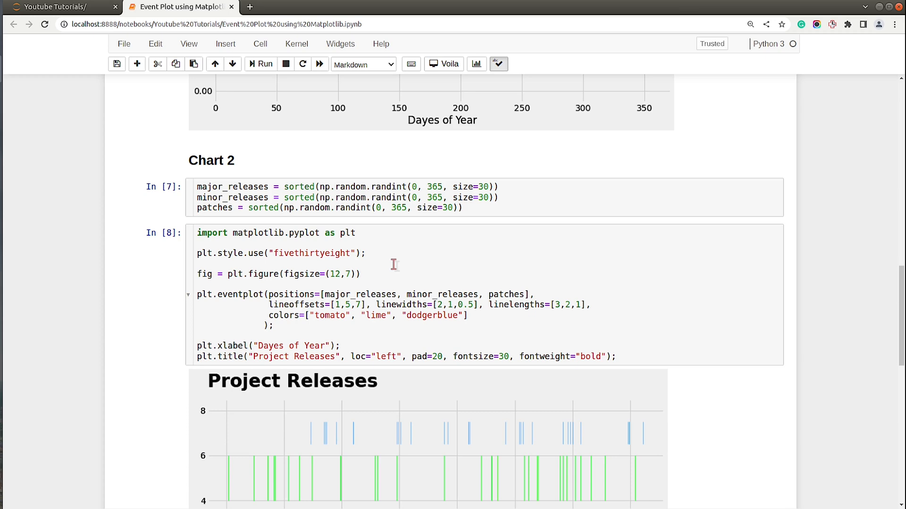
pyautogui.scroll(-3)
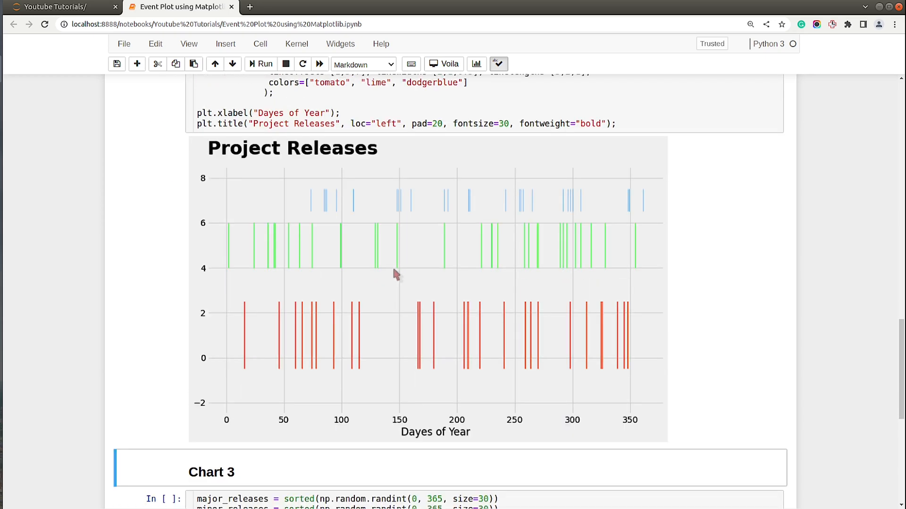
pyautogui.moveTo(242, 201)
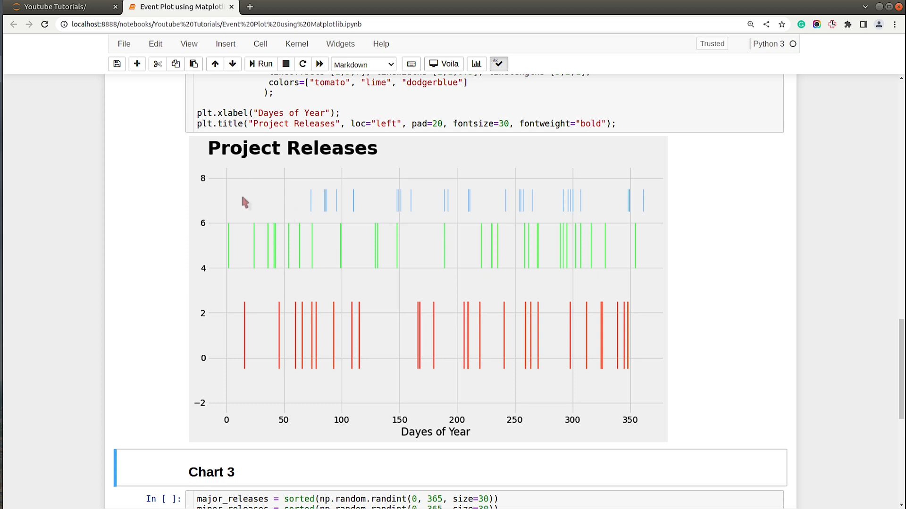
pyautogui.moveTo(340, 370)
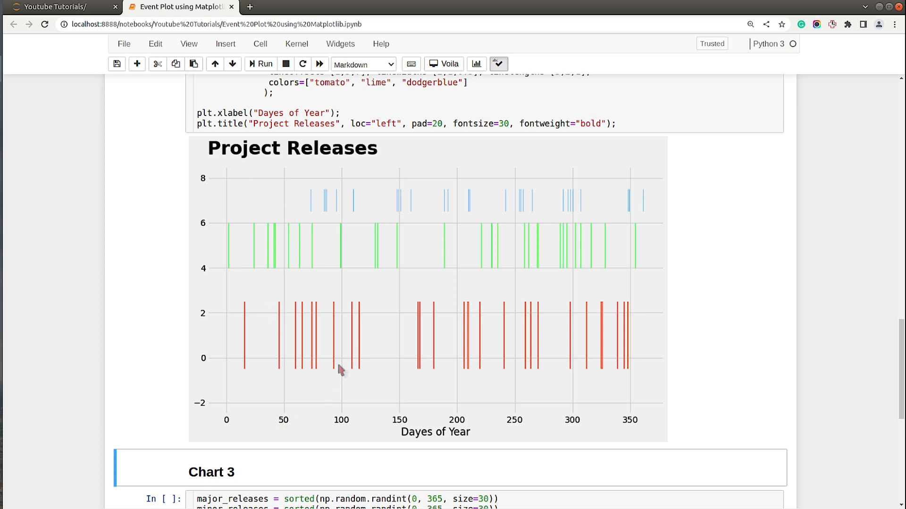
pyautogui.scroll(3)
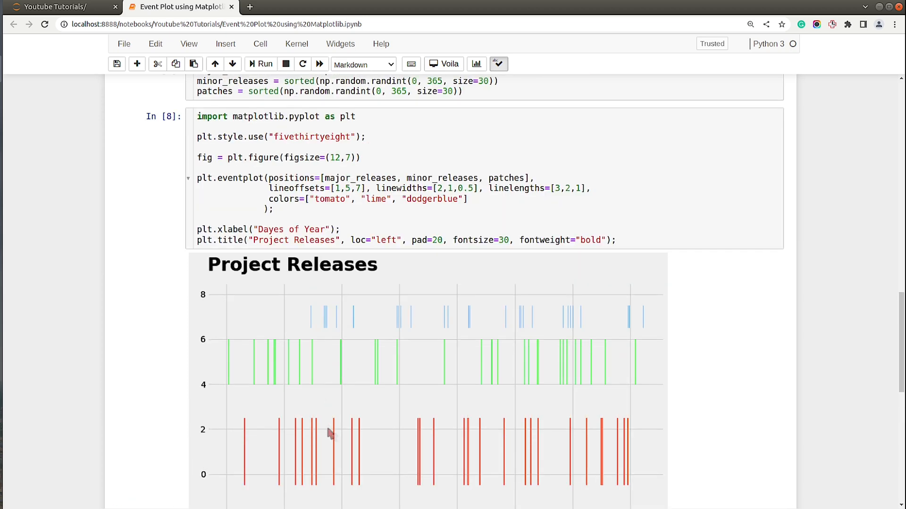
pyautogui.moveTo(306, 373)
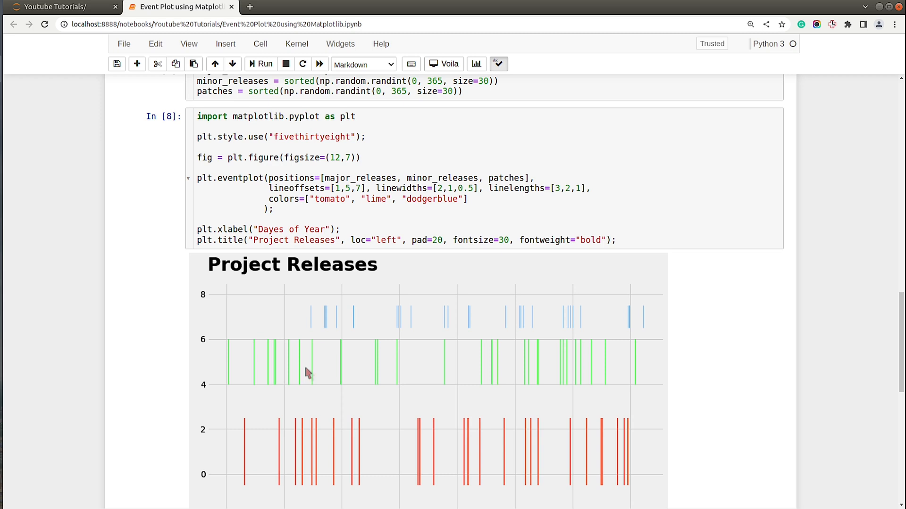
pyautogui.moveTo(311, 325)
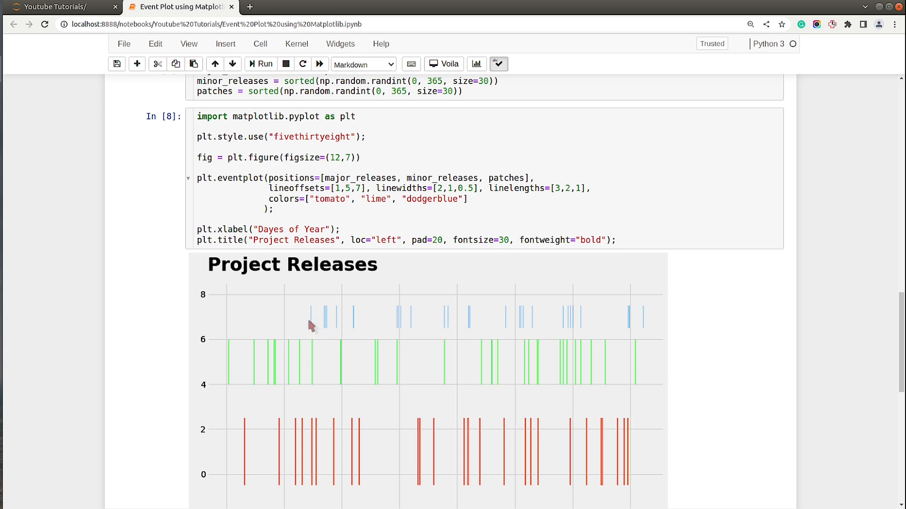
pyautogui.moveTo(328, 325)
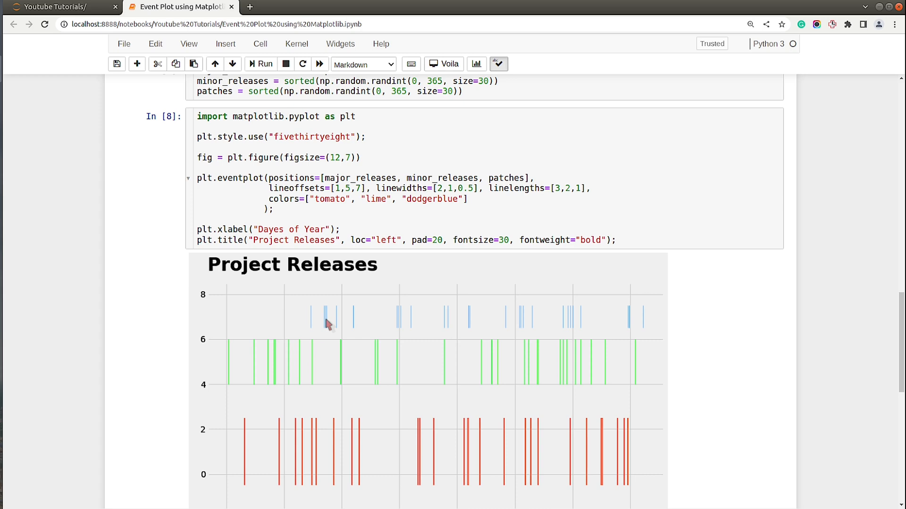
pyautogui.moveTo(329, 236)
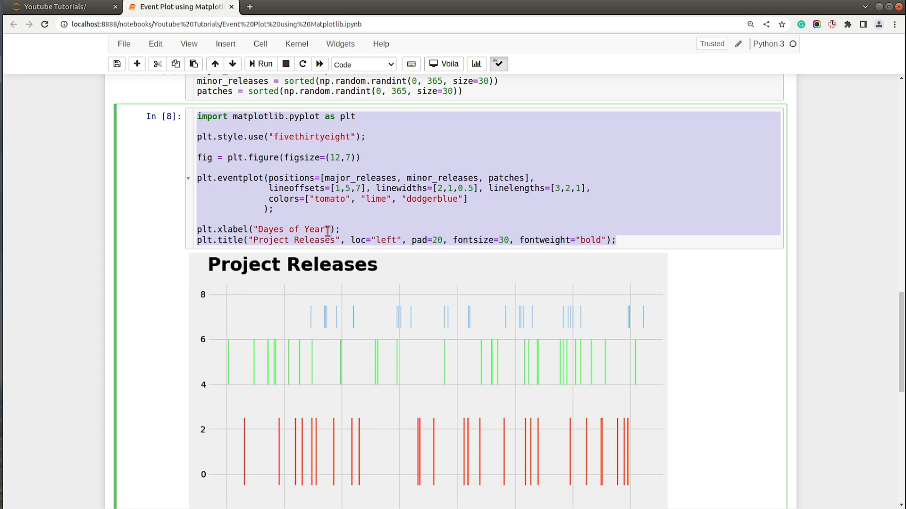
# Step: Scroll down to the Chart 3 data cell and back up
pyautogui.scroll(-3)
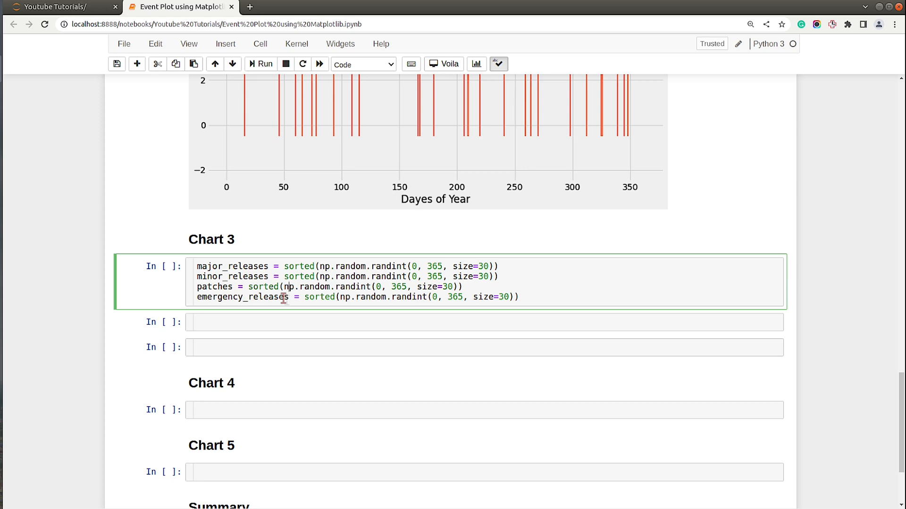
pyautogui.scroll(3)
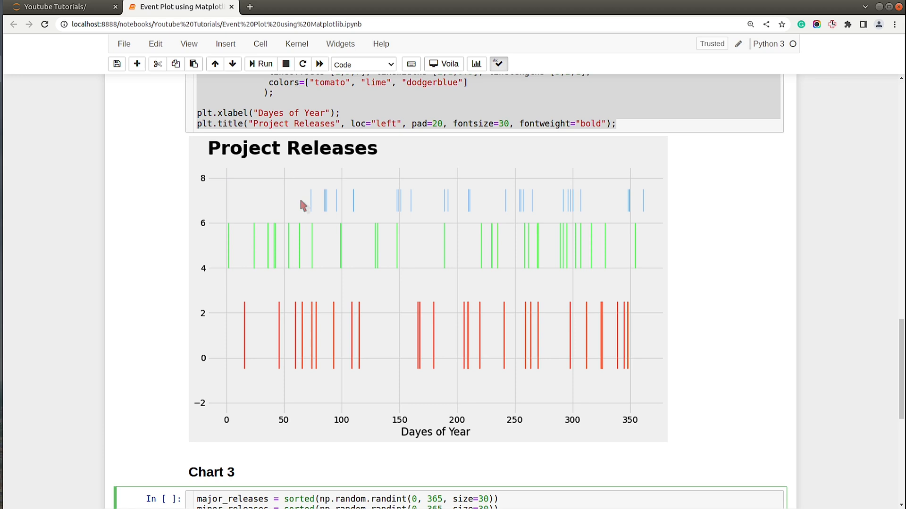
pyautogui.moveTo(300, 207)
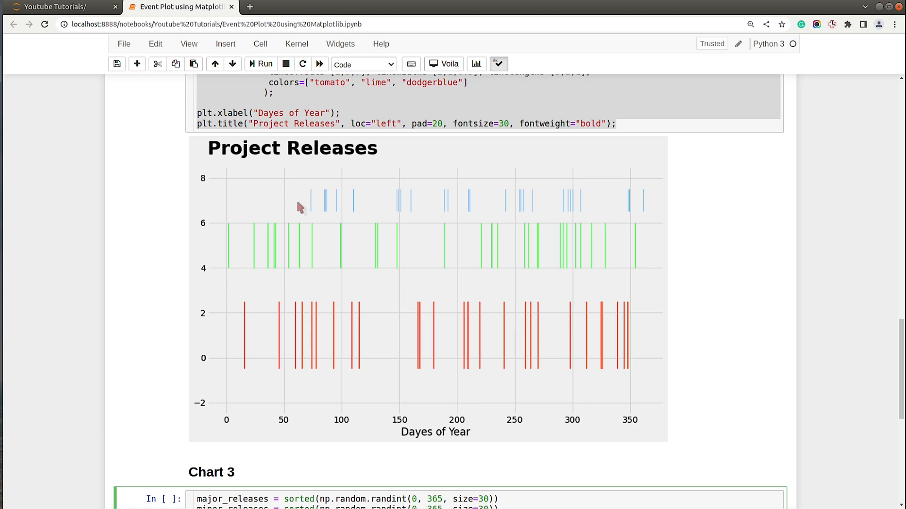
pyautogui.moveTo(289, 206)
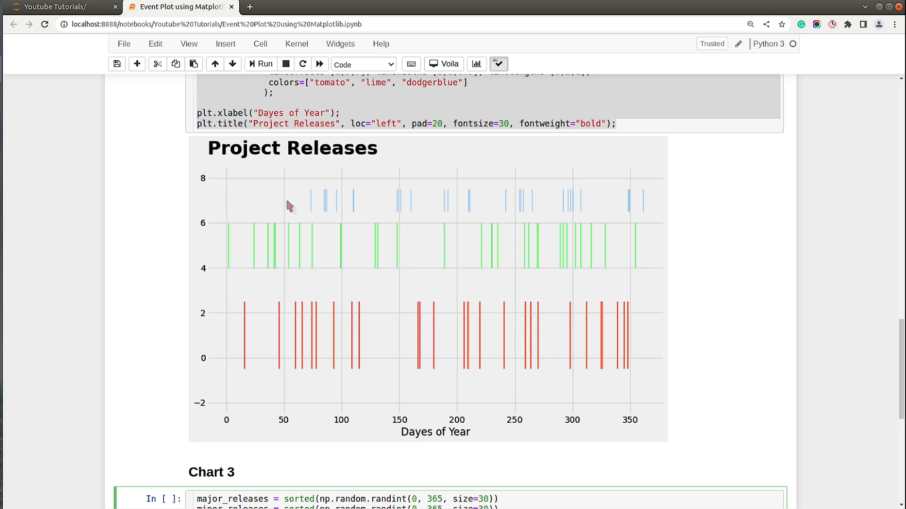
pyautogui.moveTo(629, 209)
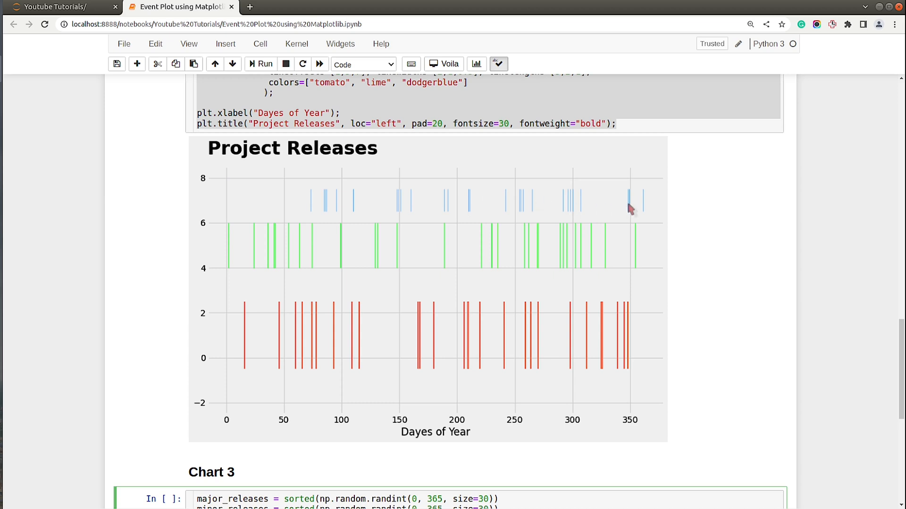
pyautogui.moveTo(293, 436)
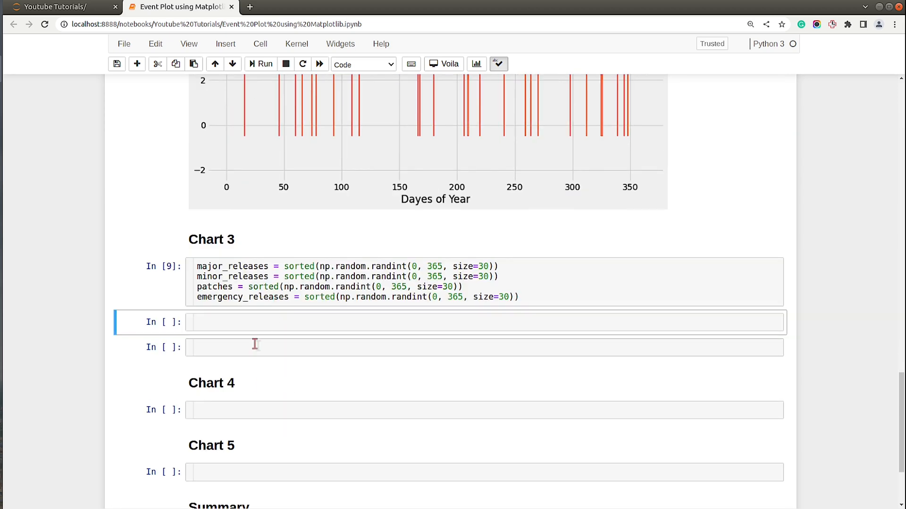
# Step: Paste the plot code and add emergency_releases at offset 7, width 0.5, length 1, purple
pyautogui.write('import matplotlib.pyplot as plt')
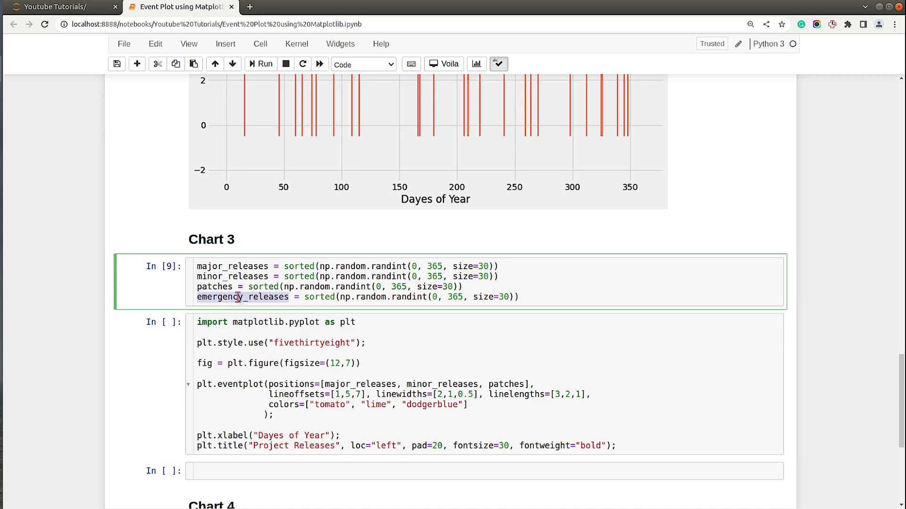
pyautogui.click(548, 433)
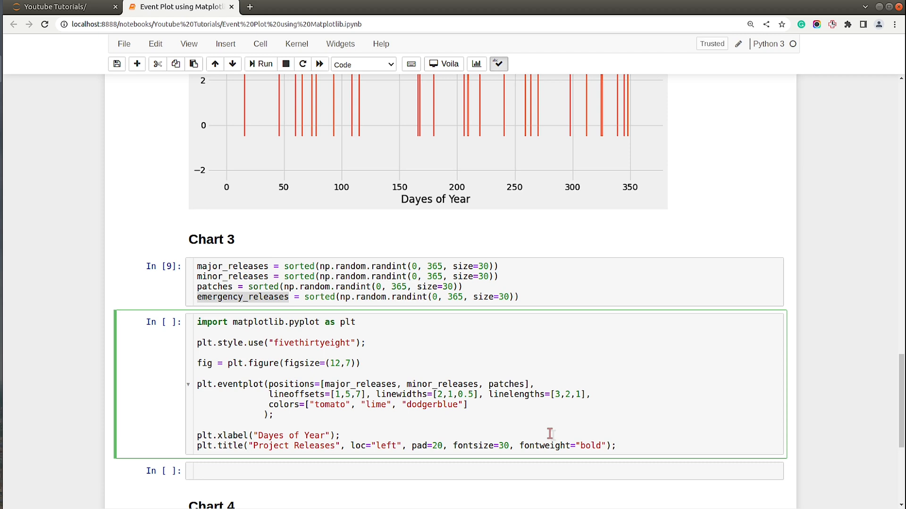
pyautogui.write(', emergency_releases')
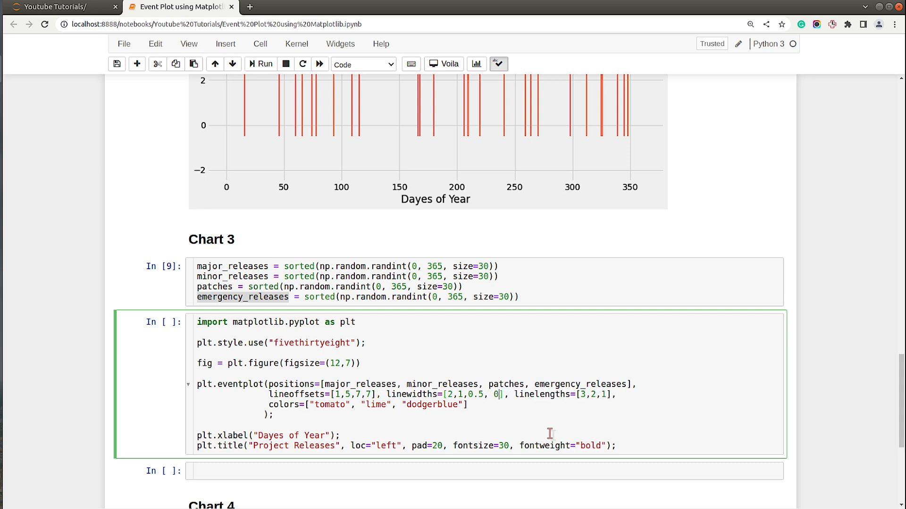
pyautogui.write('.5')
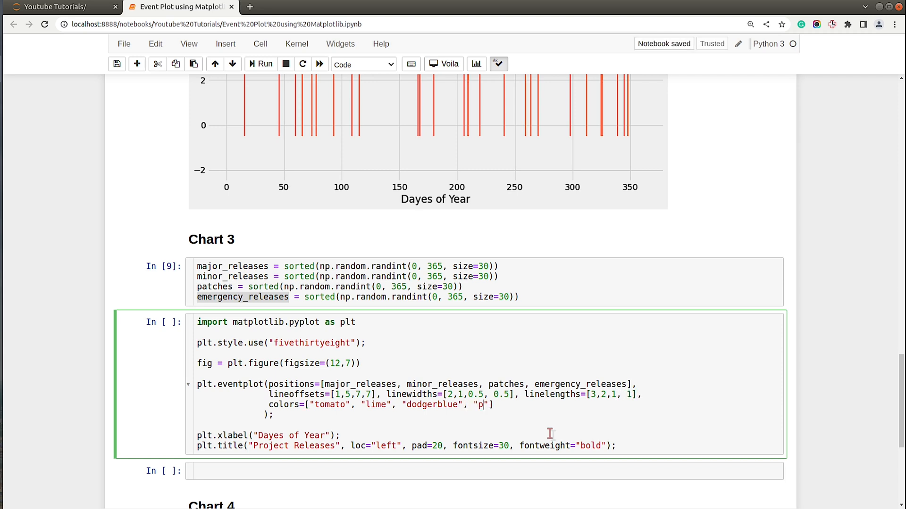
pyautogui.write('urple')
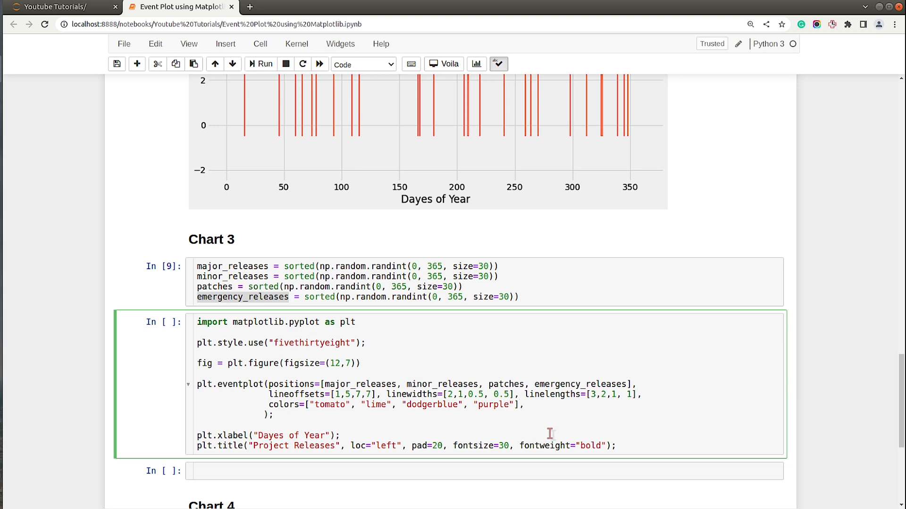
# Step: Run the Chart 3 cell and scroll through the four-row Project Releases chart
pyautogui.click(260, 64)
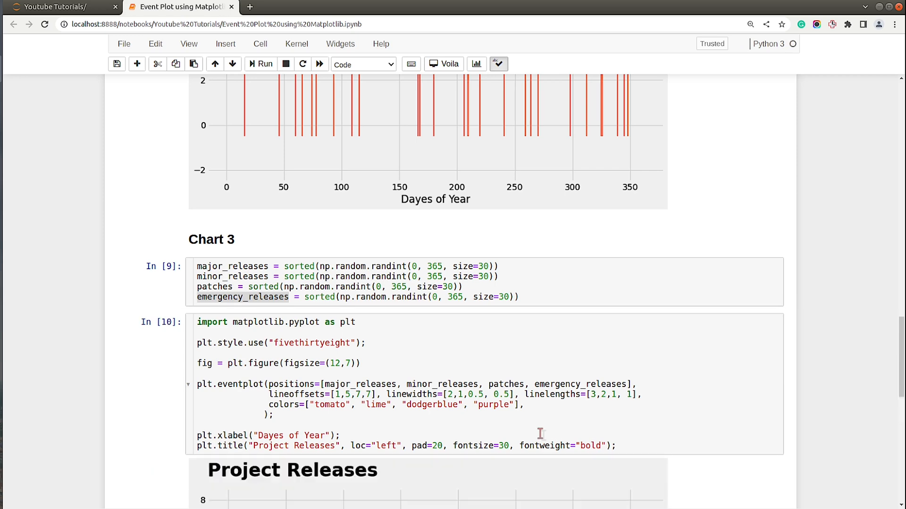
pyautogui.scroll(-3)
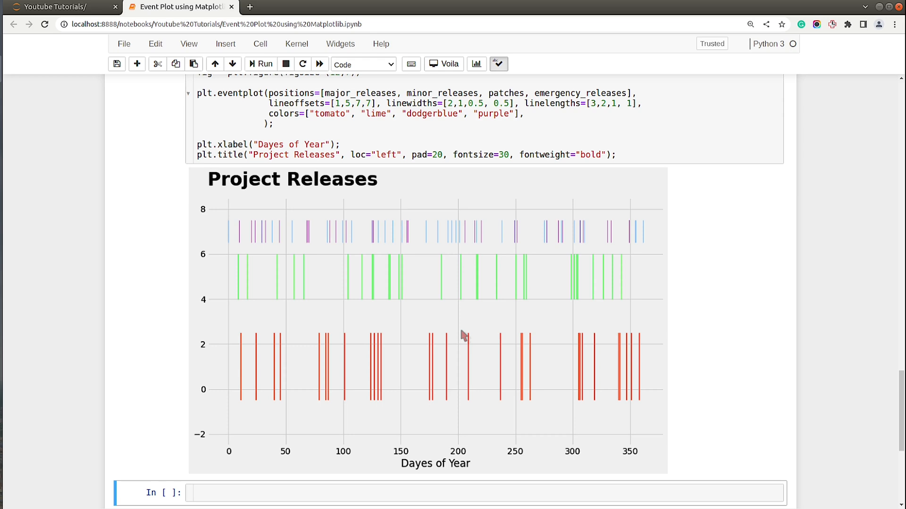
pyautogui.moveTo(464, 335)
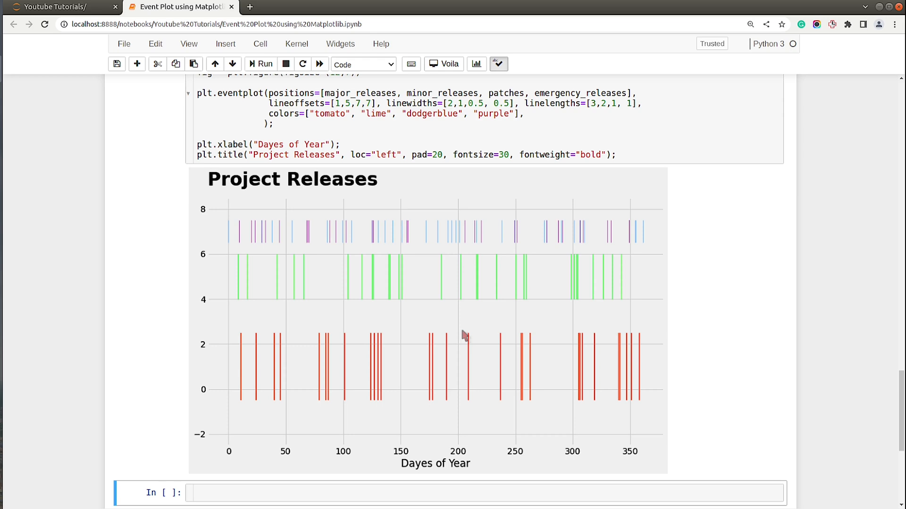
pyautogui.moveTo(445, 334)
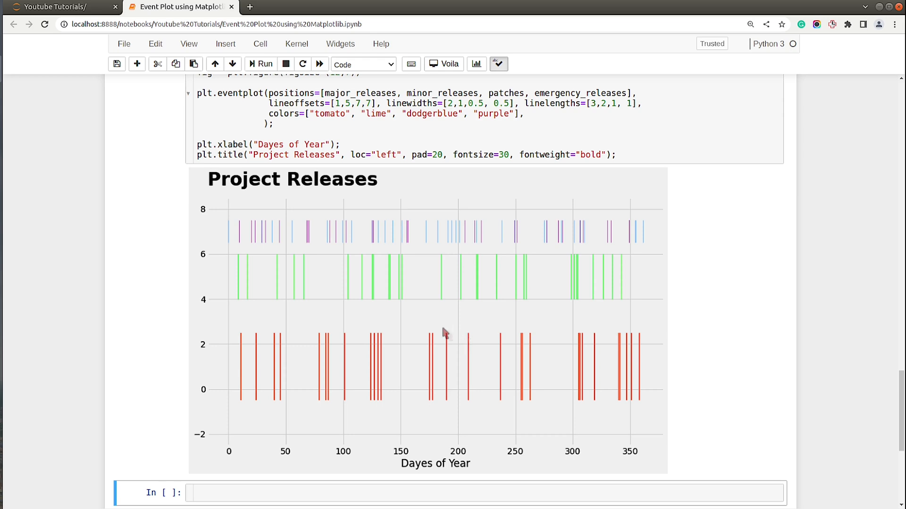
pyautogui.scroll(3)
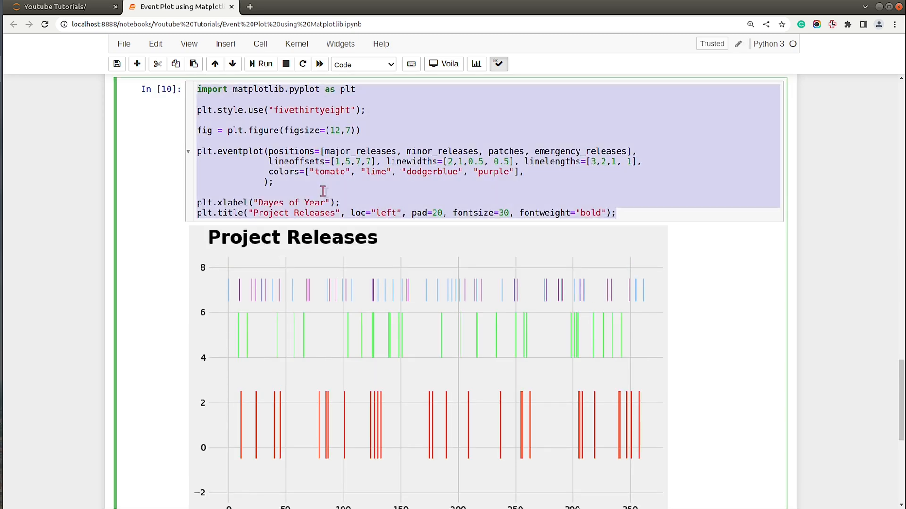
pyautogui.scroll(-3)
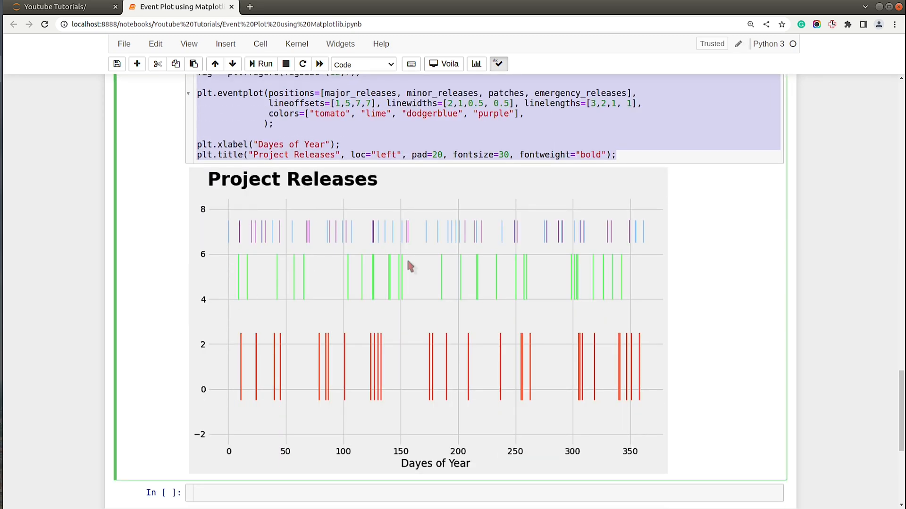
pyautogui.scroll(-3)
pyautogui.write('linest')
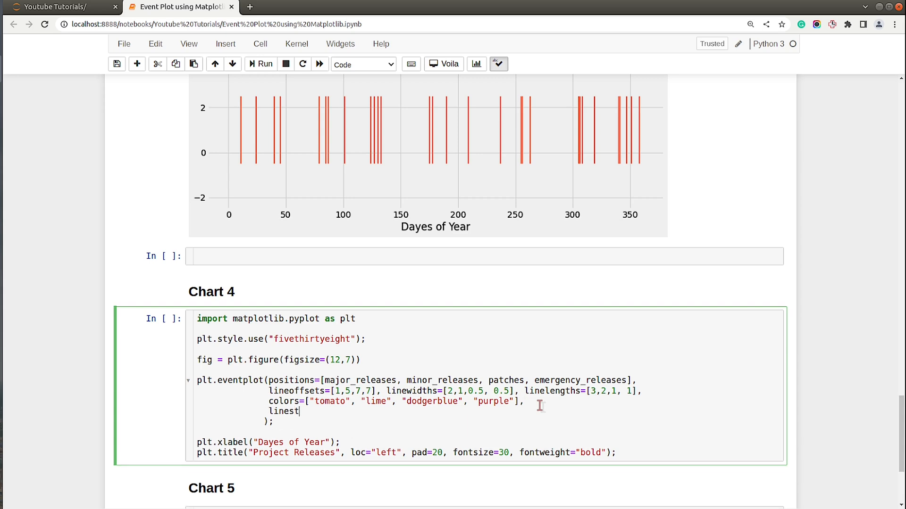
# Step: Set Chart 4 linestyles to solid, dashed, dotted and '-.', then run the cell
pyautogui.write('yles=["')
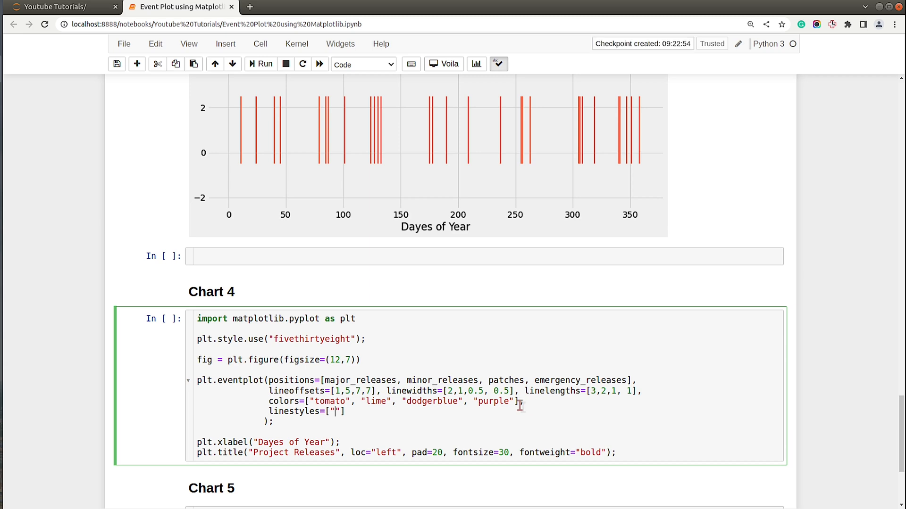
pyautogui.scroll(-3)
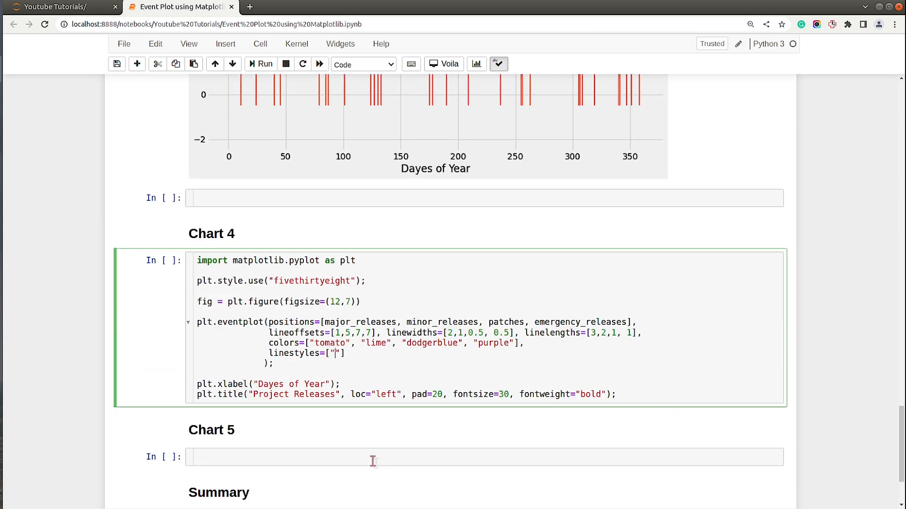
pyautogui.write('solid')
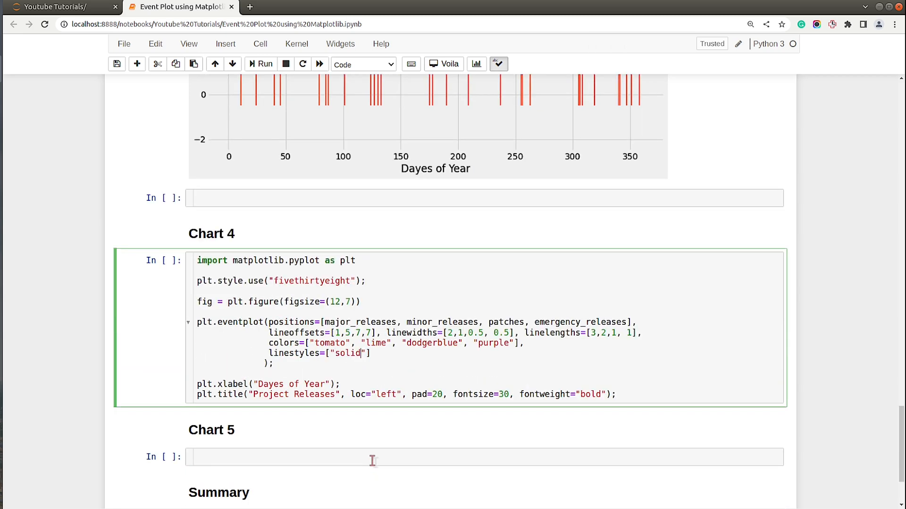
pyautogui.write(', ""')
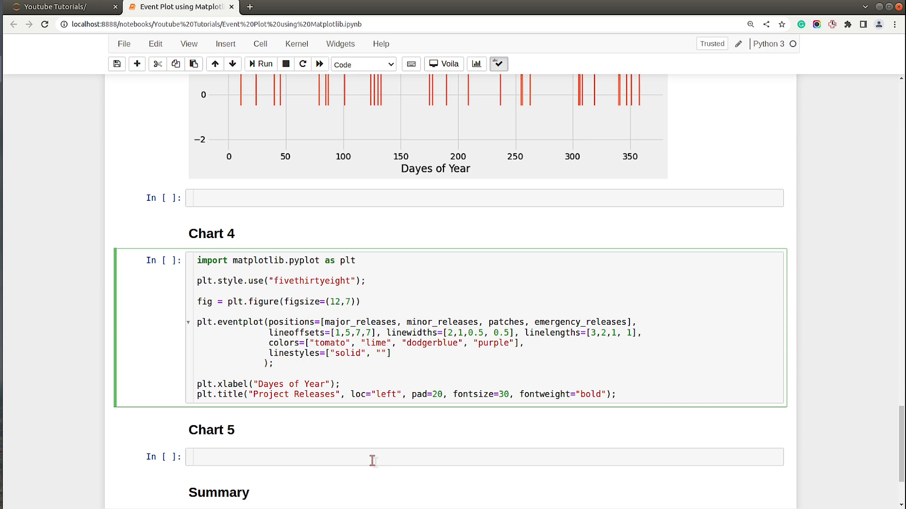
pyautogui.click(263, 64)
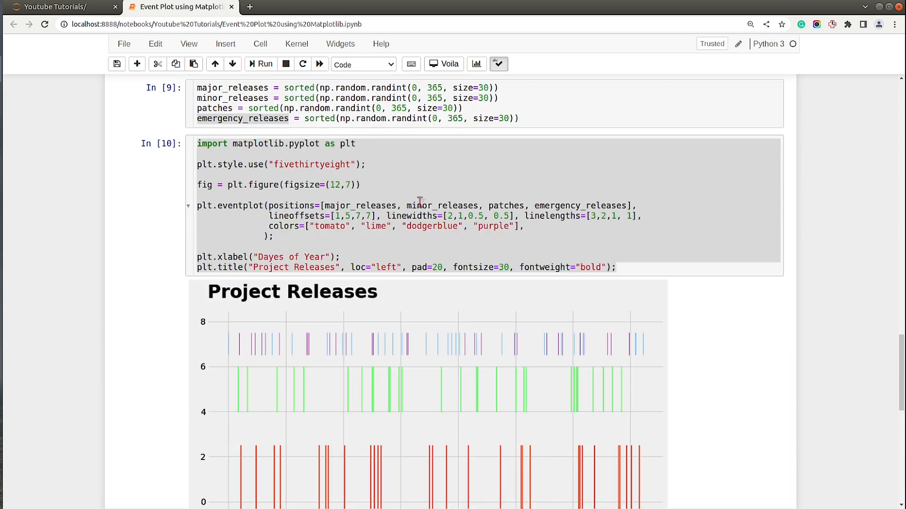
pyautogui.scroll(-3)
pyautogui.write('linestyles=["soli')
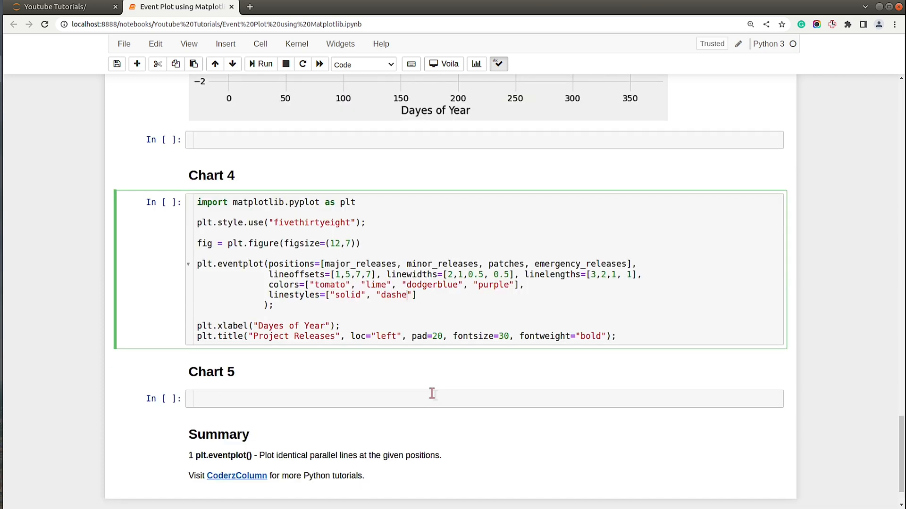
pyautogui.write('d", "')
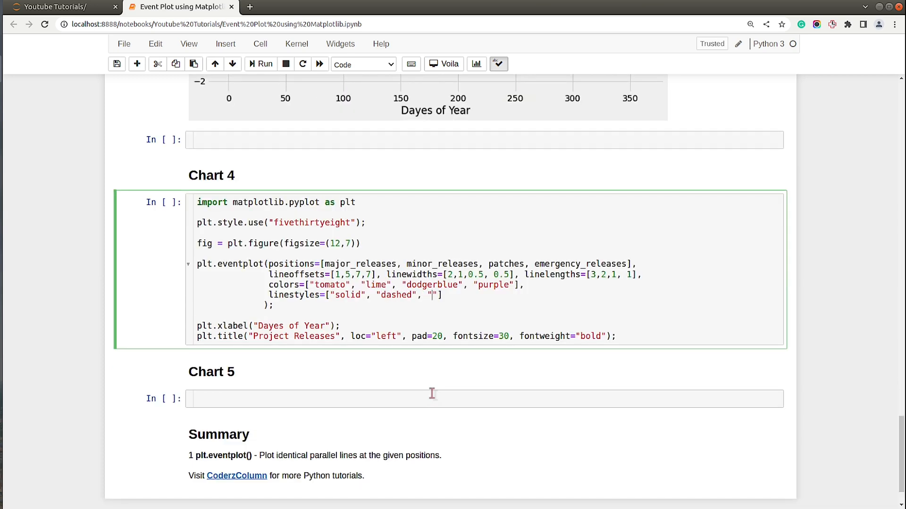
pyautogui.moveTo(474, 329)
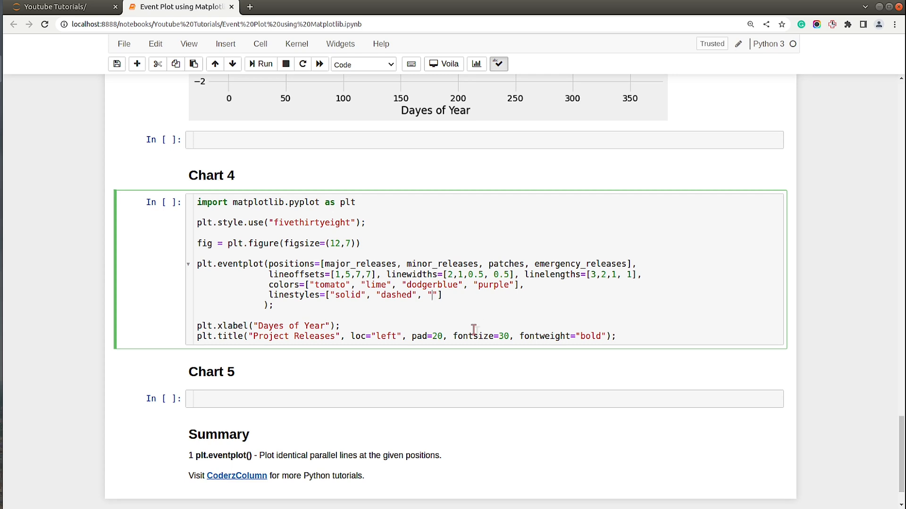
pyautogui.write('dotted')
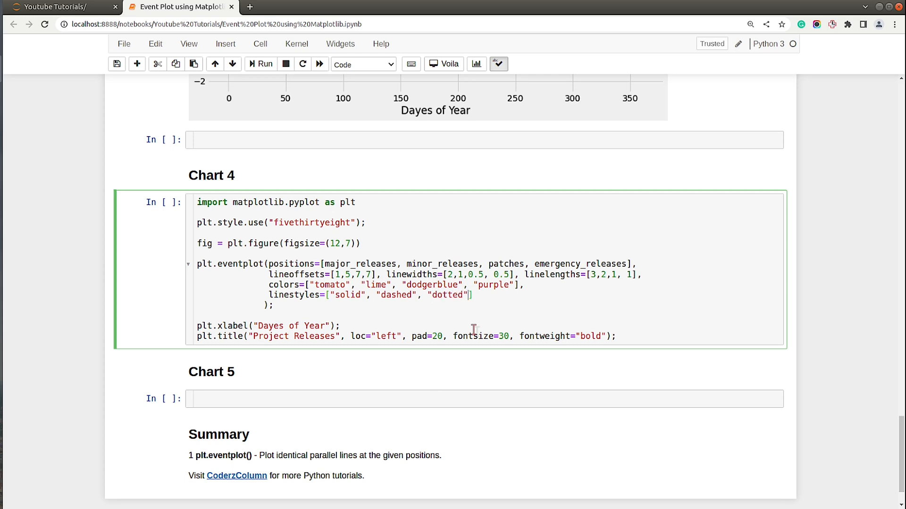
pyautogui.write(', "')
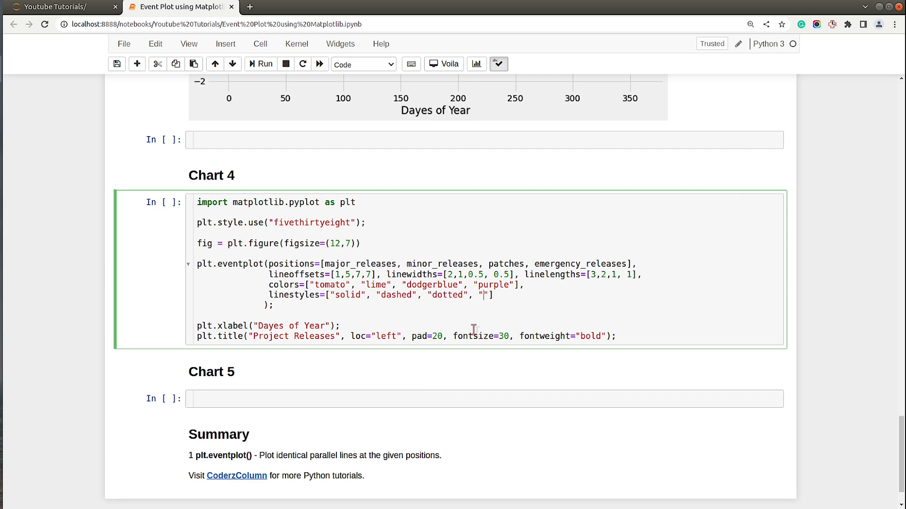
pyautogui.write('-.')
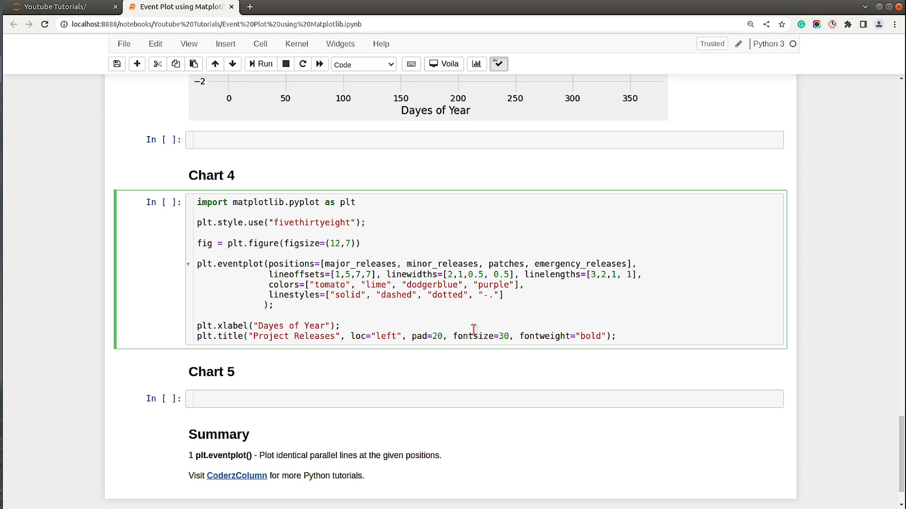
pyautogui.click(260, 64)
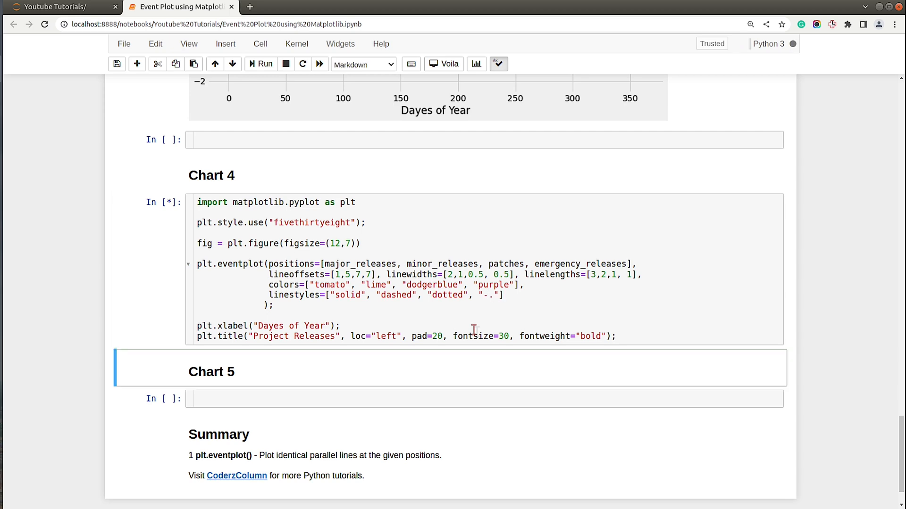
pyautogui.click(261, 64)
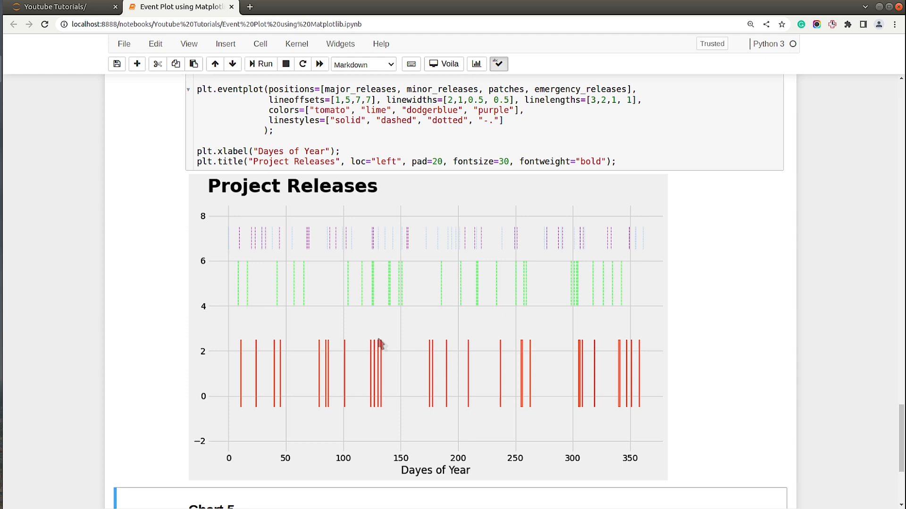
pyautogui.scroll(-3)
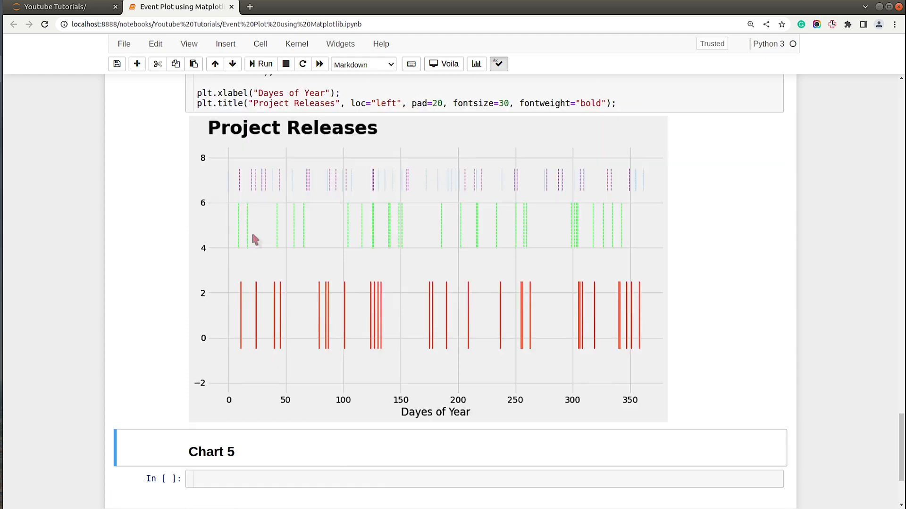
pyautogui.scroll(3)
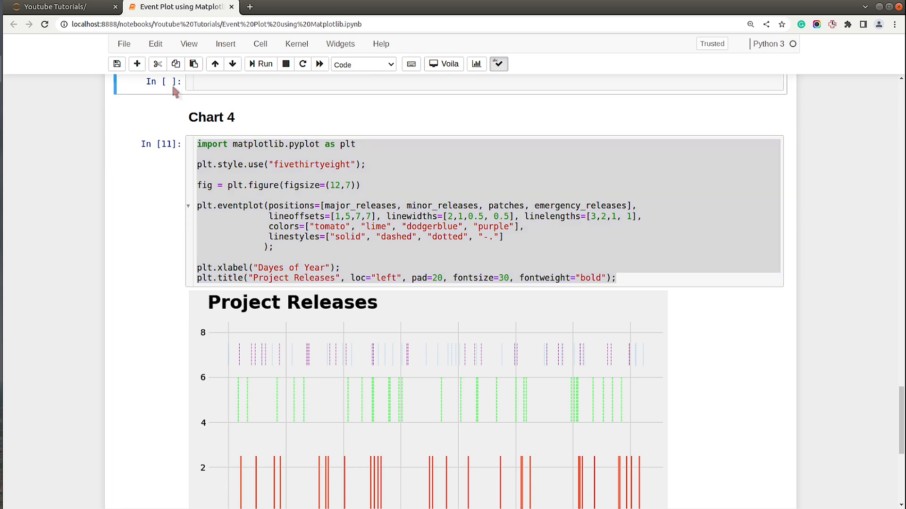
pyautogui.scroll(-3)
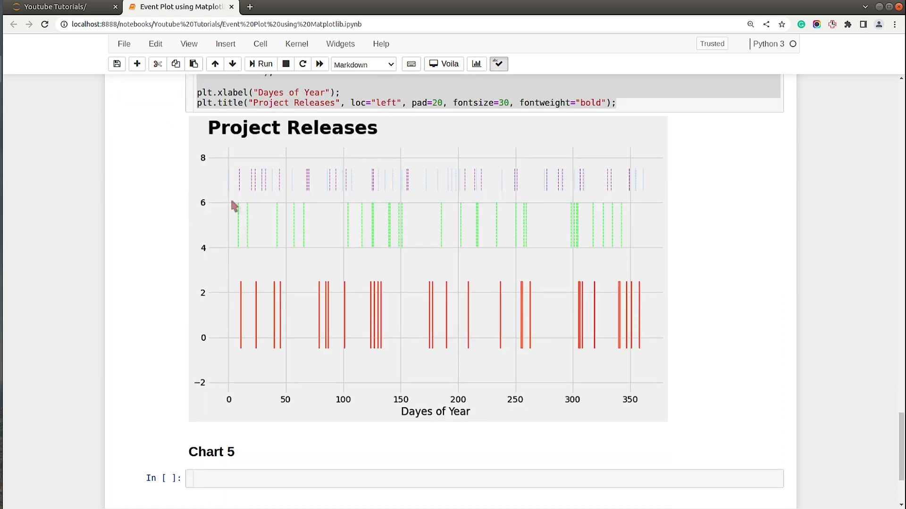
pyautogui.scroll(-3)
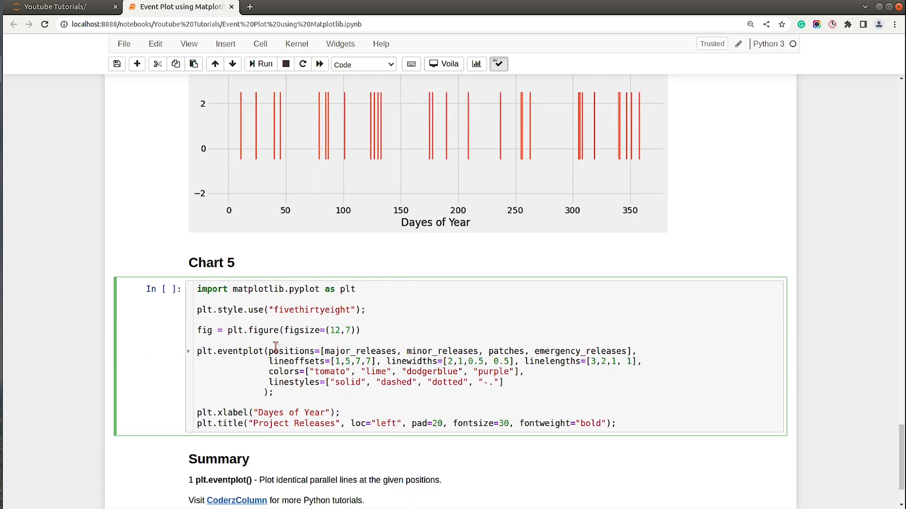
# Step: Delete the linestyles=[...] line from Chart 5's plt.eventplot call
pyautogui.scroll(-3)
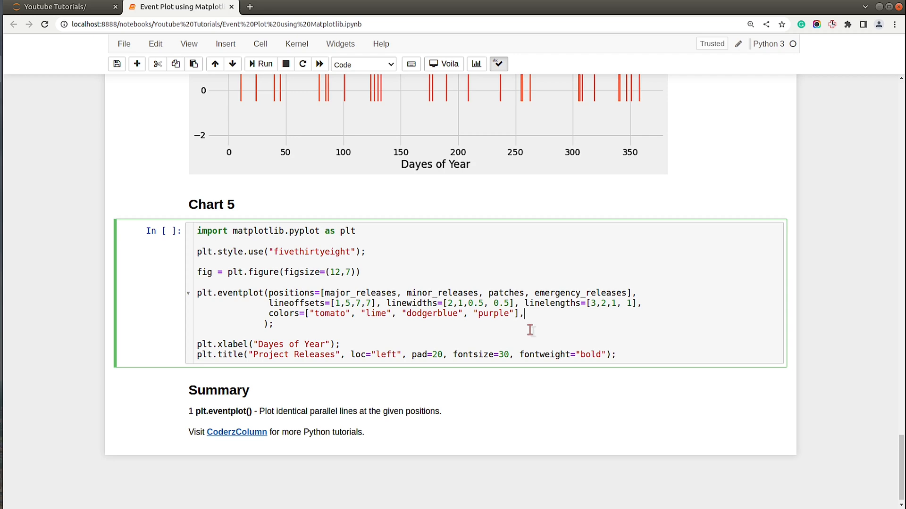
pyautogui.click(260, 64)
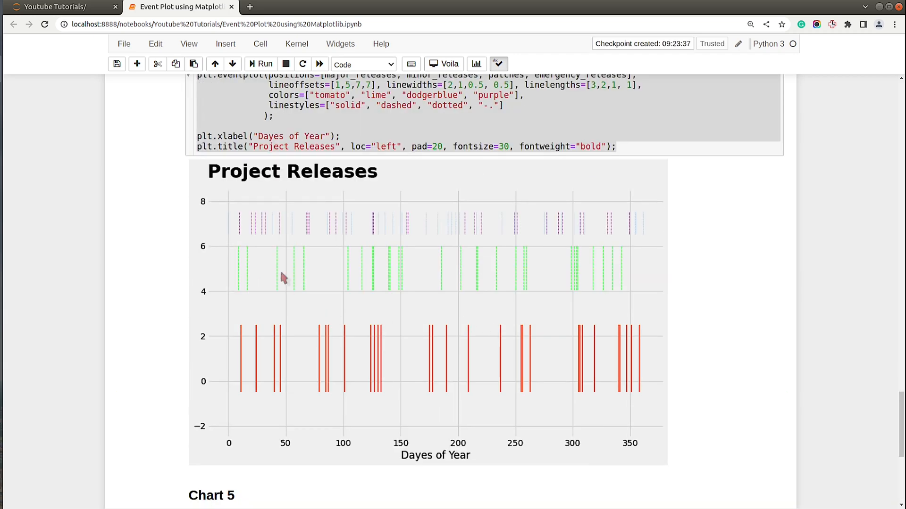
pyautogui.moveTo(395, 219)
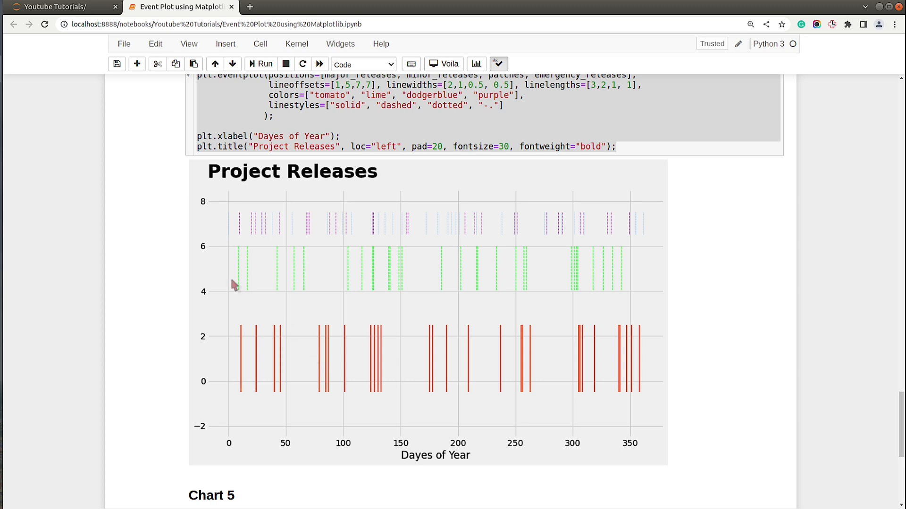
pyautogui.moveTo(382, 310)
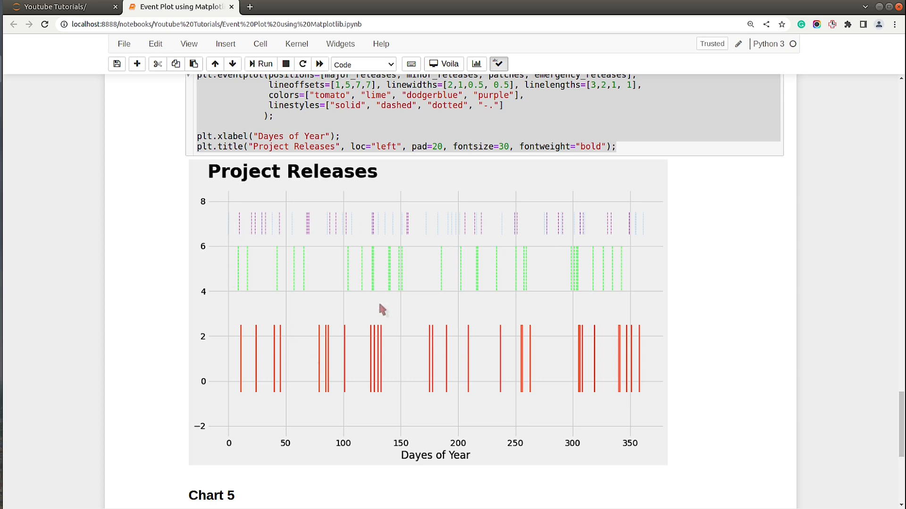
pyautogui.moveTo(417, 306)
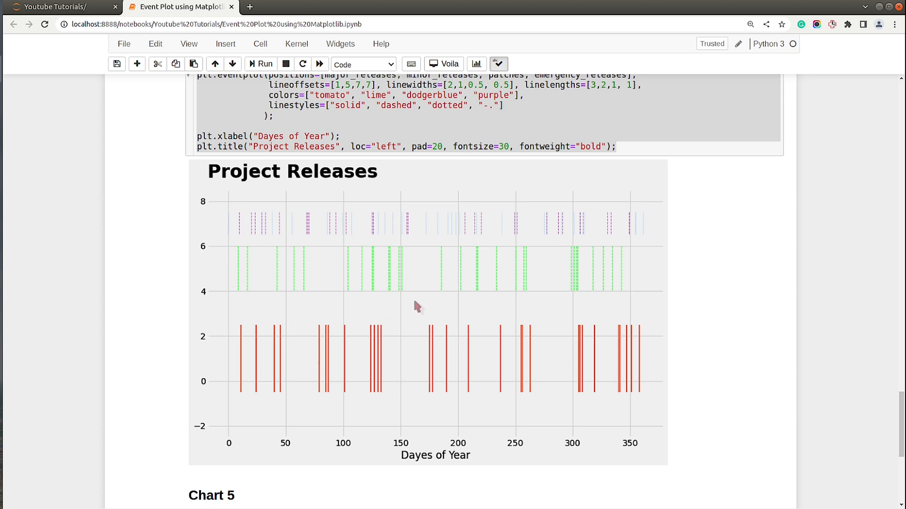
pyautogui.moveTo(422, 304)
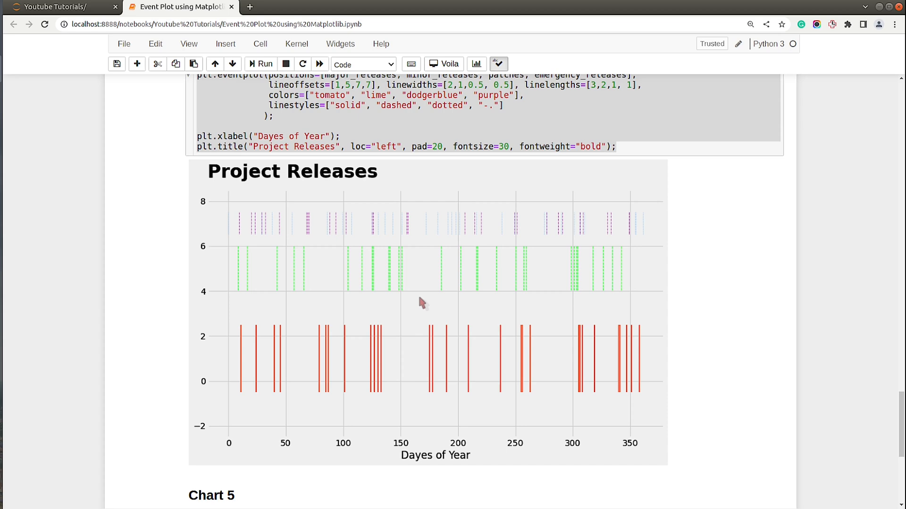
pyautogui.scroll(-3)
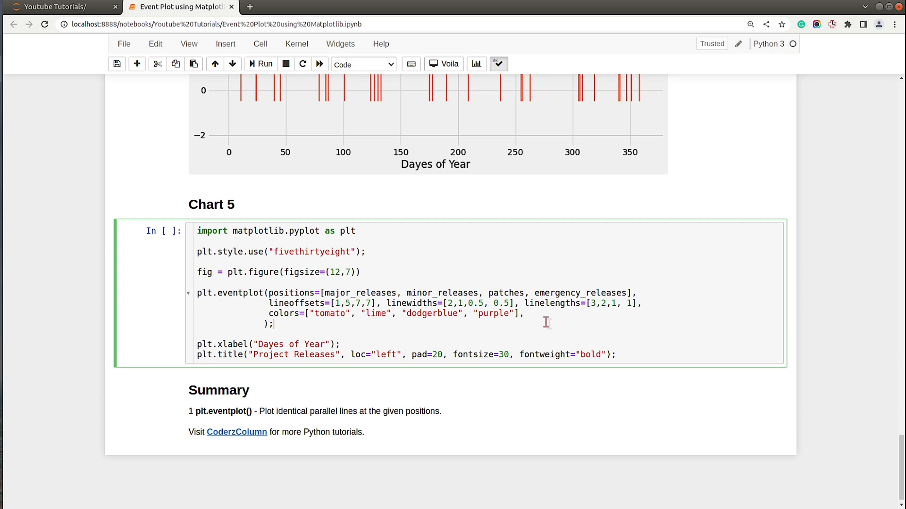
# Step: Add orientation="vertical" to Chart 5's plt.eventplot call and run the cell
pyautogui.write('ori')
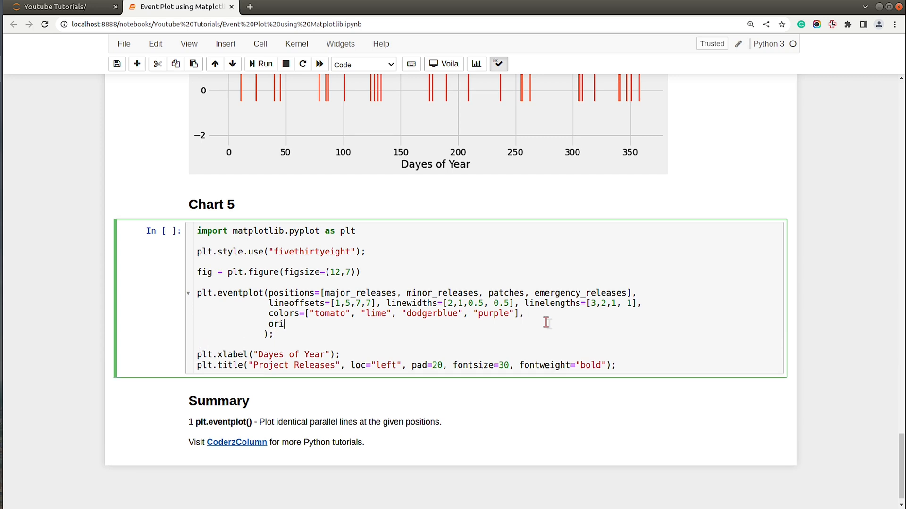
pyautogui.write('entation=')
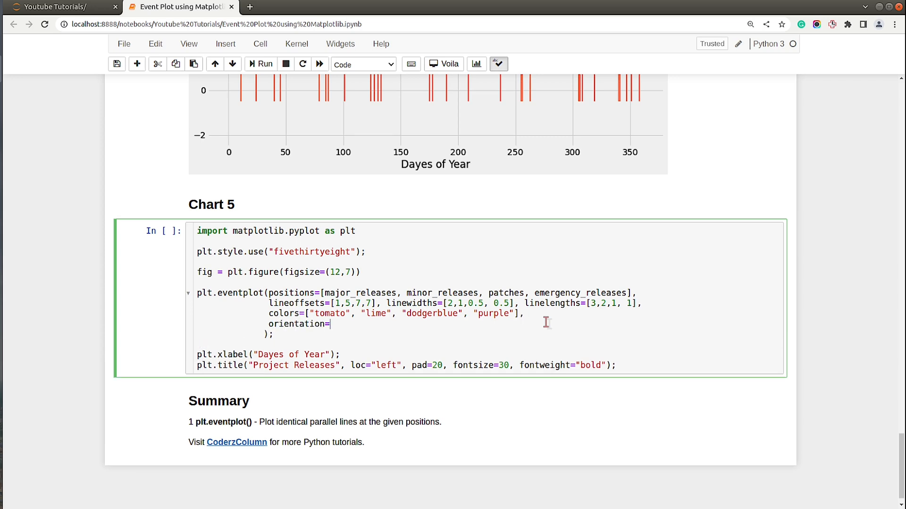
pyautogui.write('"vertical"')
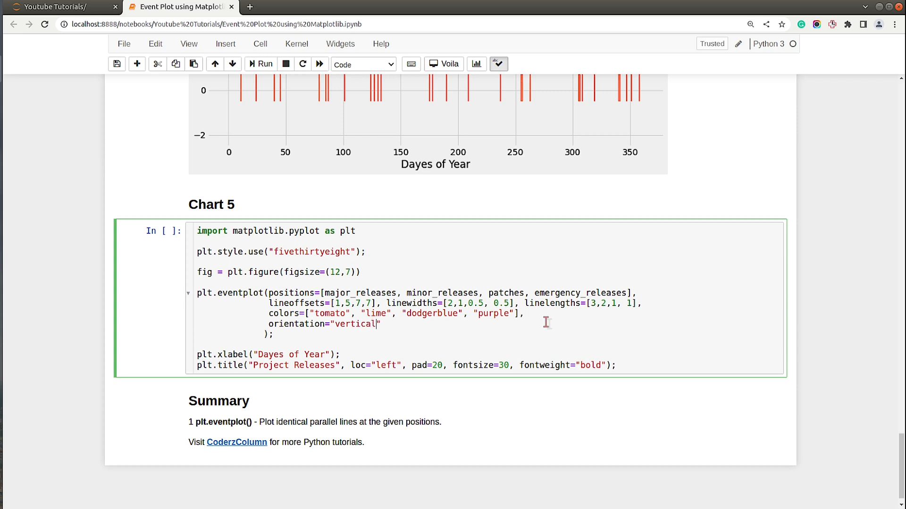
pyautogui.write(',')
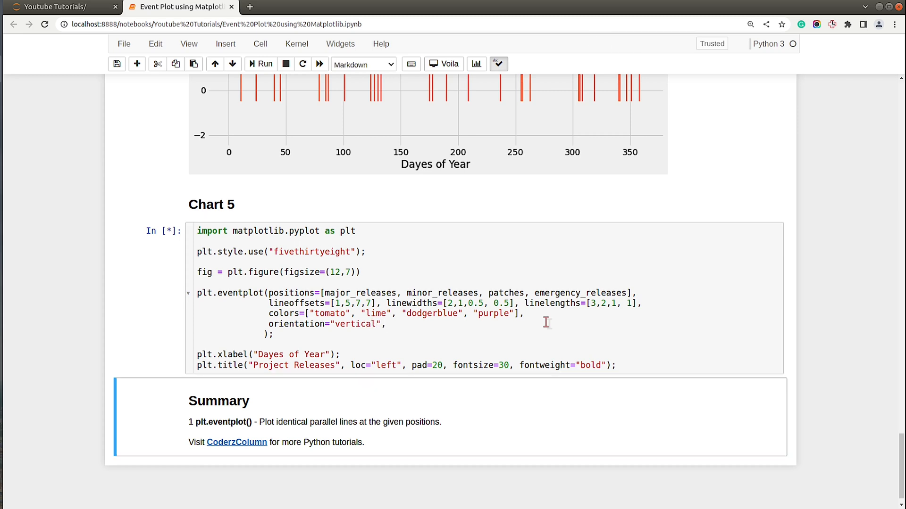
pyautogui.click(260, 63)
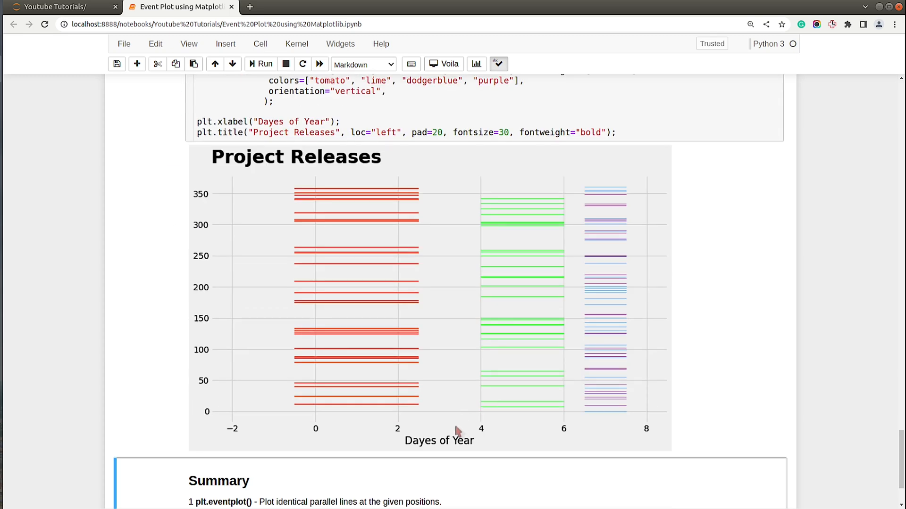
pyautogui.moveTo(325, 208)
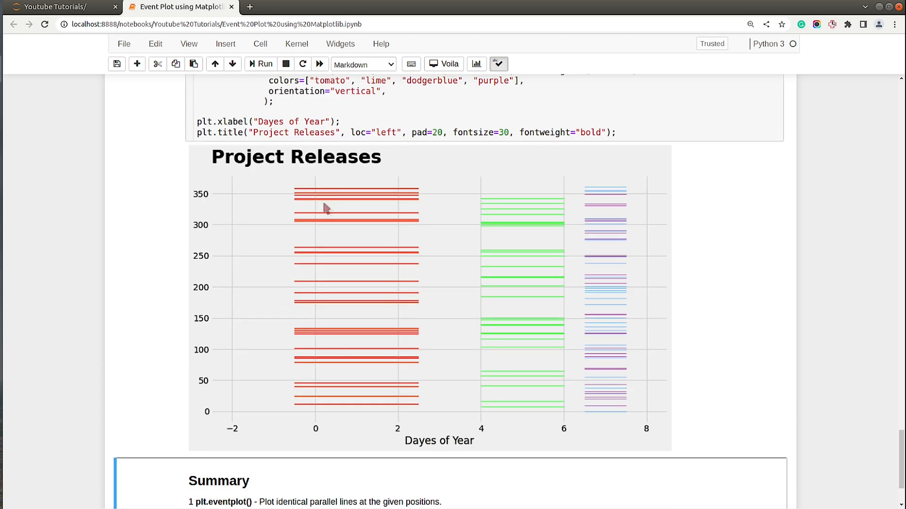
pyautogui.scroll(3)
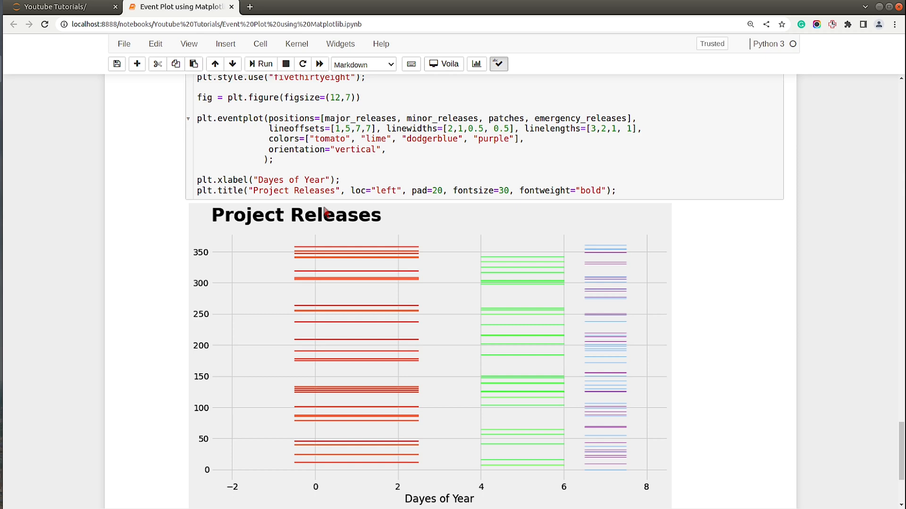
pyautogui.scroll(3)
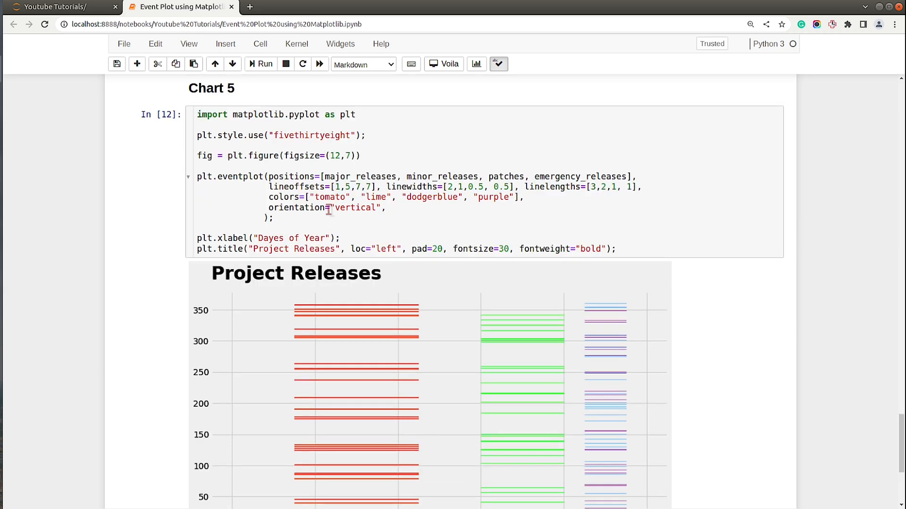
pyautogui.moveTo(225, 237)
pyautogui.write('y')
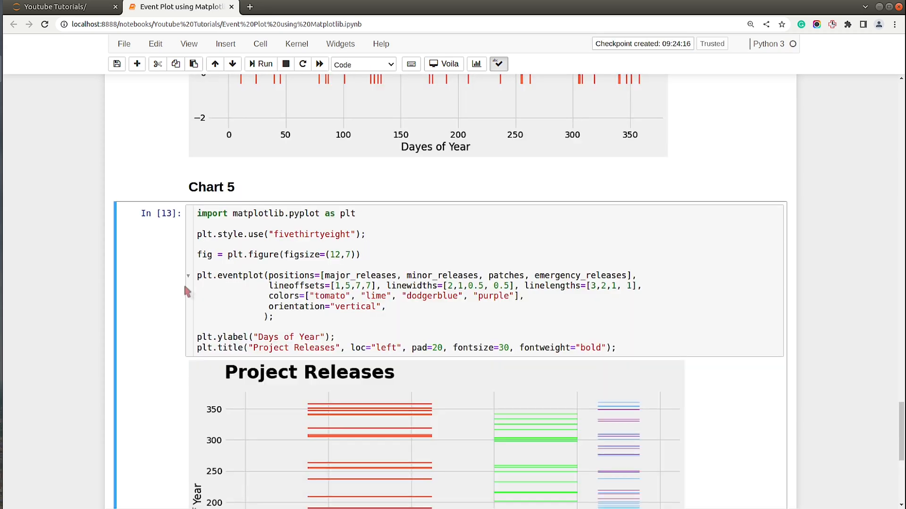
# Step: Replace plt.xlabel("Dayes of Year") with plt.ylabel("Days of Year") in Chart 5 and rerun it
pyautogui.scroll(-3)
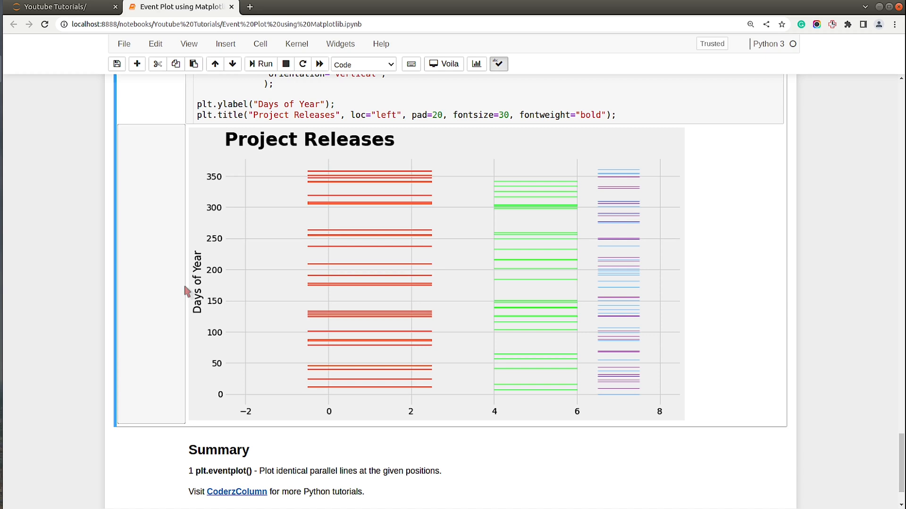
pyautogui.scroll(-3)
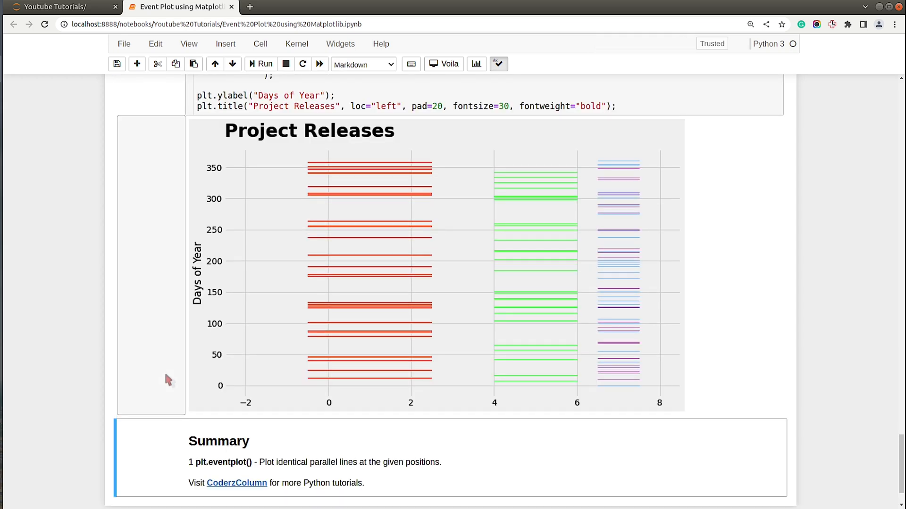
pyautogui.moveTo(167, 379)
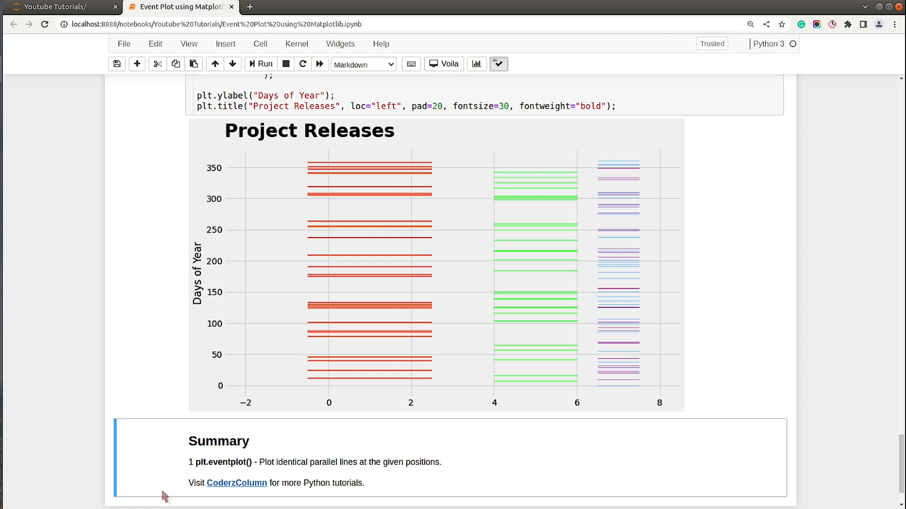
pyautogui.moveTo(184, 468)
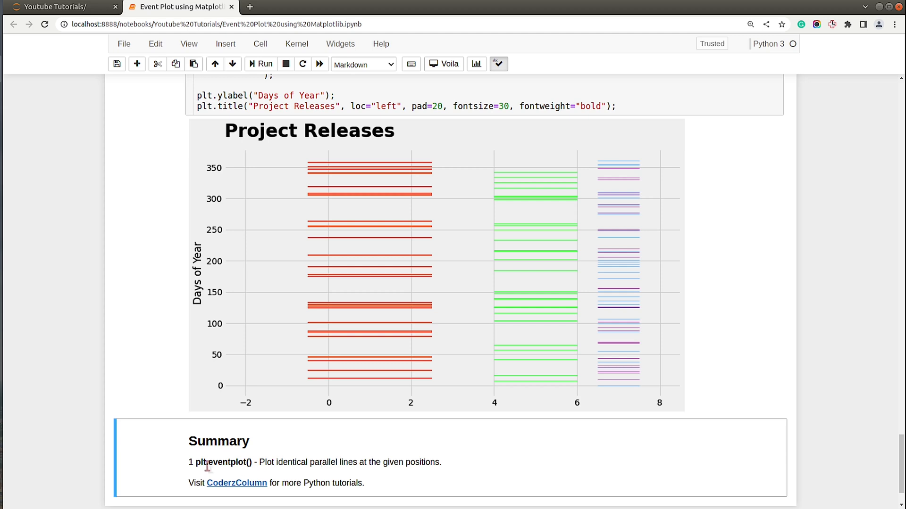
pyautogui.moveTo(177, 475)
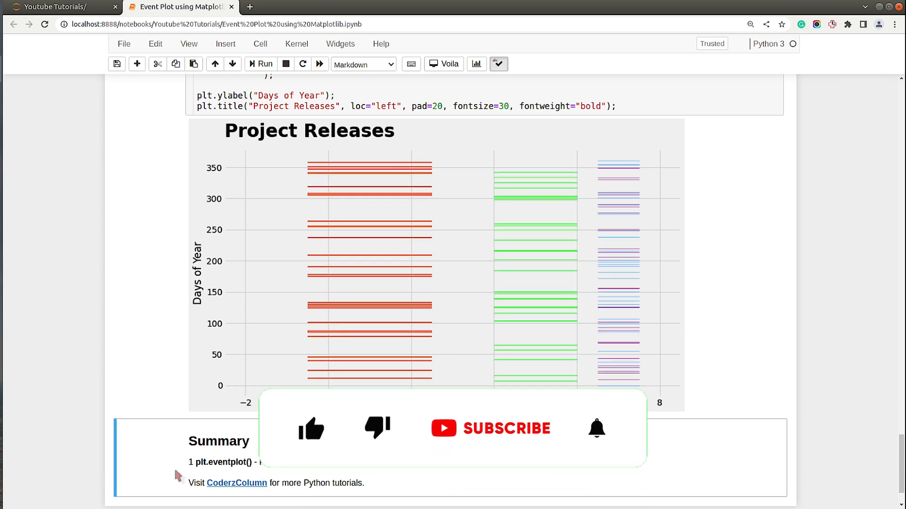
pyautogui.click(311, 428)
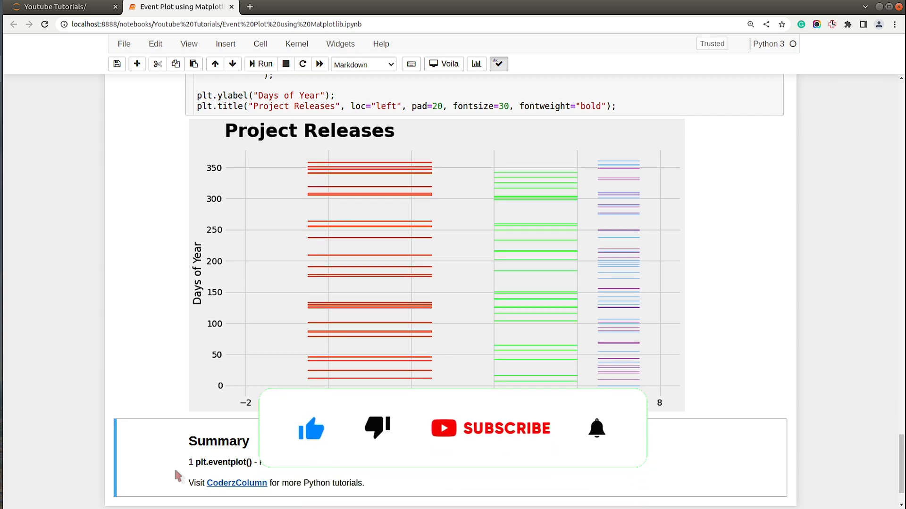